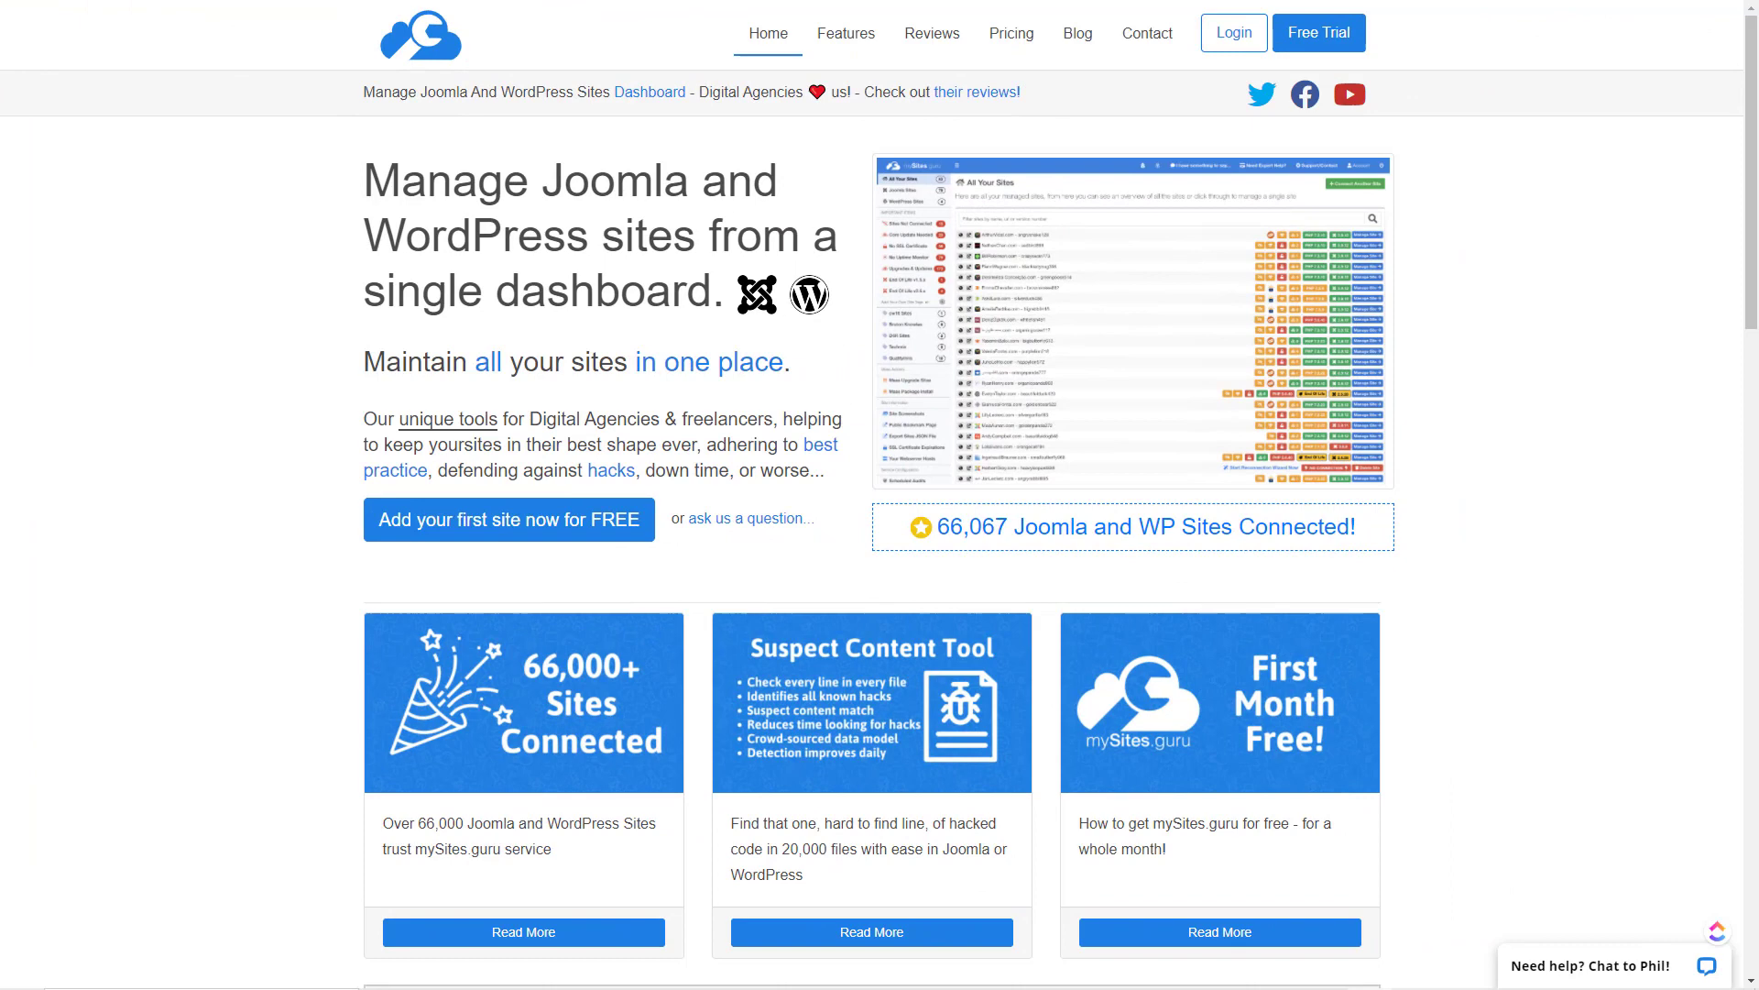
mouse_move(1233, 33)
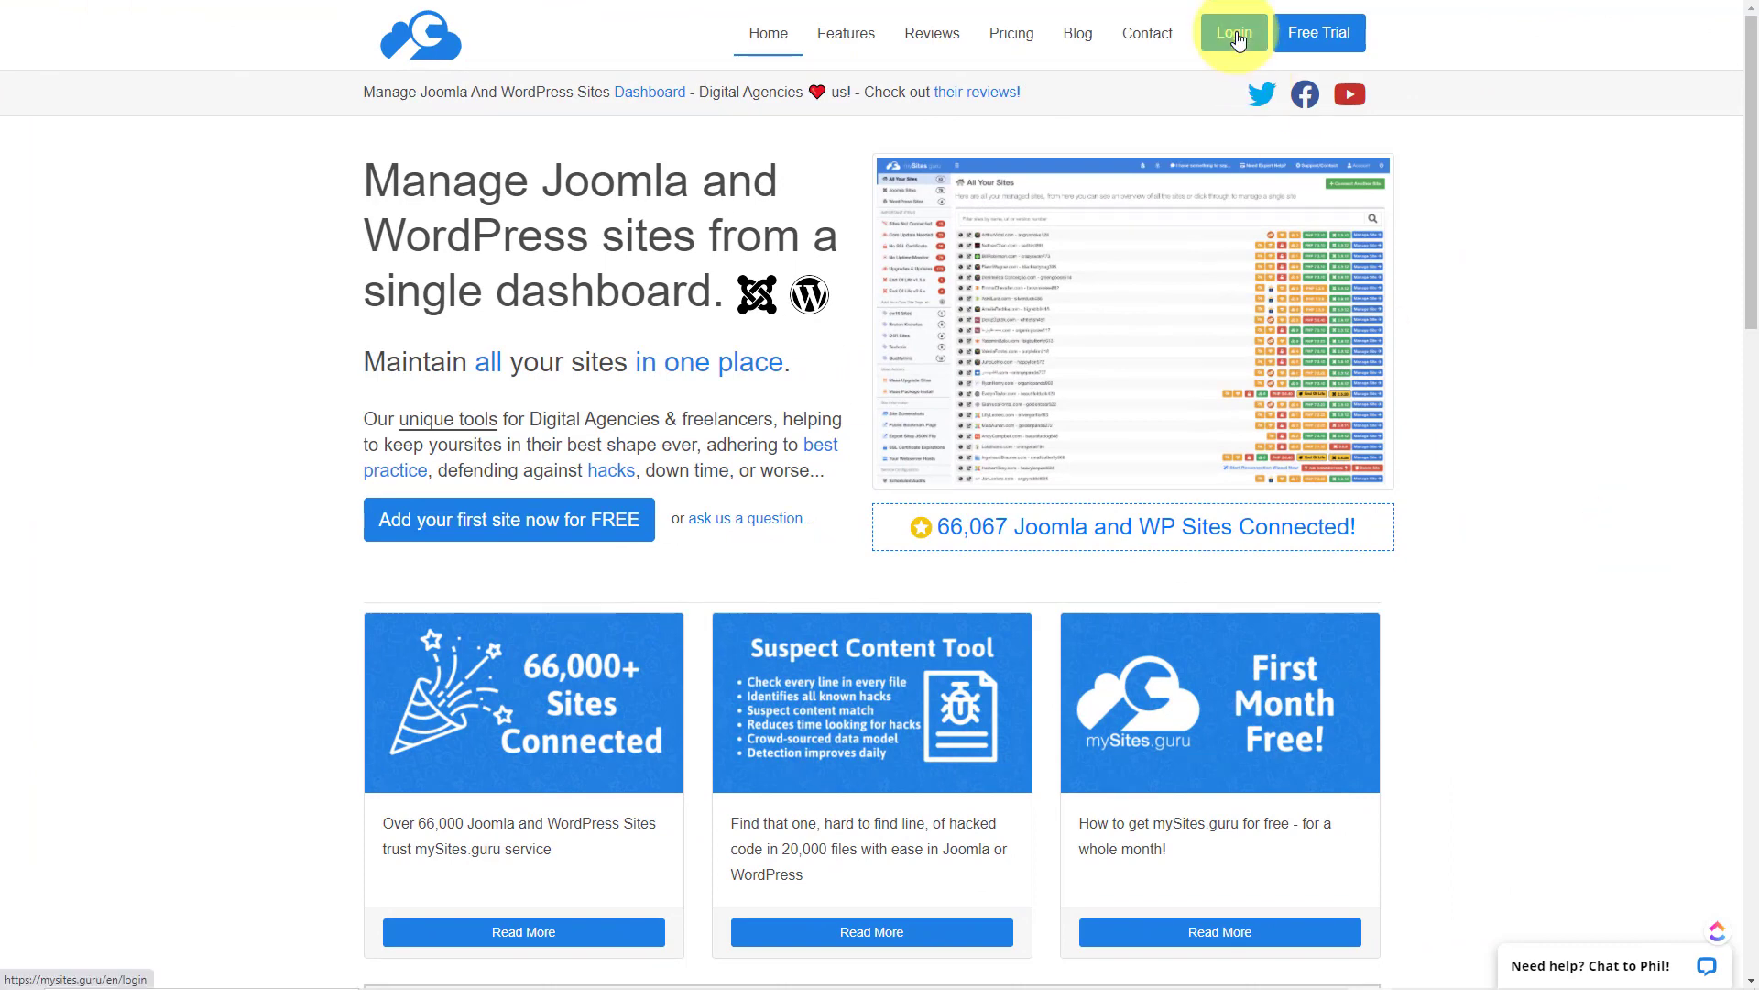
Log in to mySites.guru and open the Basic Joomla site's Snapshot tab
left_click(1232, 32)
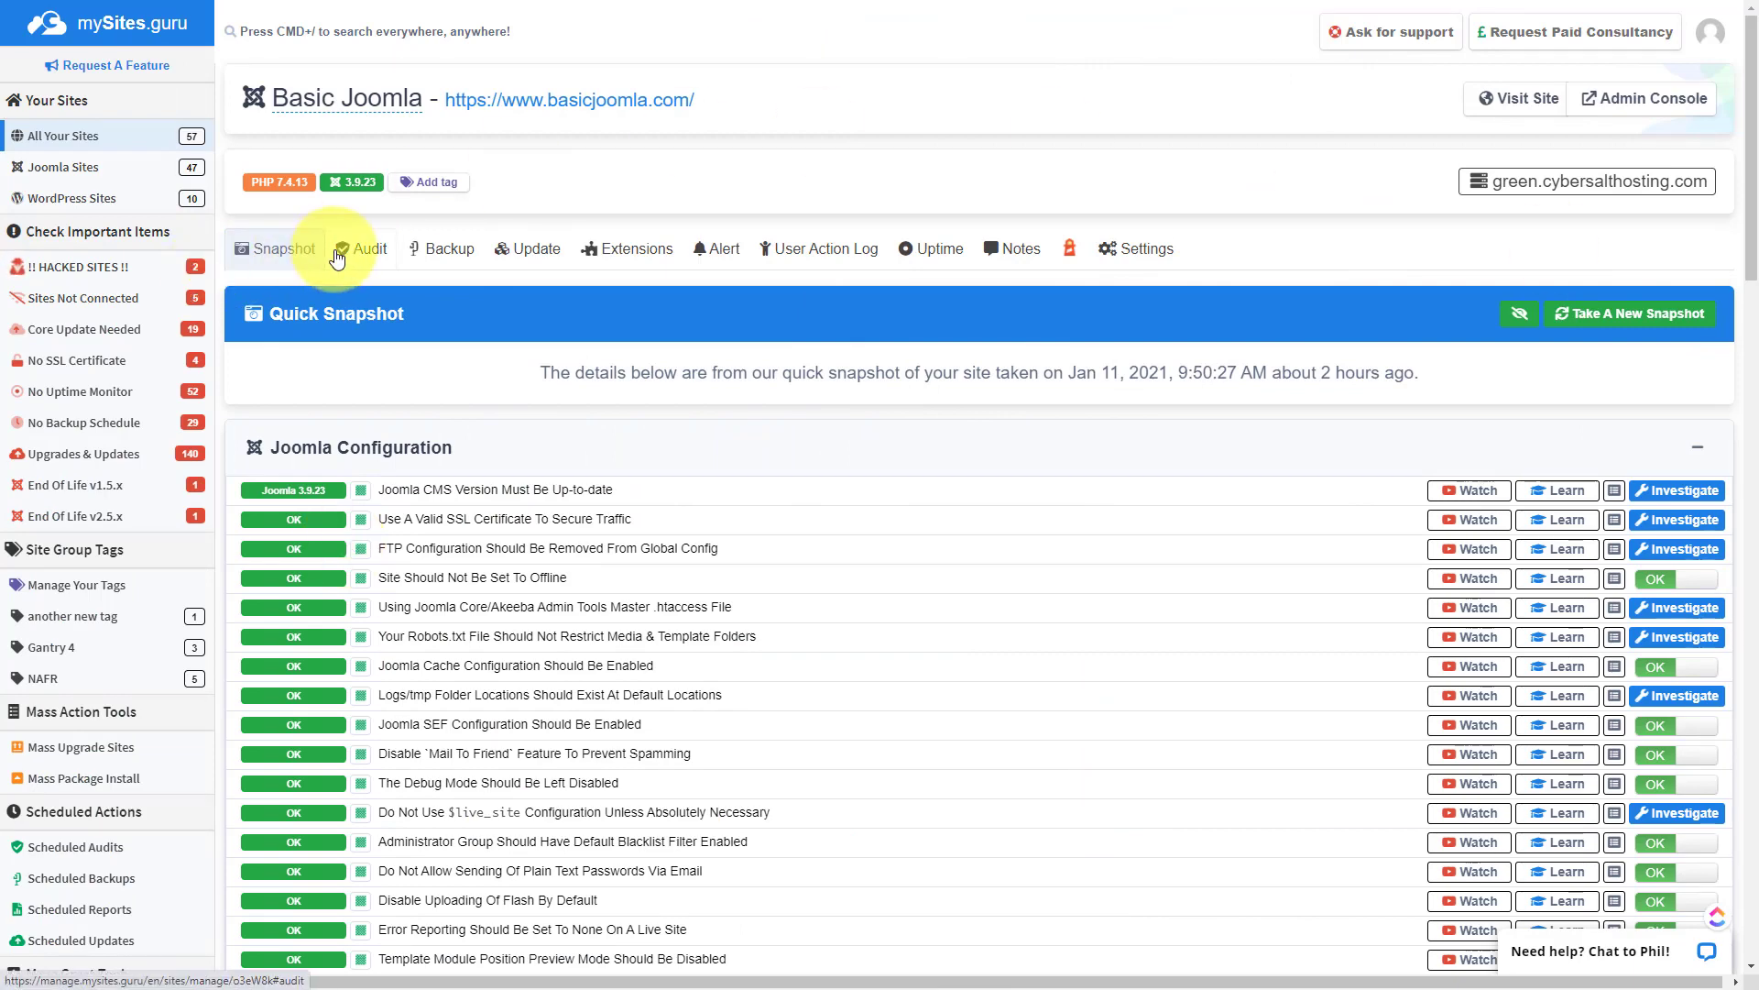
left_click(448, 249)
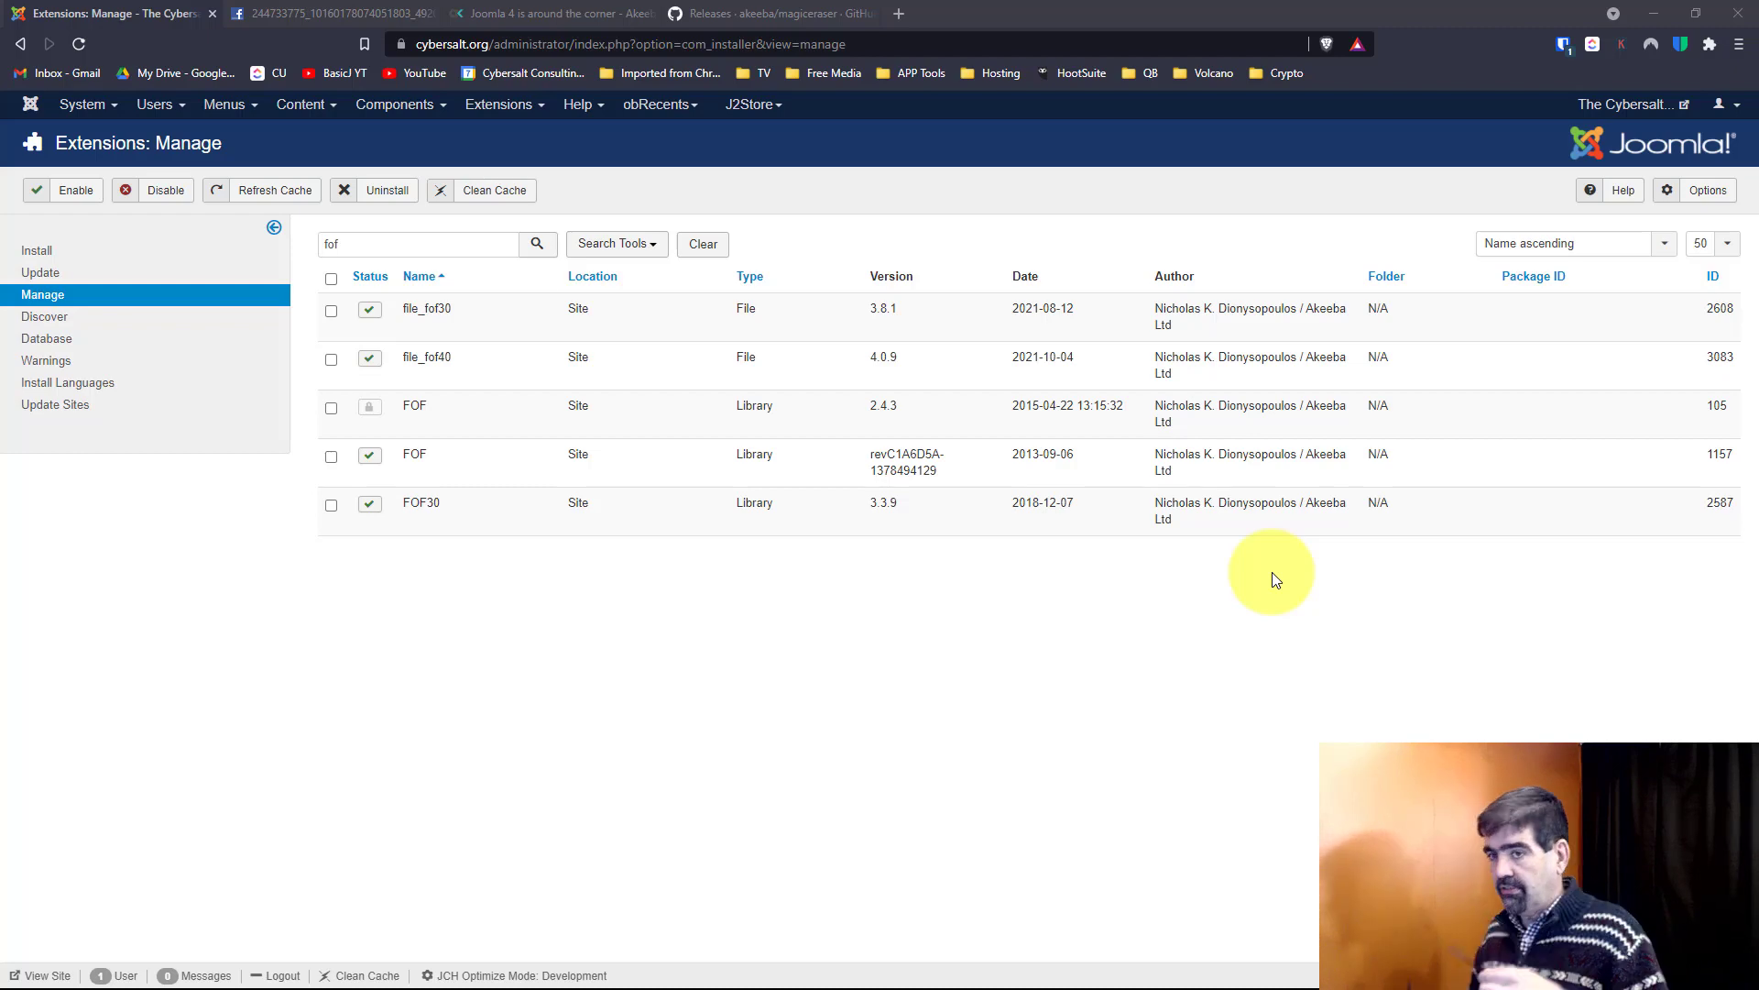
mouse_move(1299, 516)
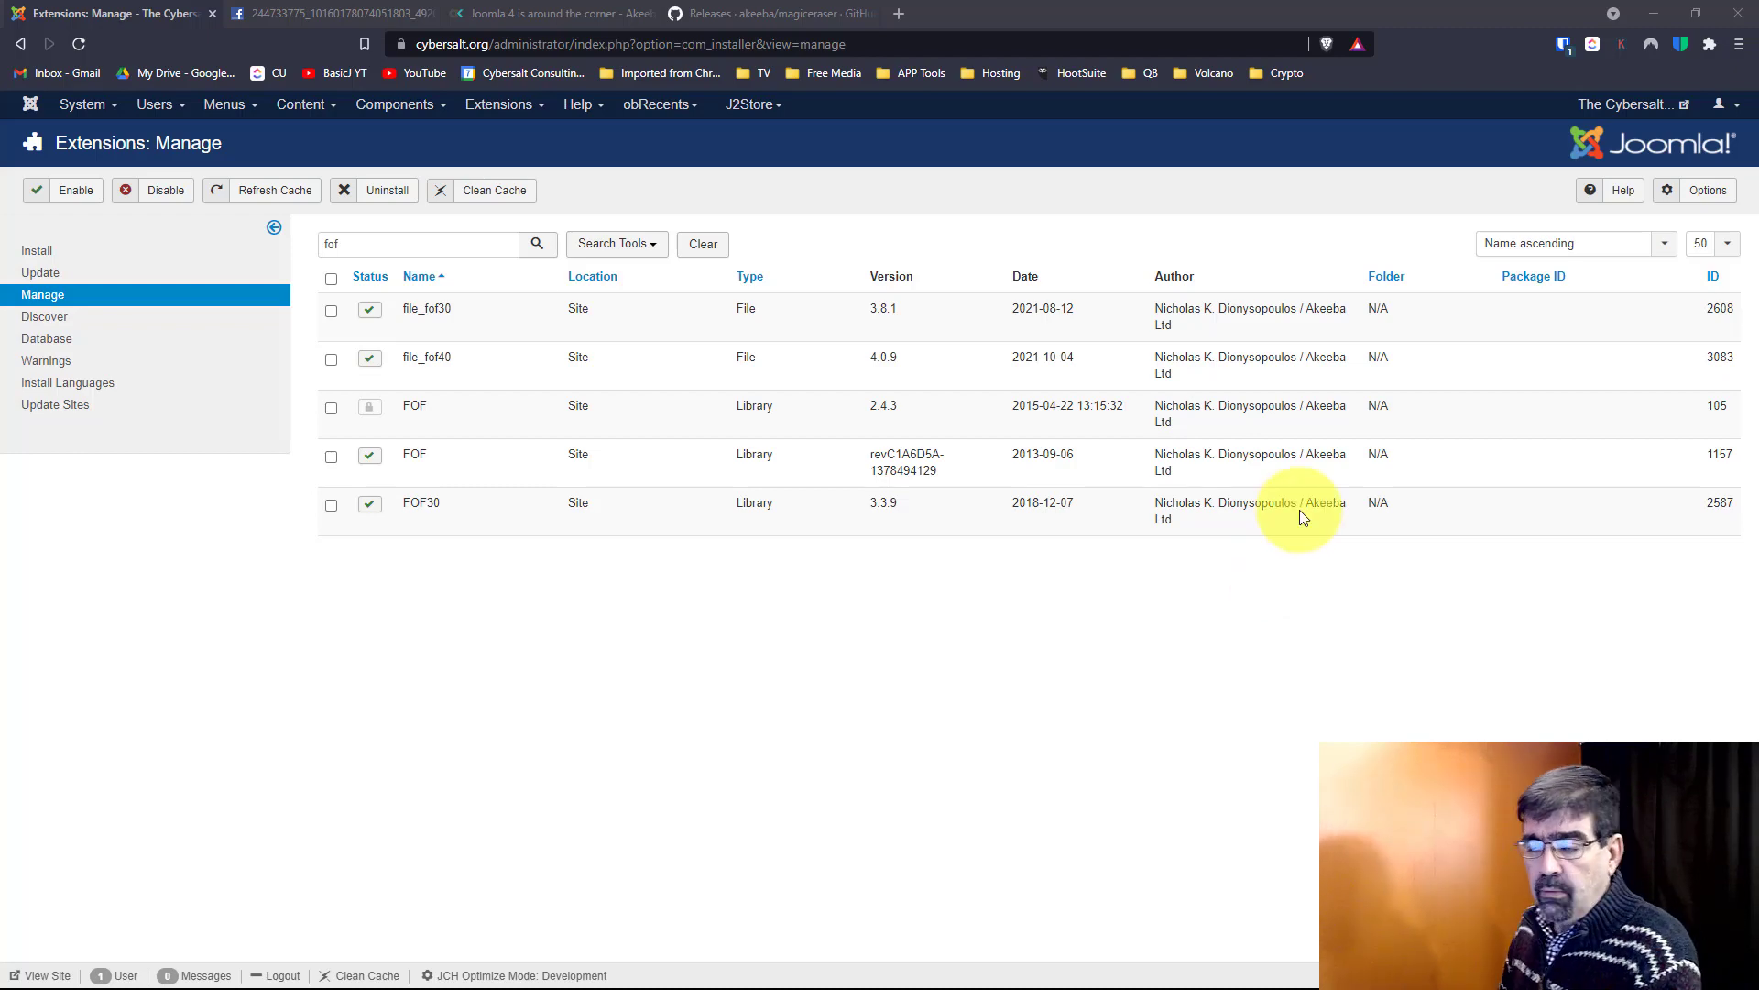
left_click(503, 104)
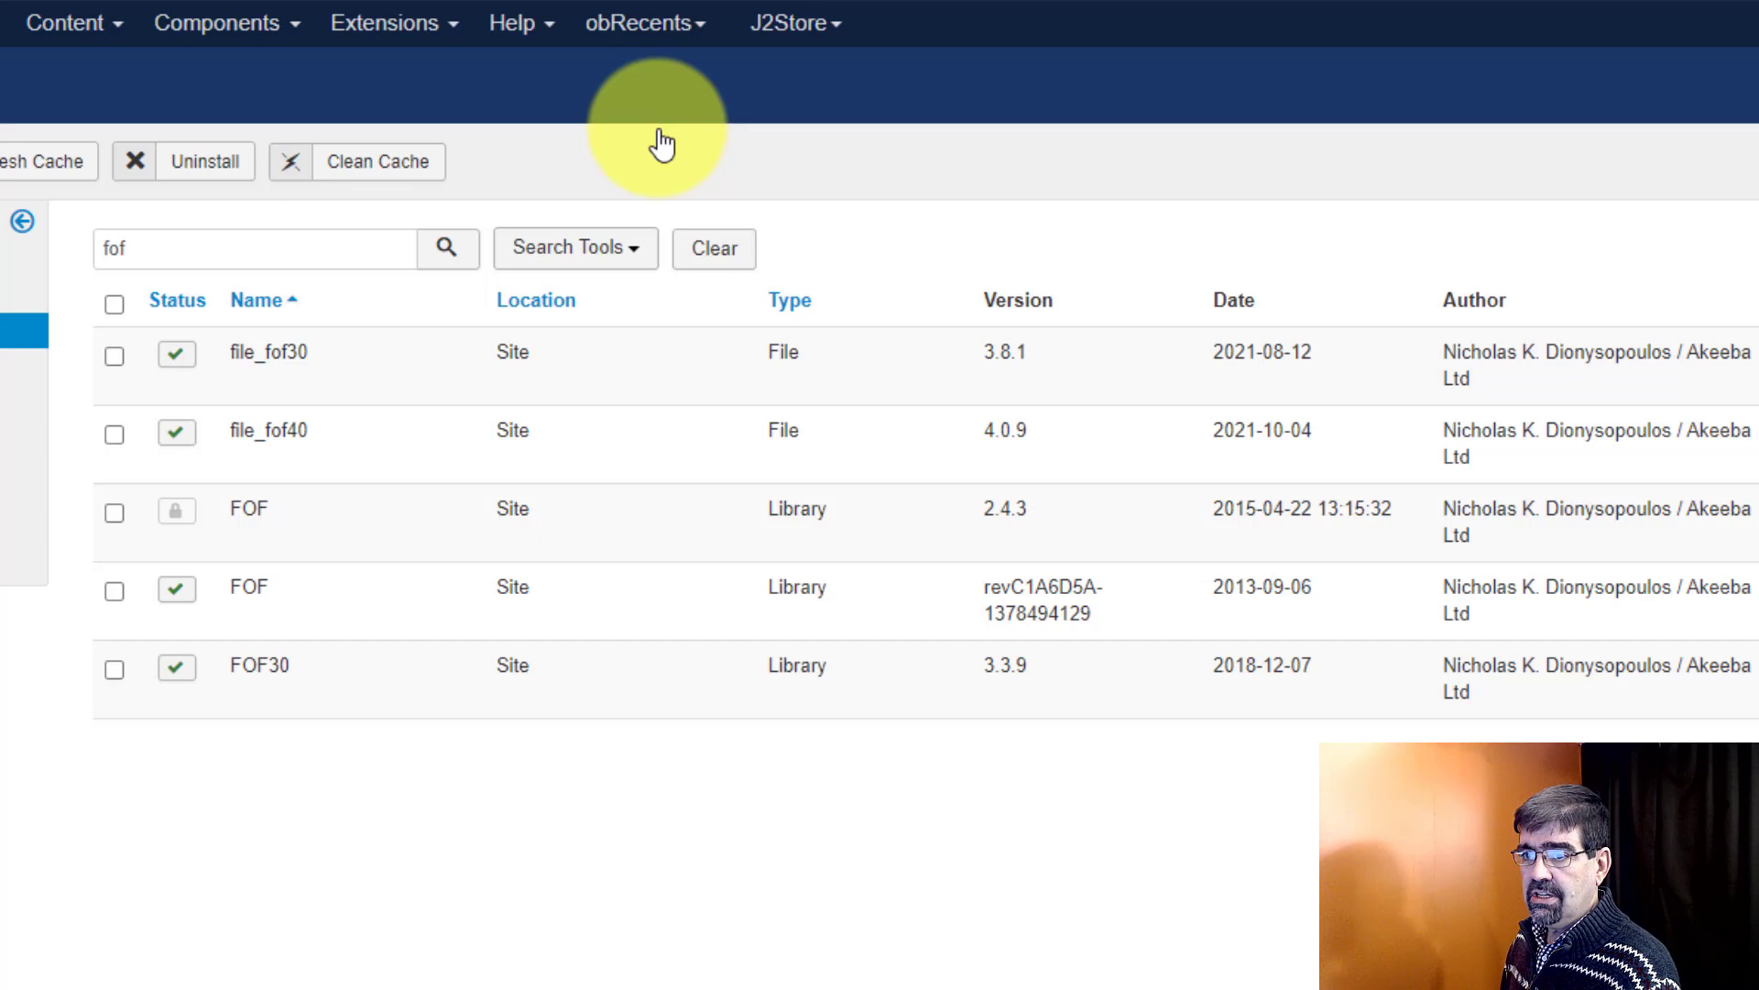
left_click(254, 249)
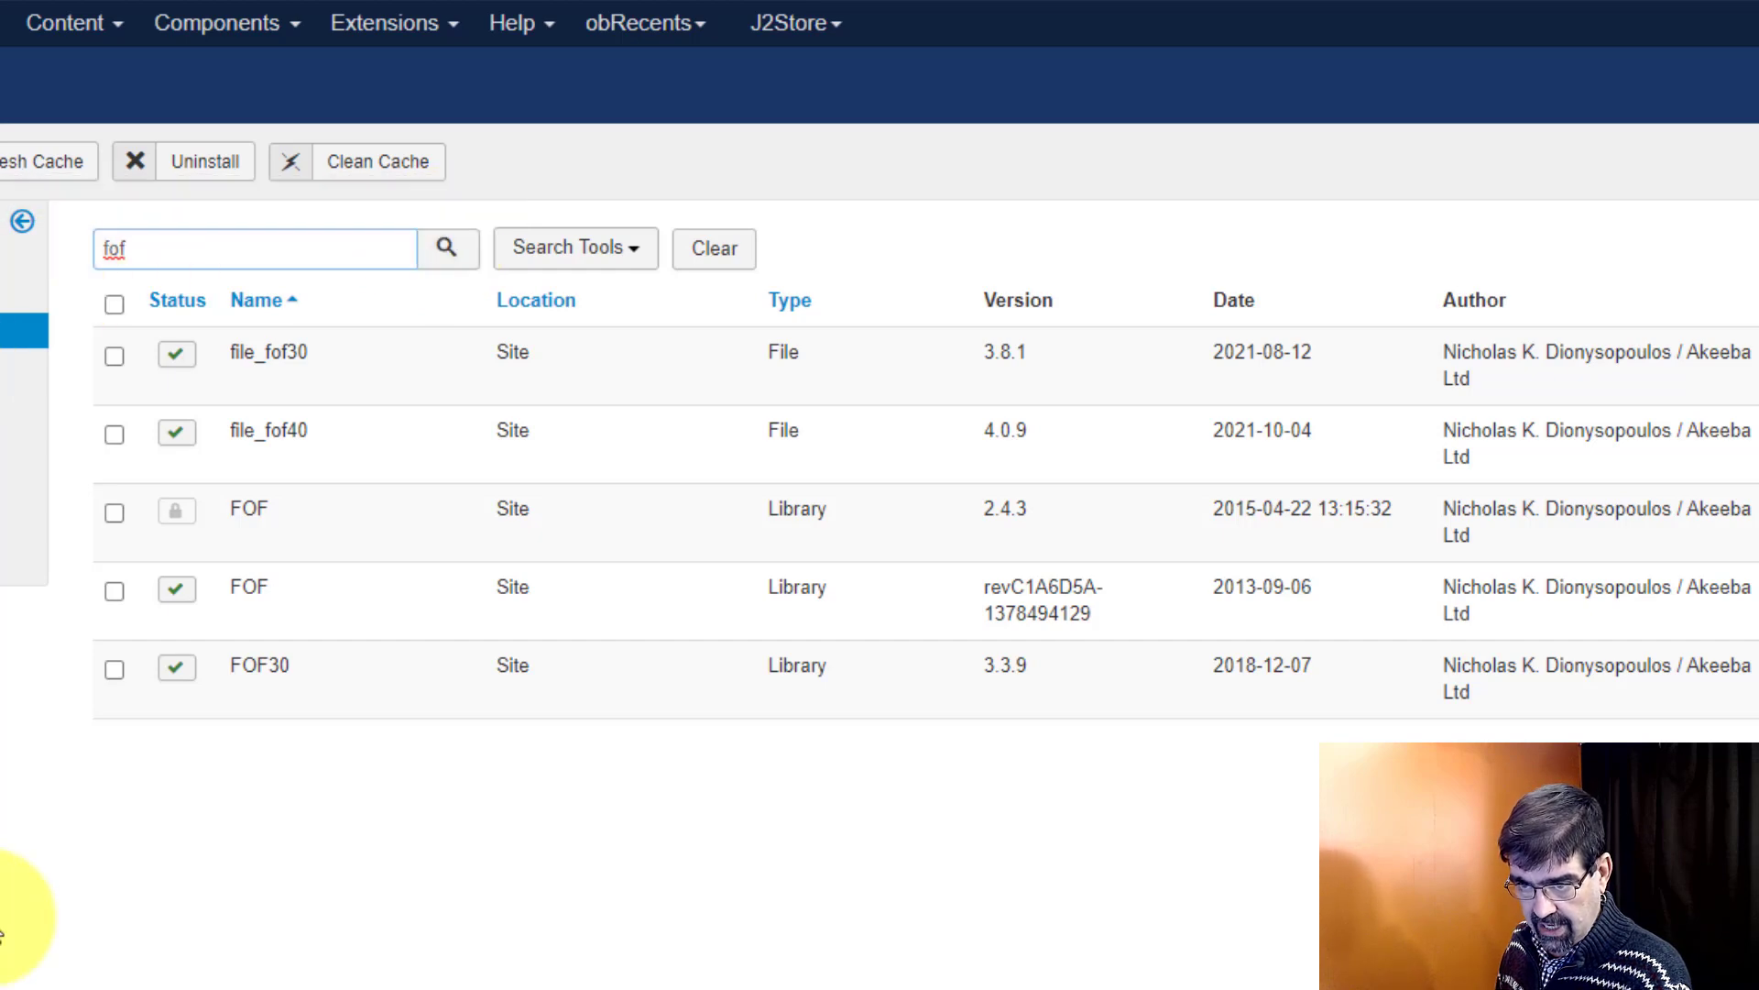
mouse_move(269, 351)
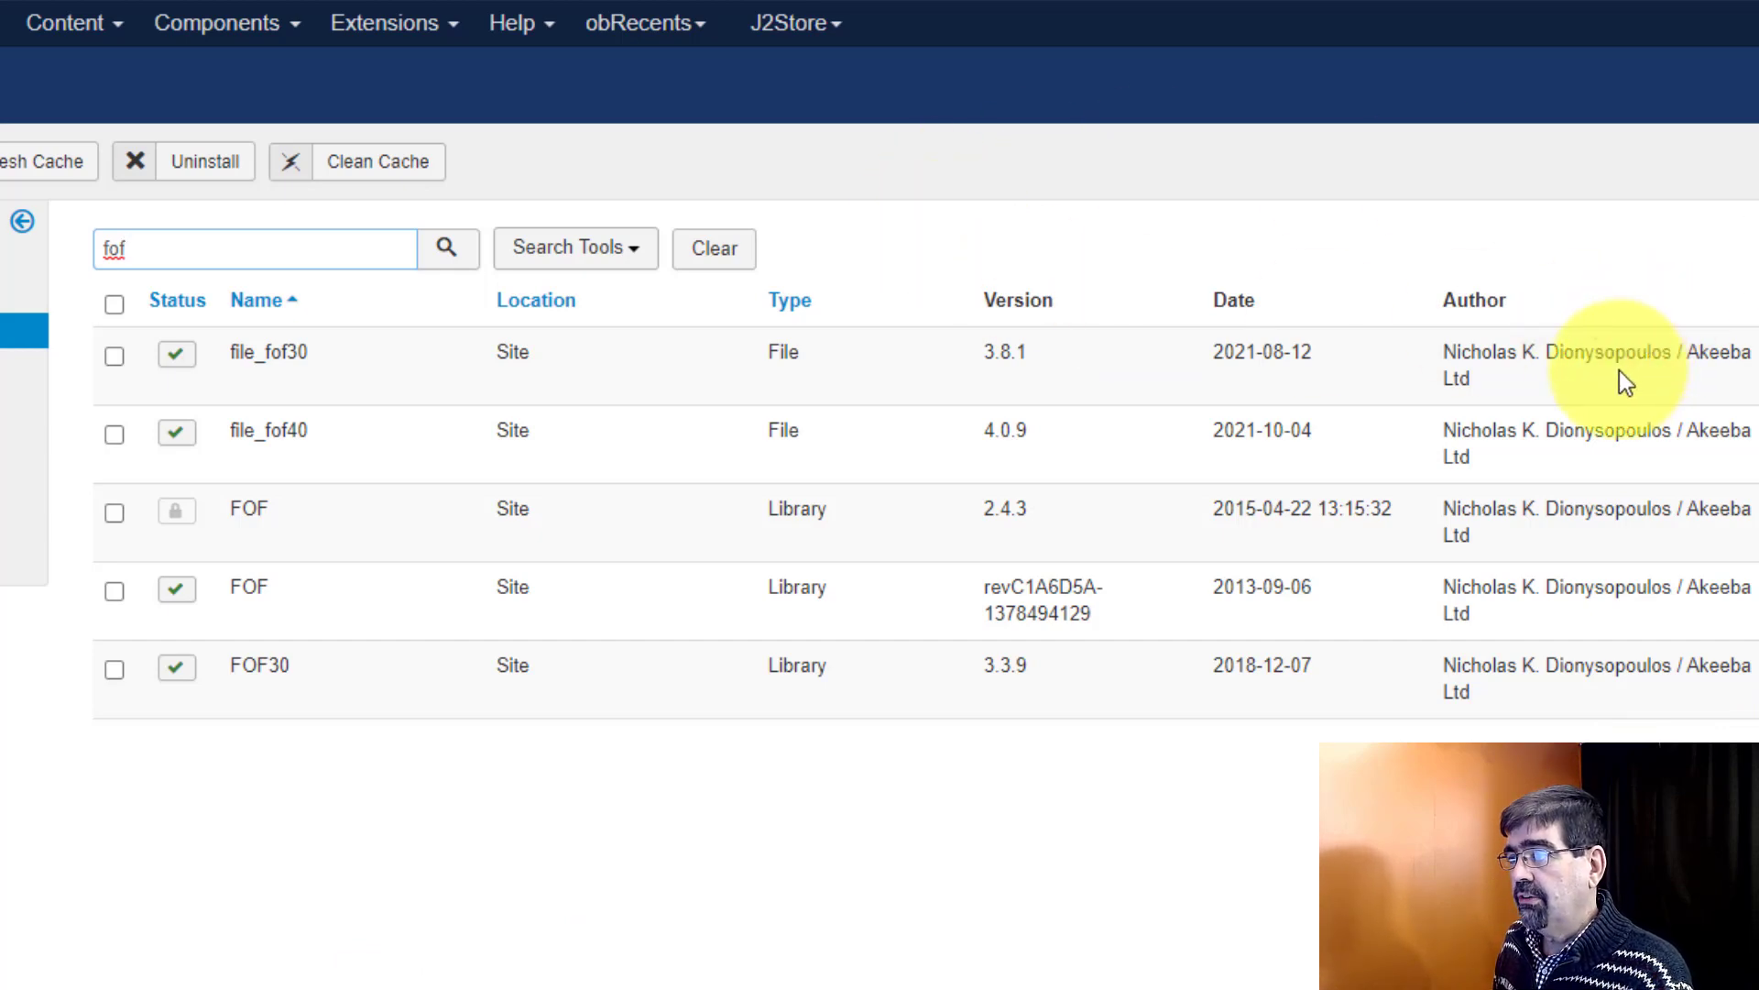
mouse_move(1506, 378)
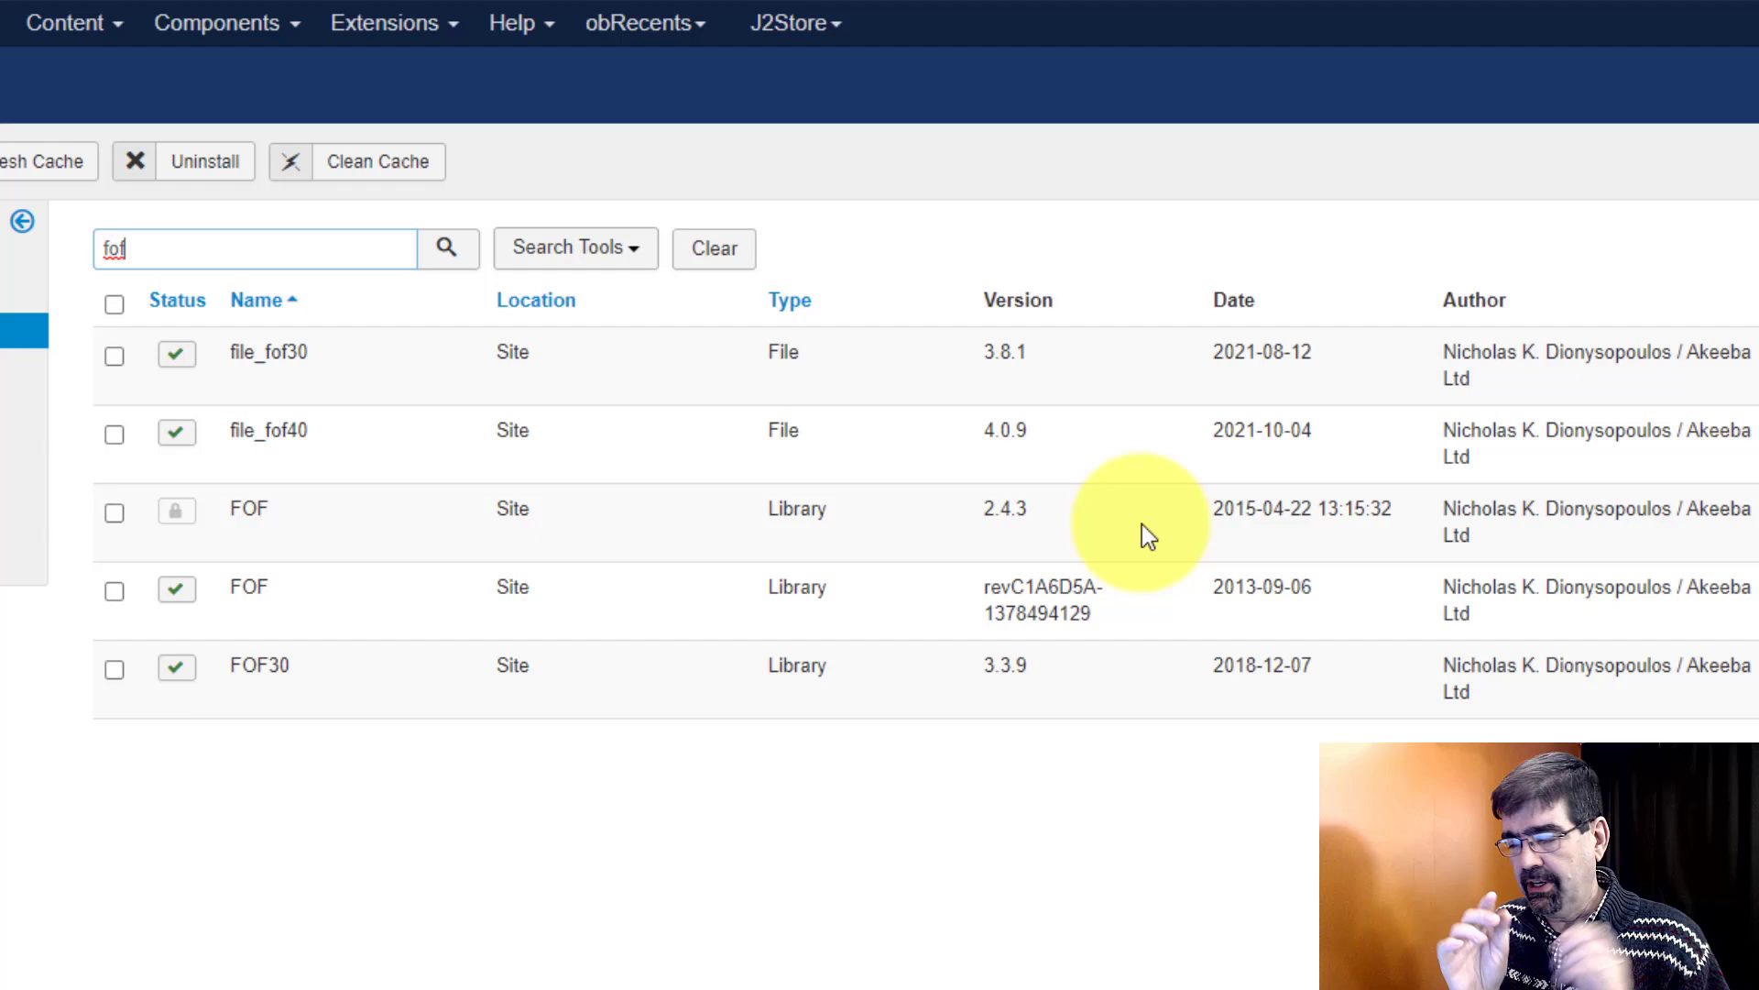
mouse_move(1464, 351)
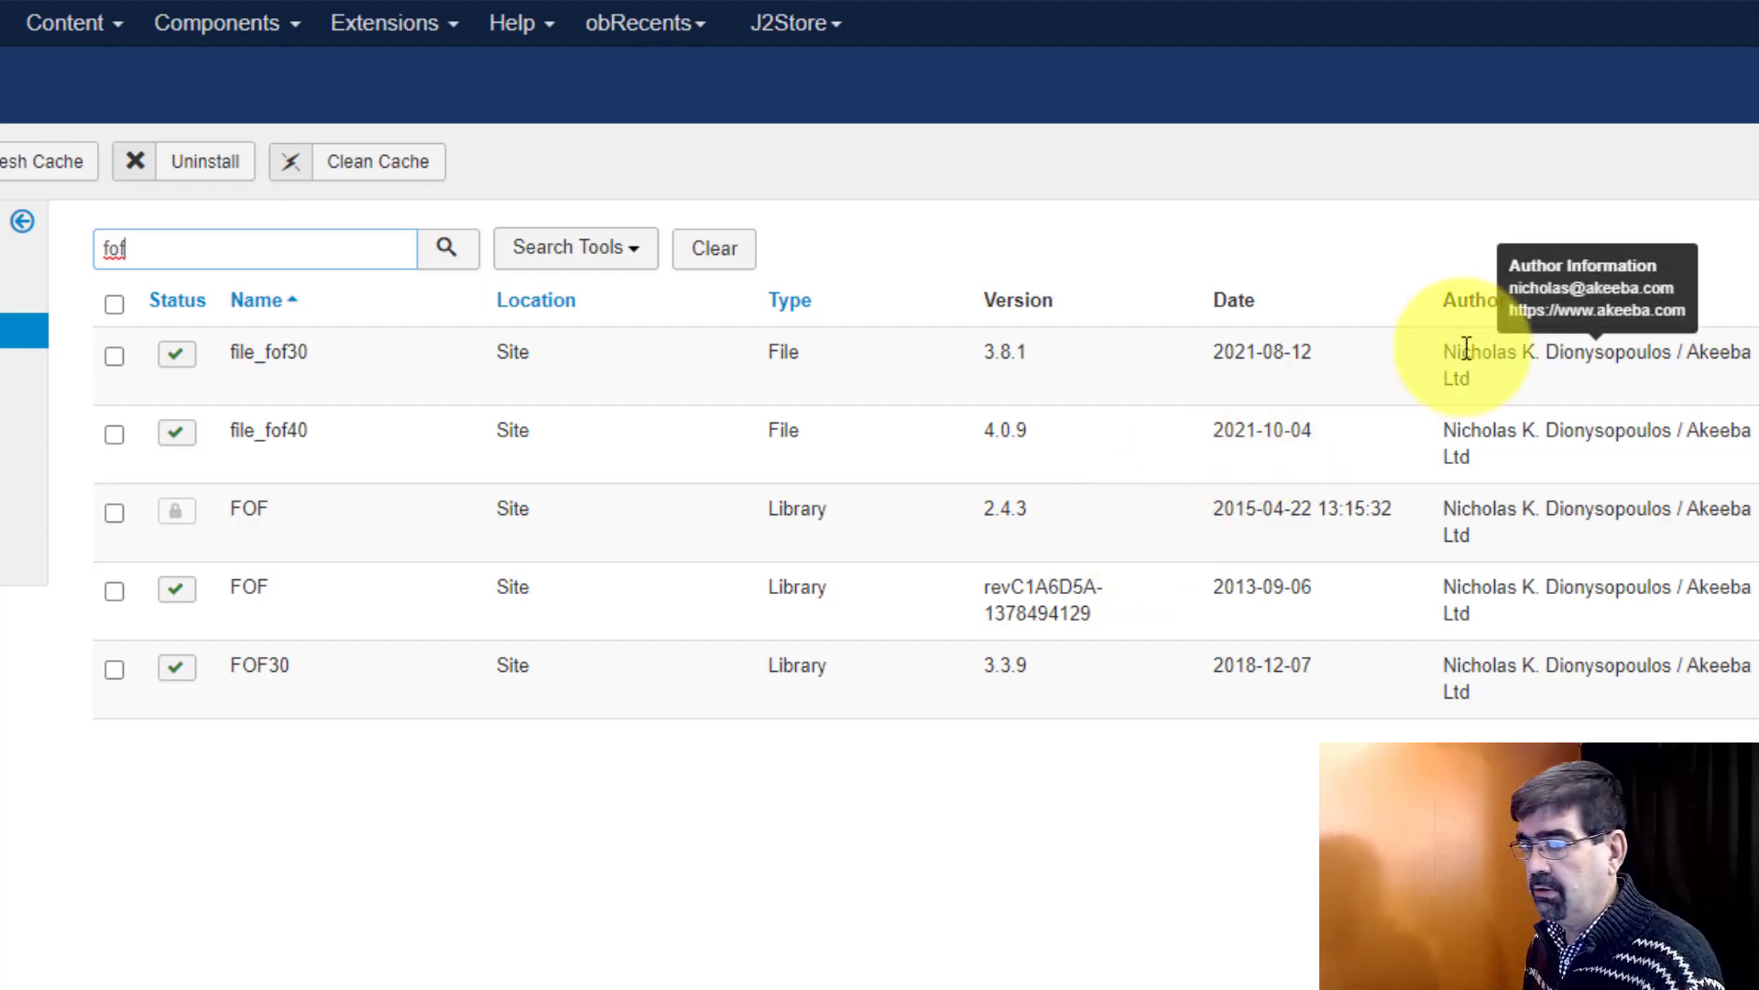
mouse_move(1245, 270)
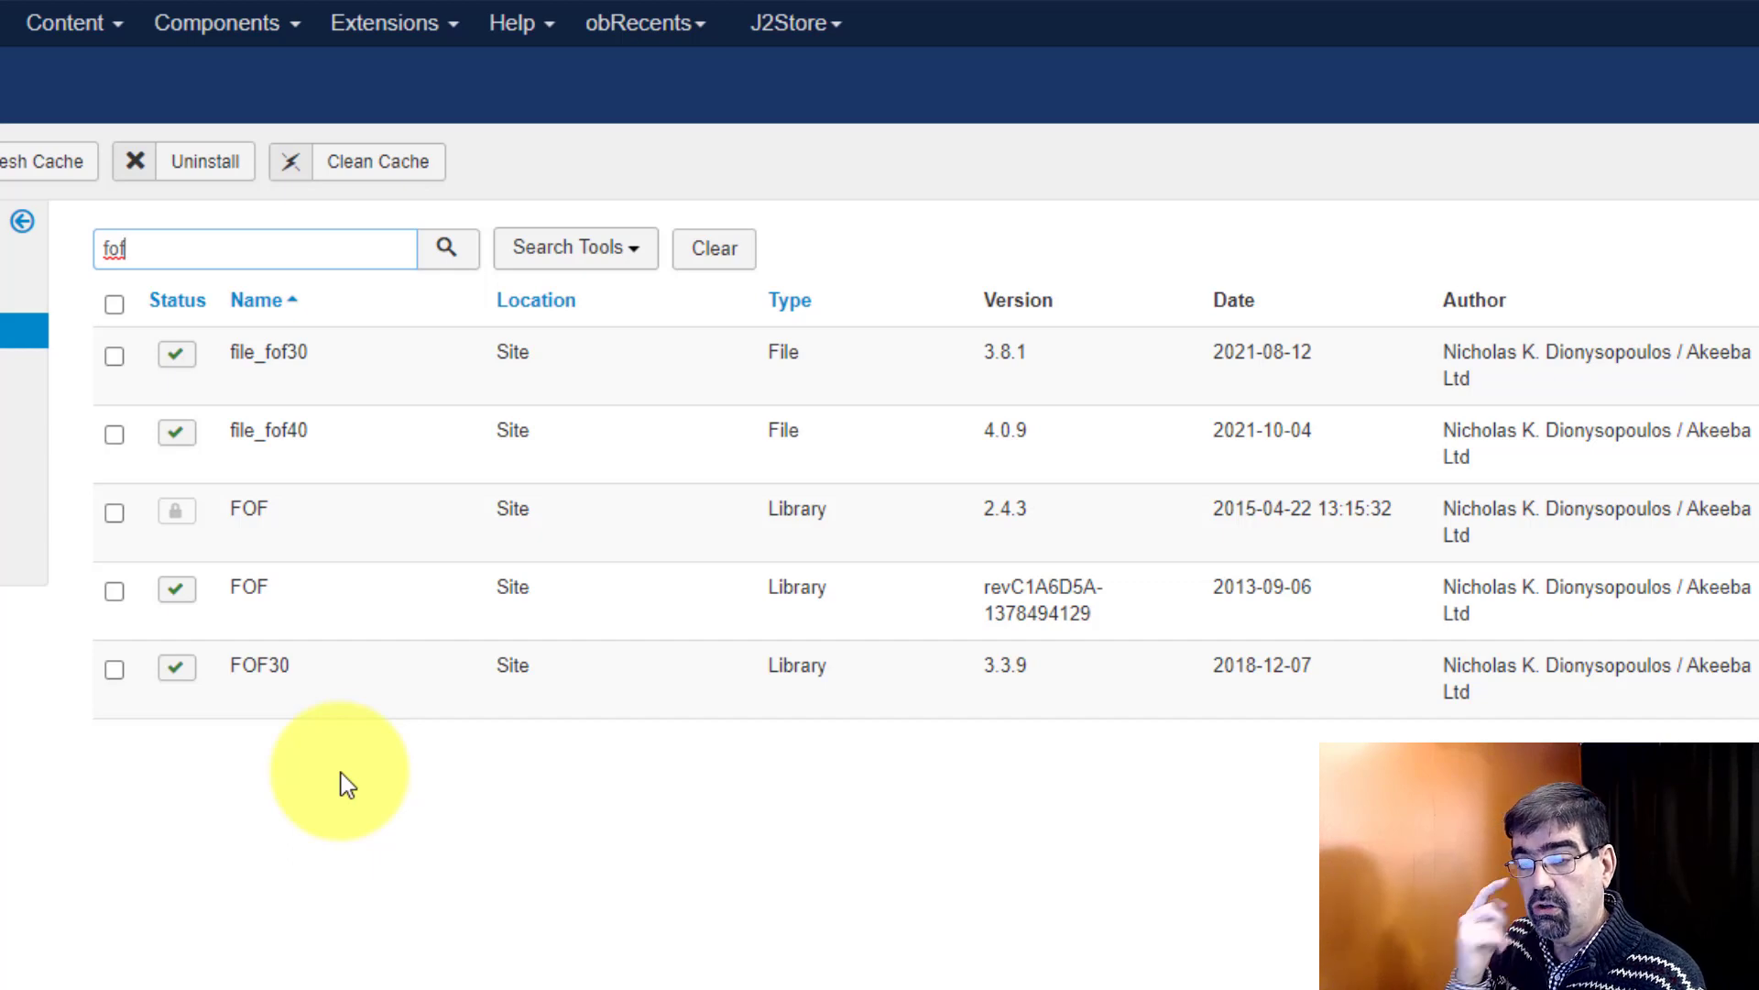
mouse_move(269, 352)
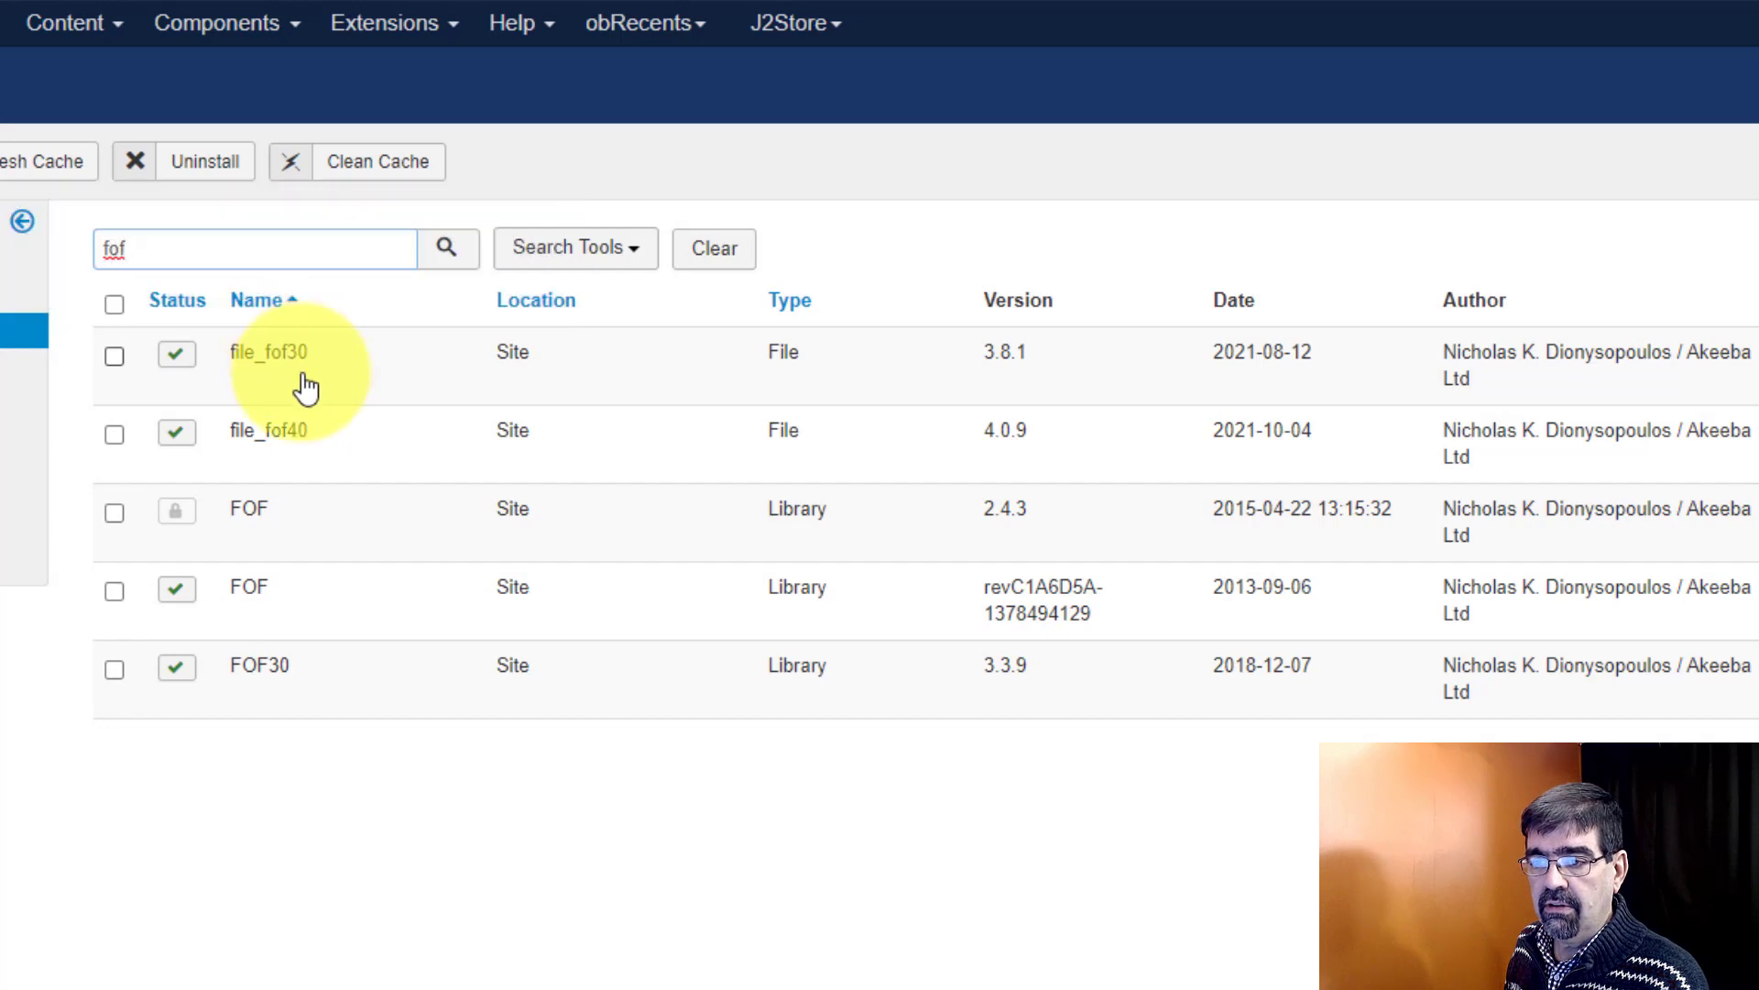
mouse_move(258, 664)
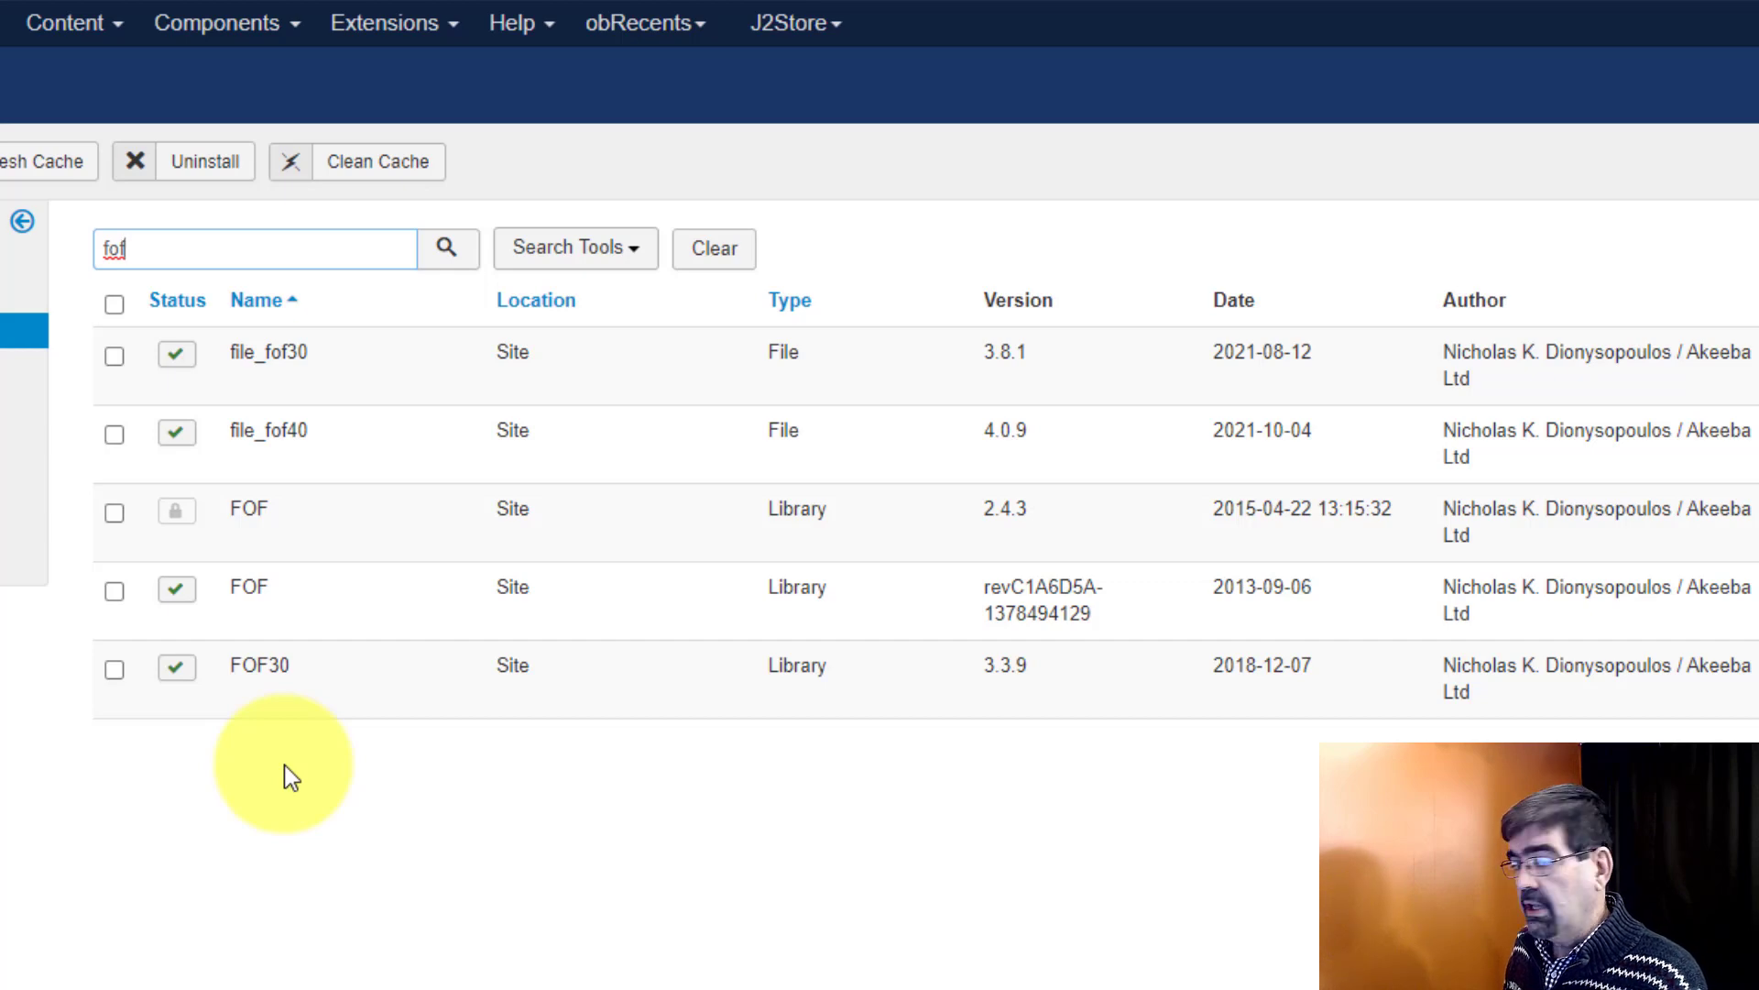
mouse_move(371, 454)
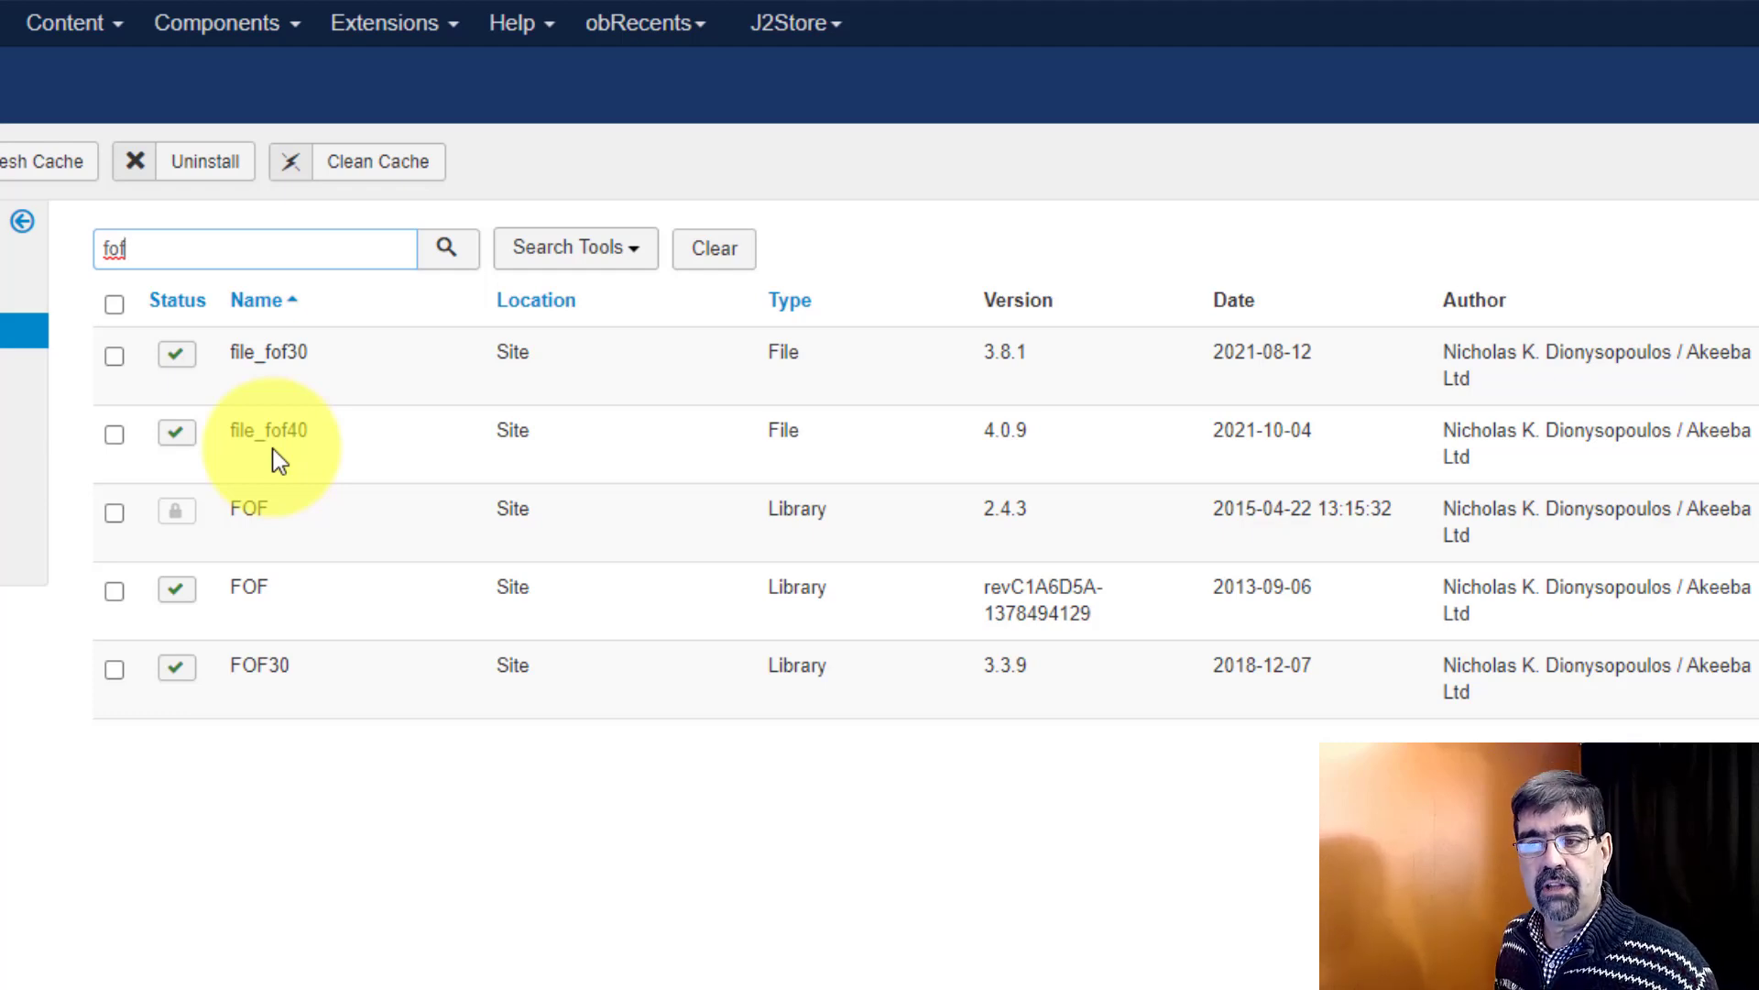
mouse_move(269, 430)
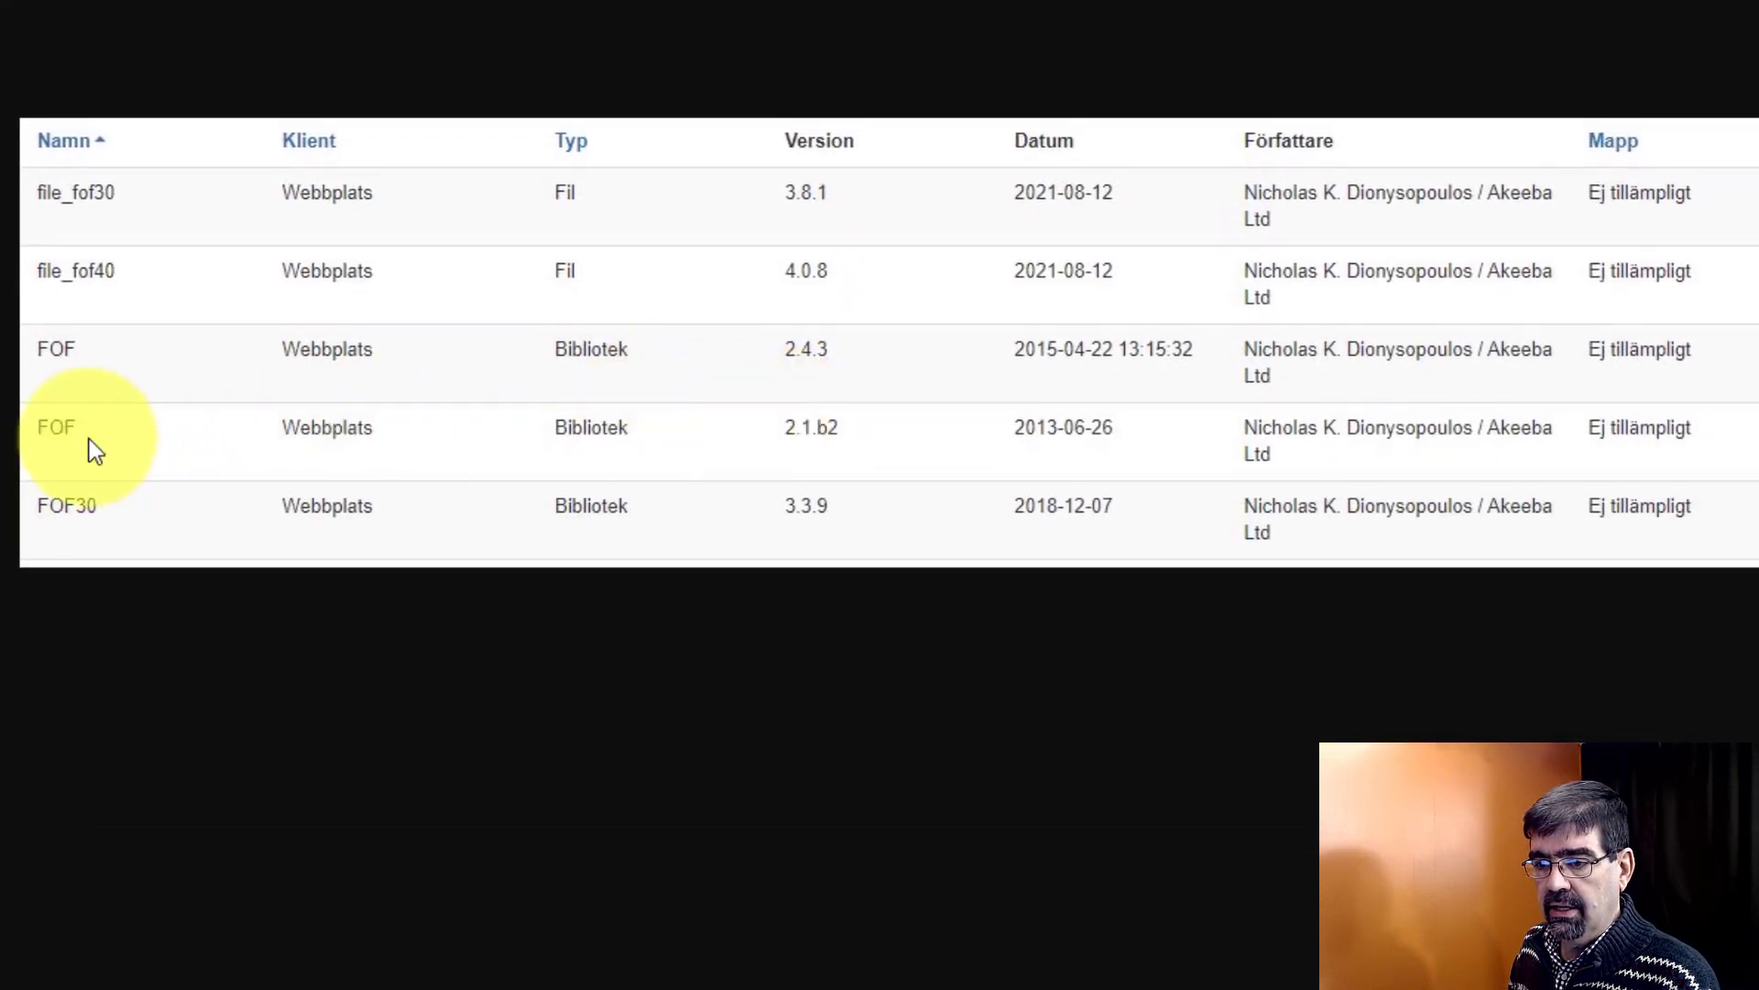
mouse_move(539, 439)
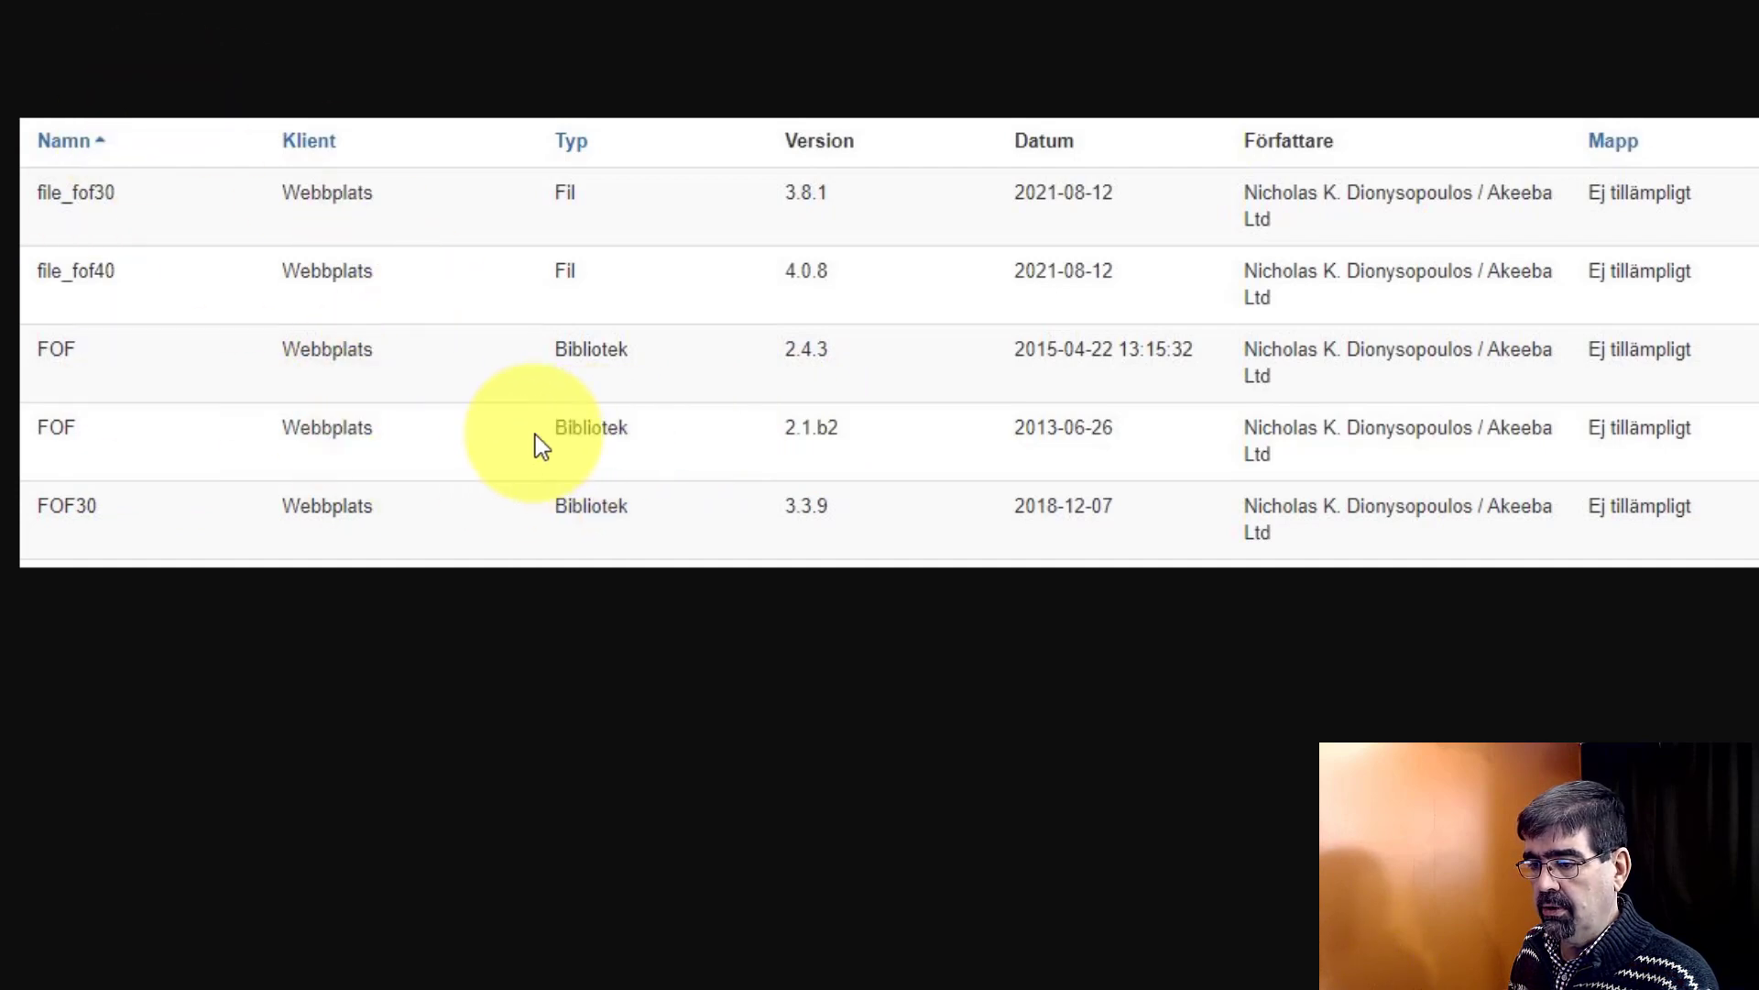
mouse_move(825, 432)
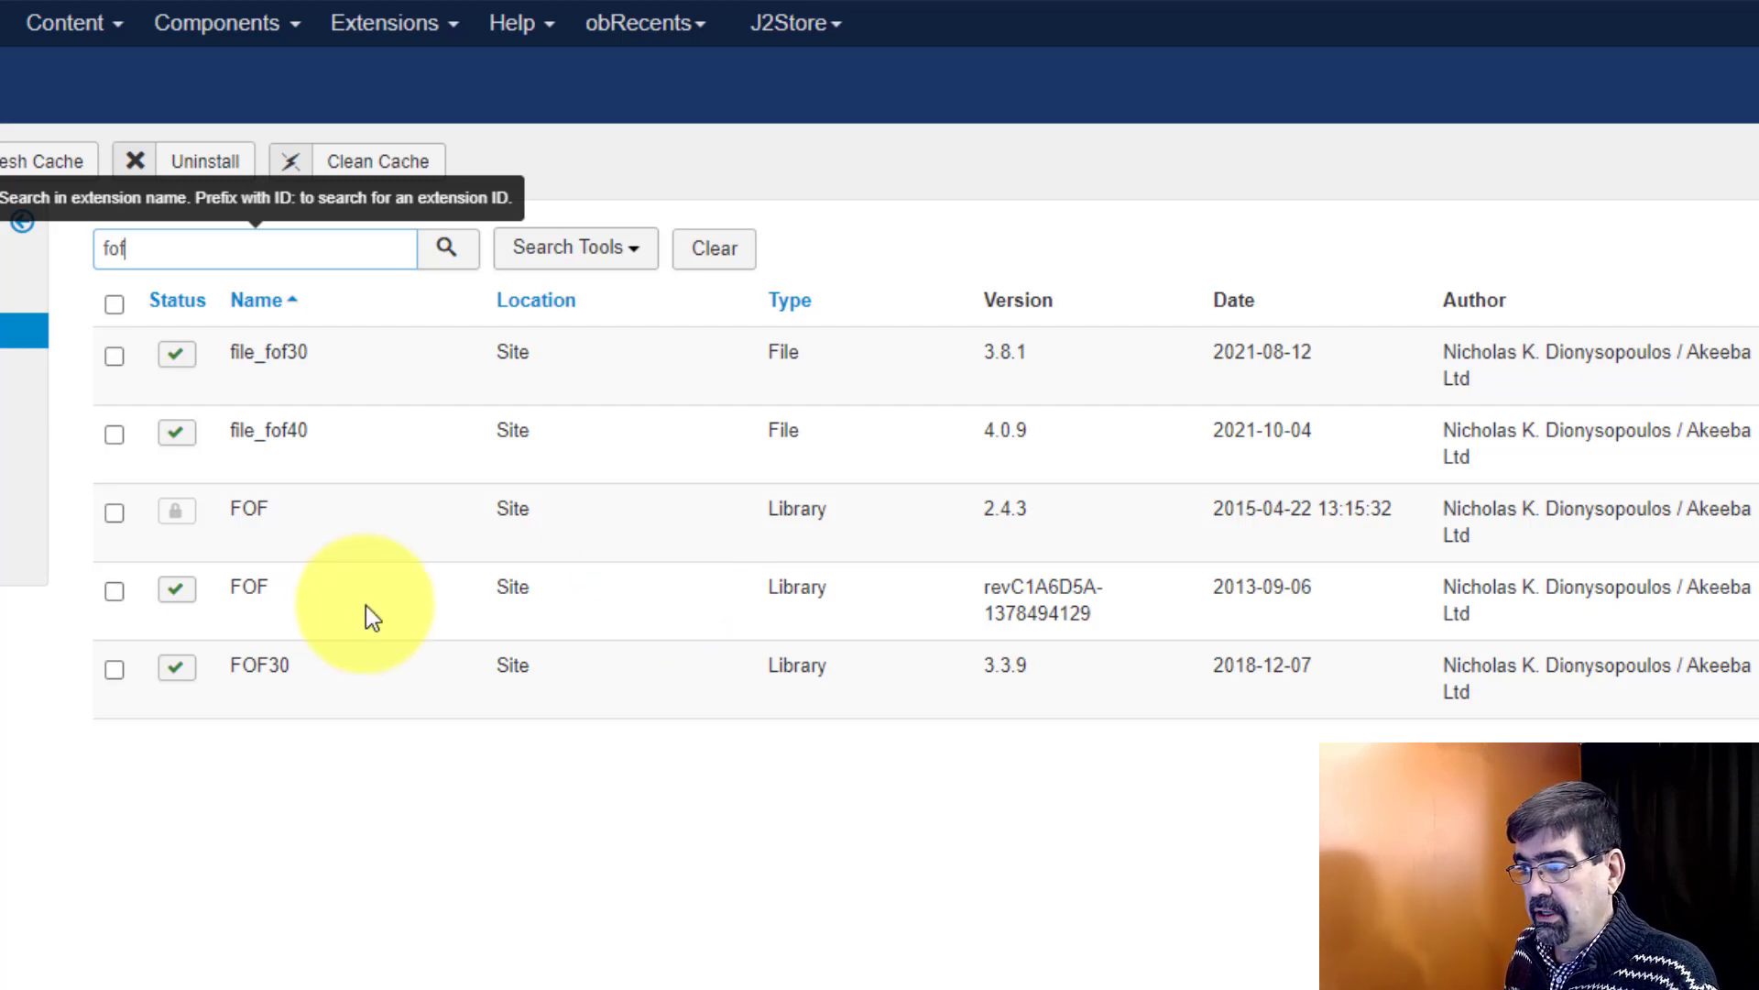
mouse_move(417, 614)
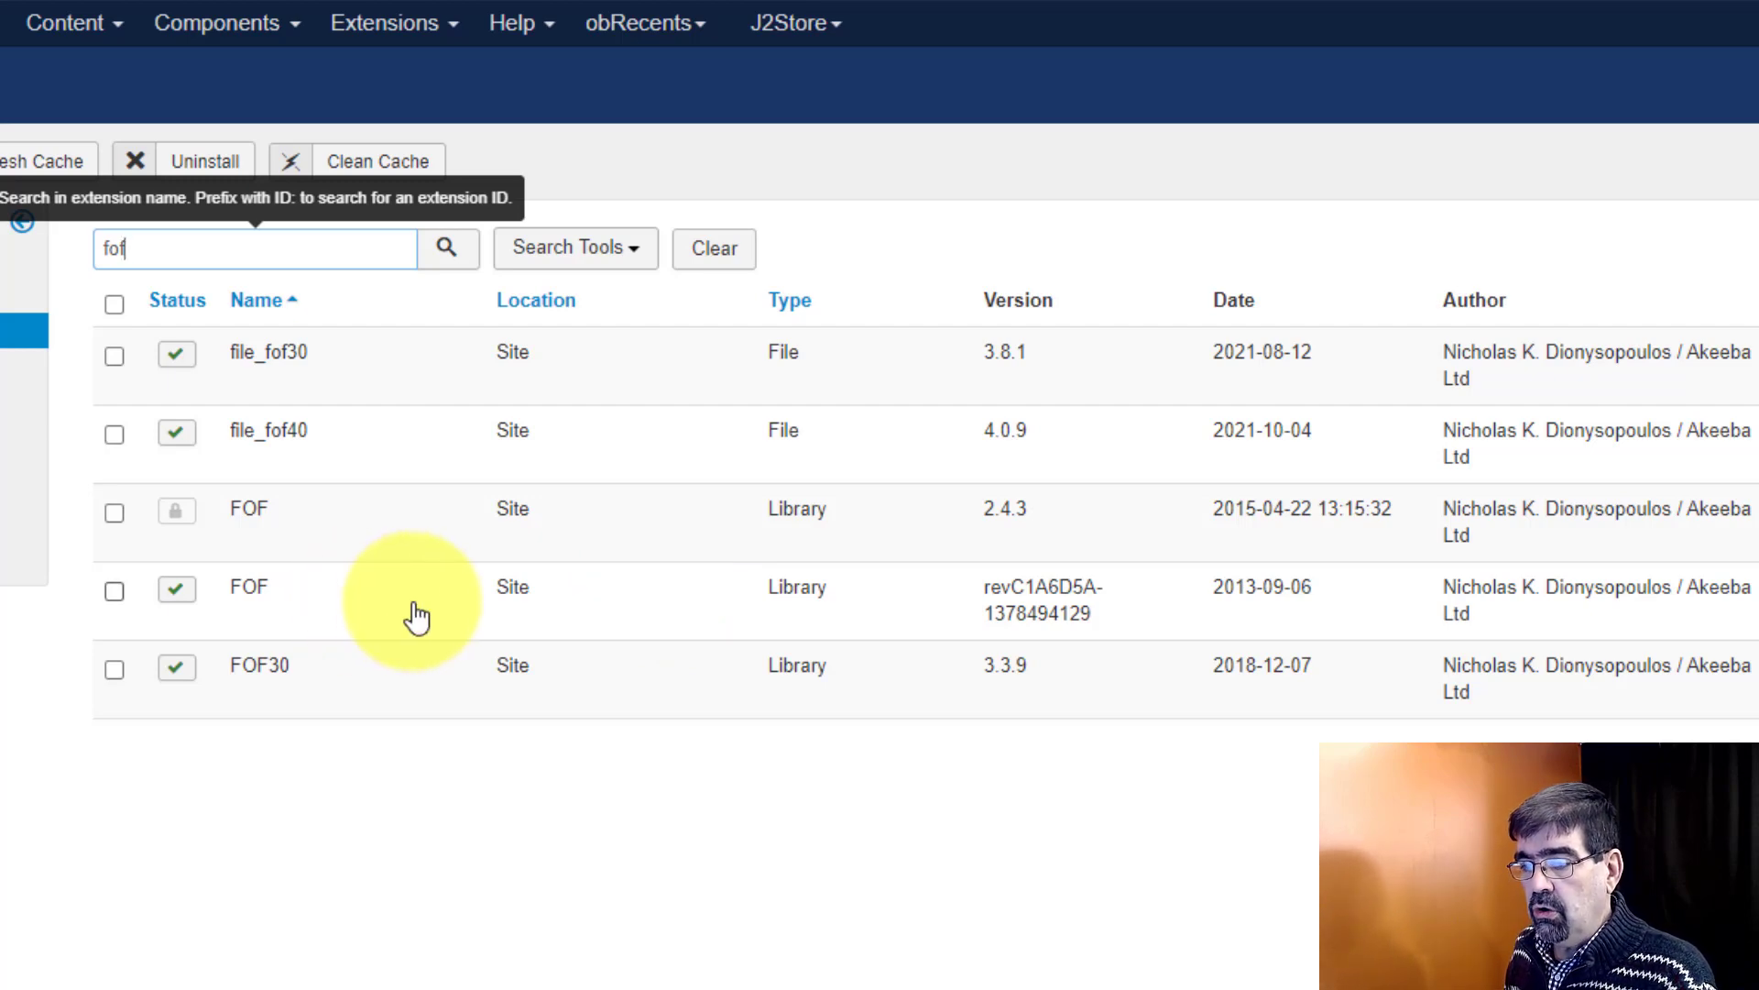
mouse_move(690, 593)
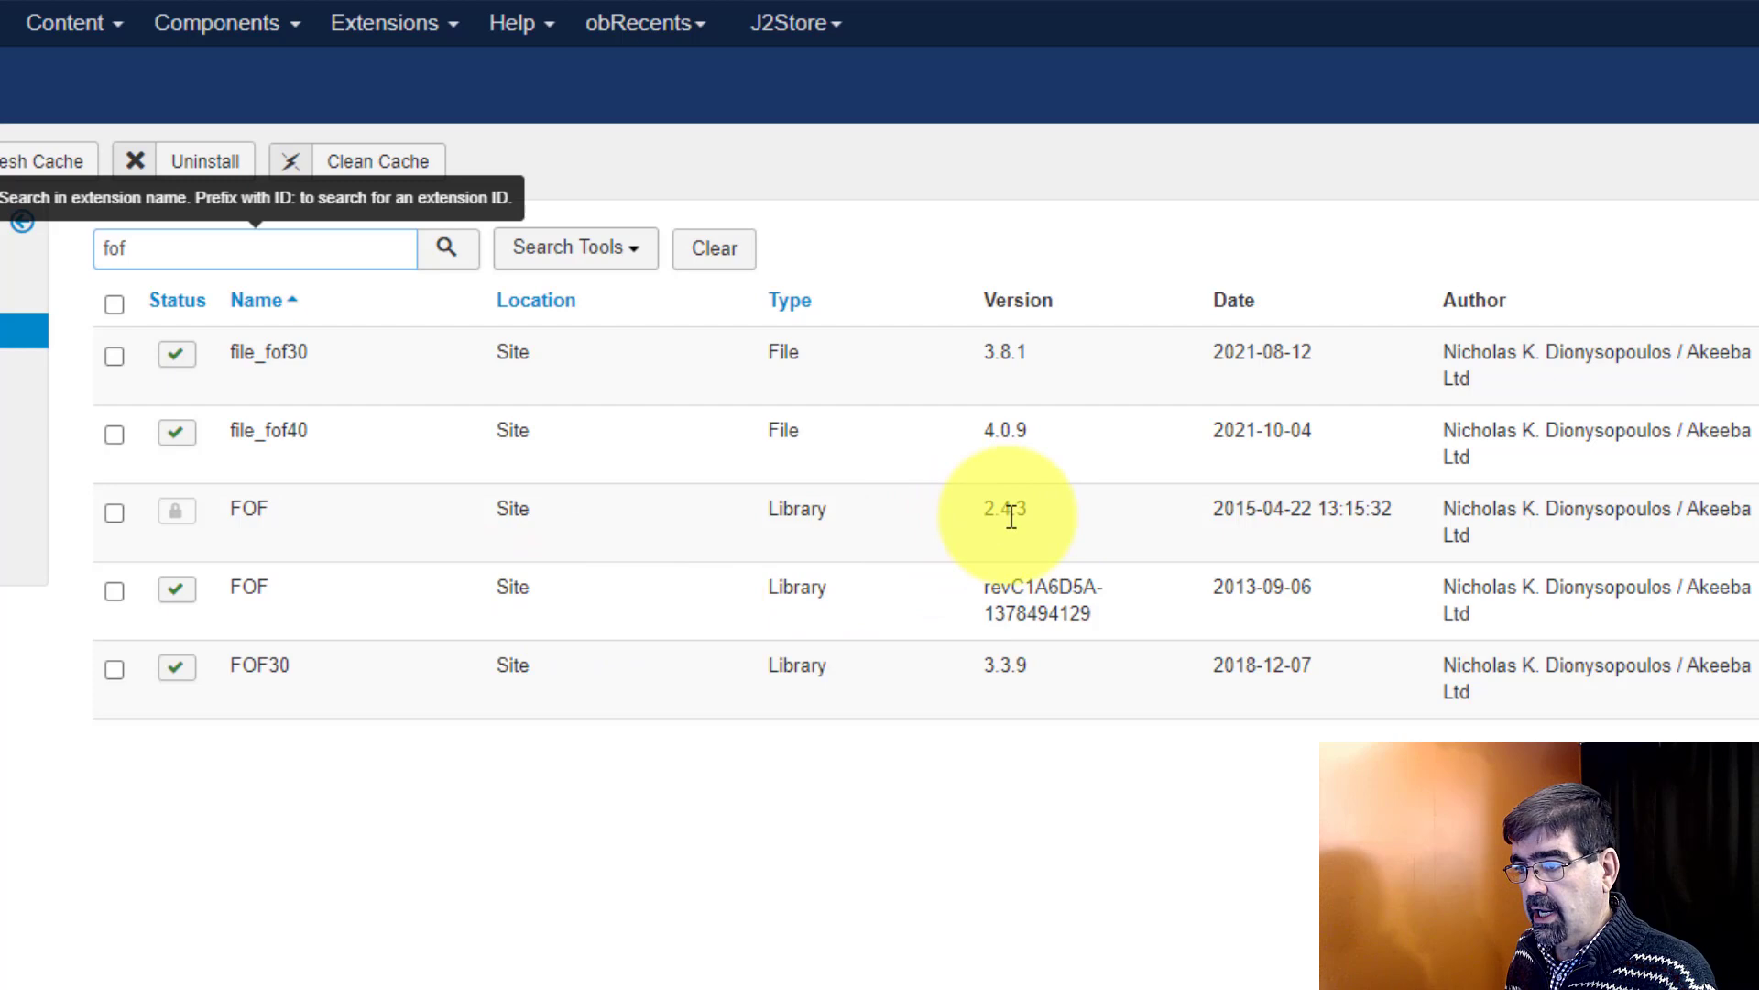
mouse_move(176, 510)
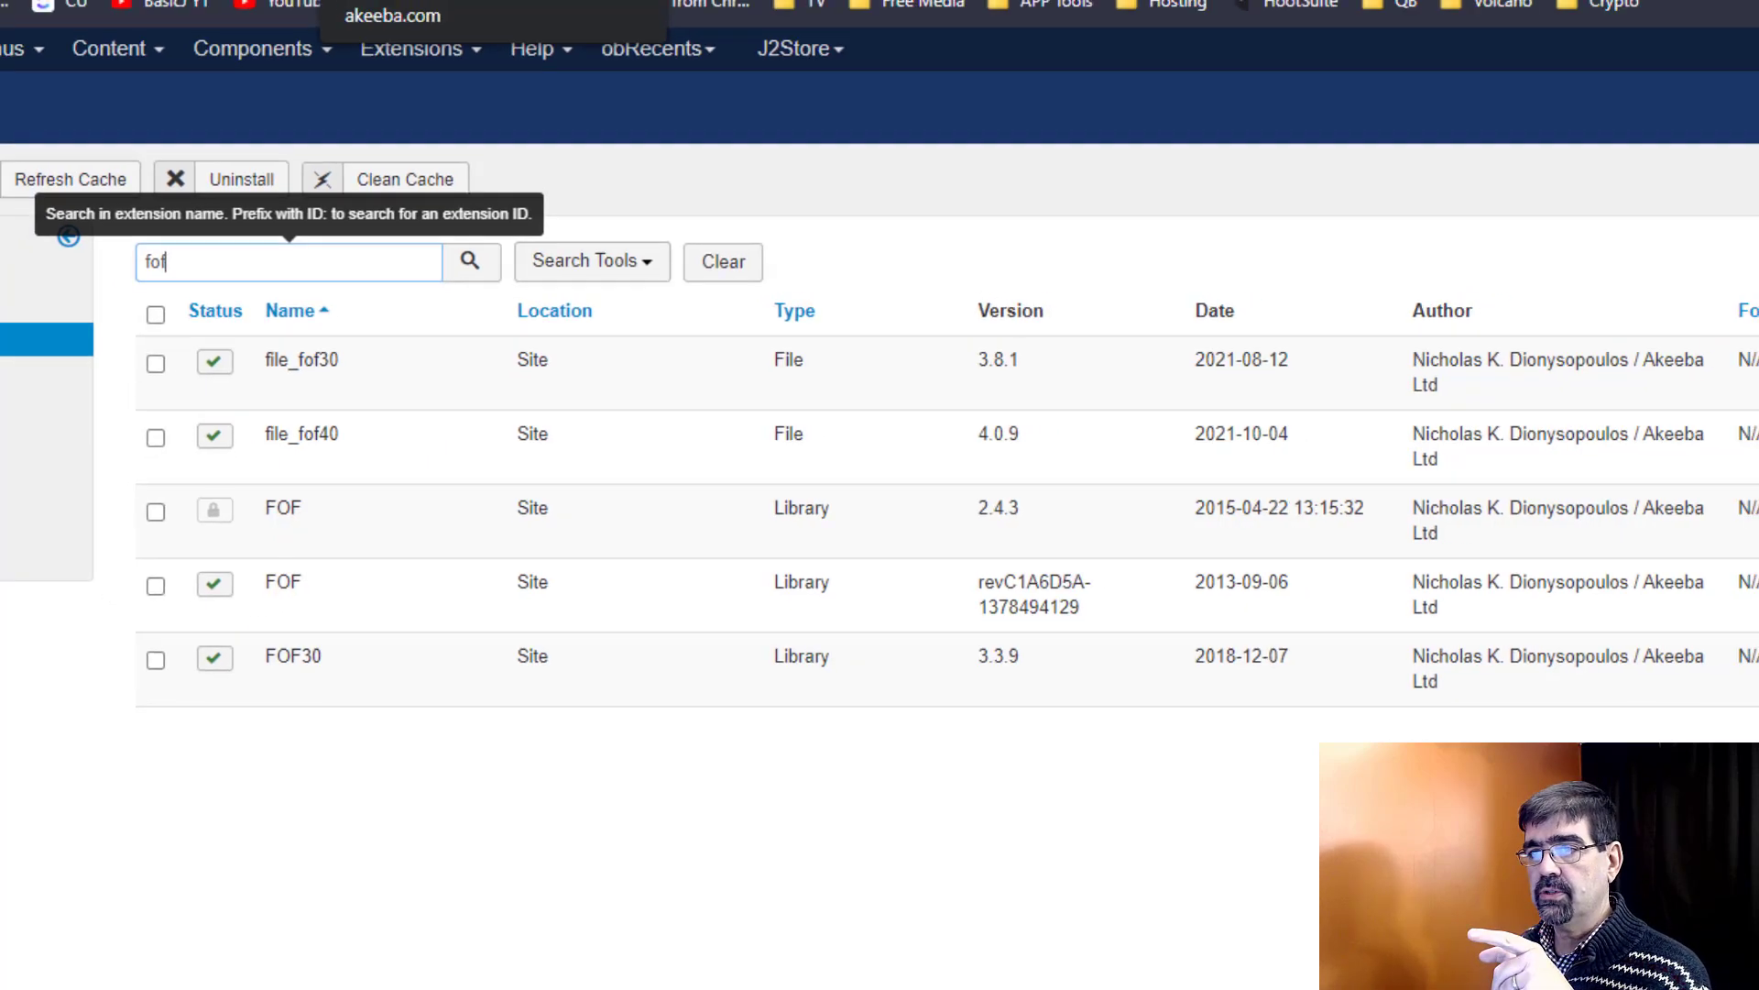
Scroll the Akeeba Joomla 4 article to the Magic Eraser paragraph and follow its 'here' link
left_click(623, 111)
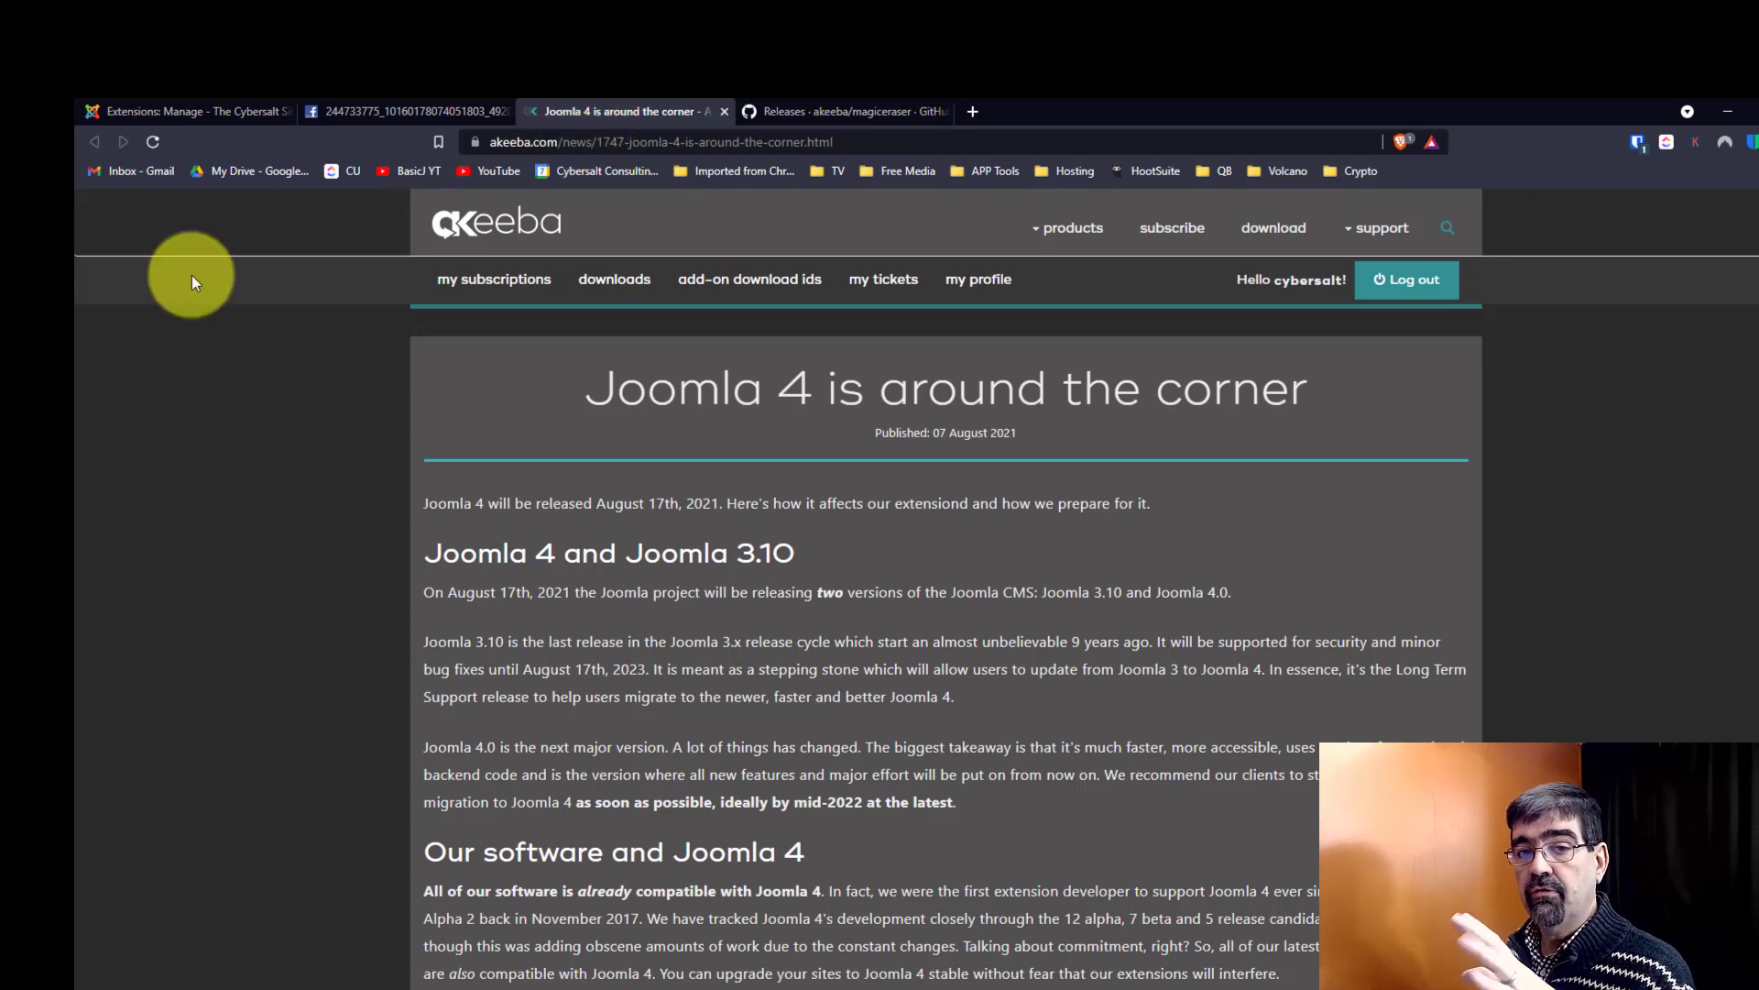
mouse_move(286, 310)
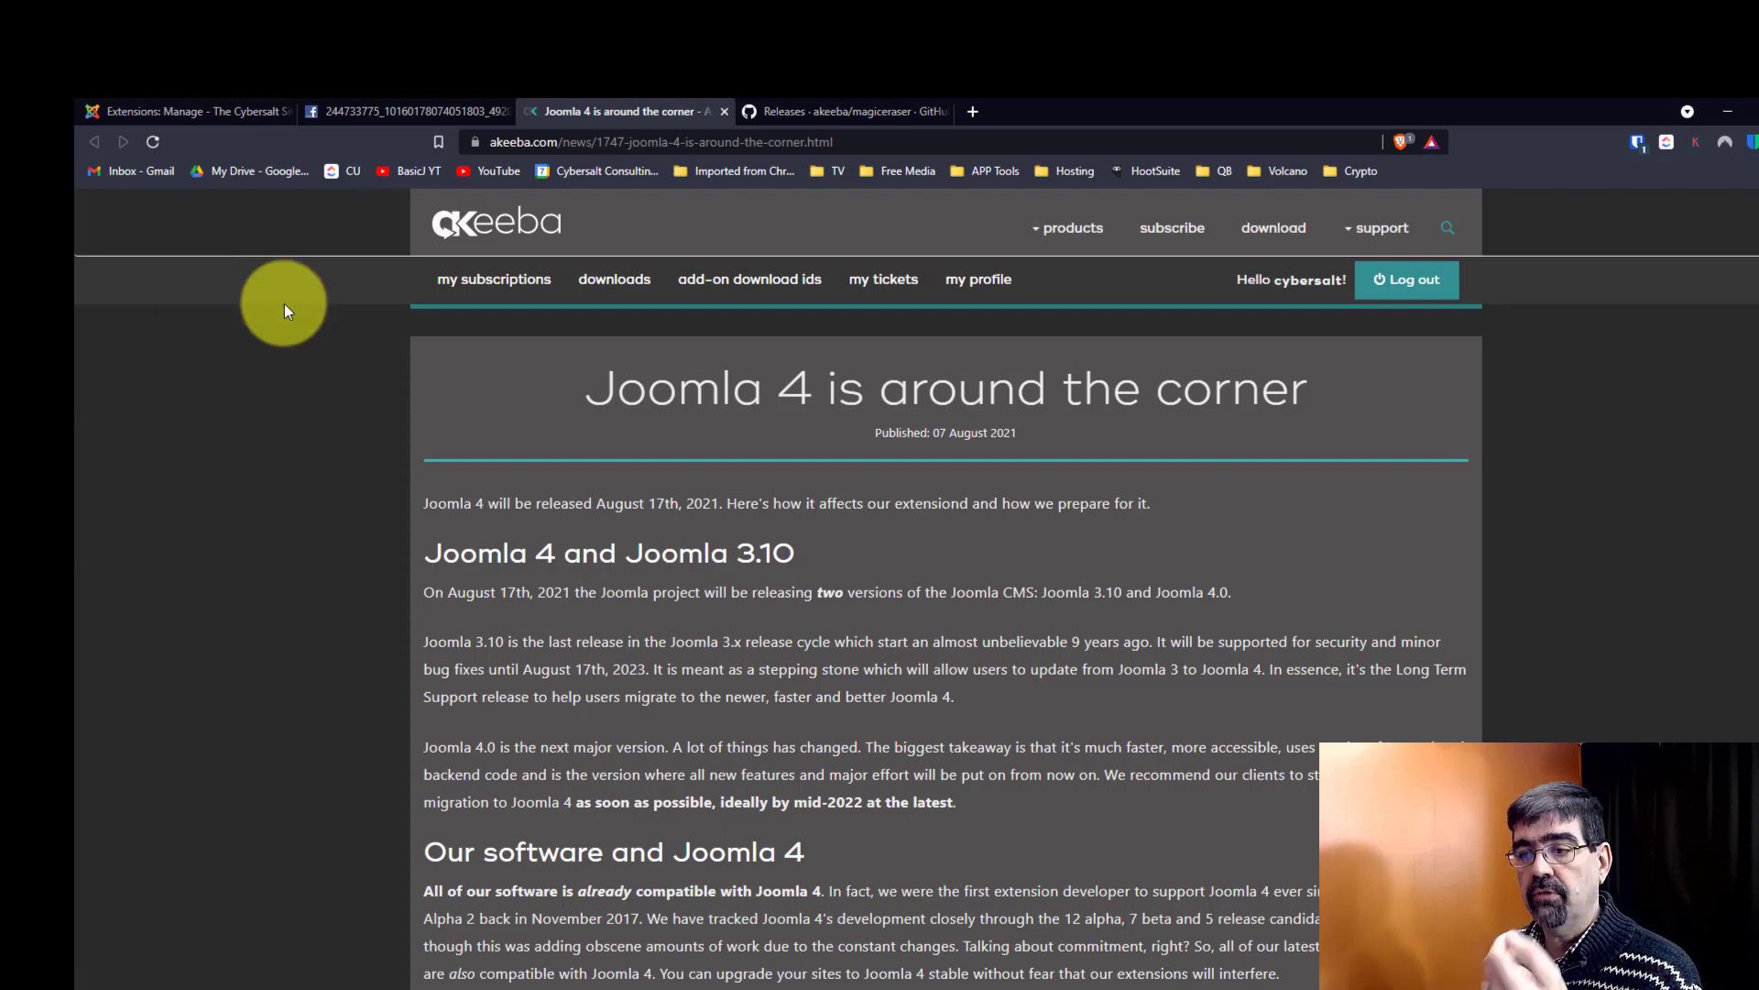
mouse_move(623, 425)
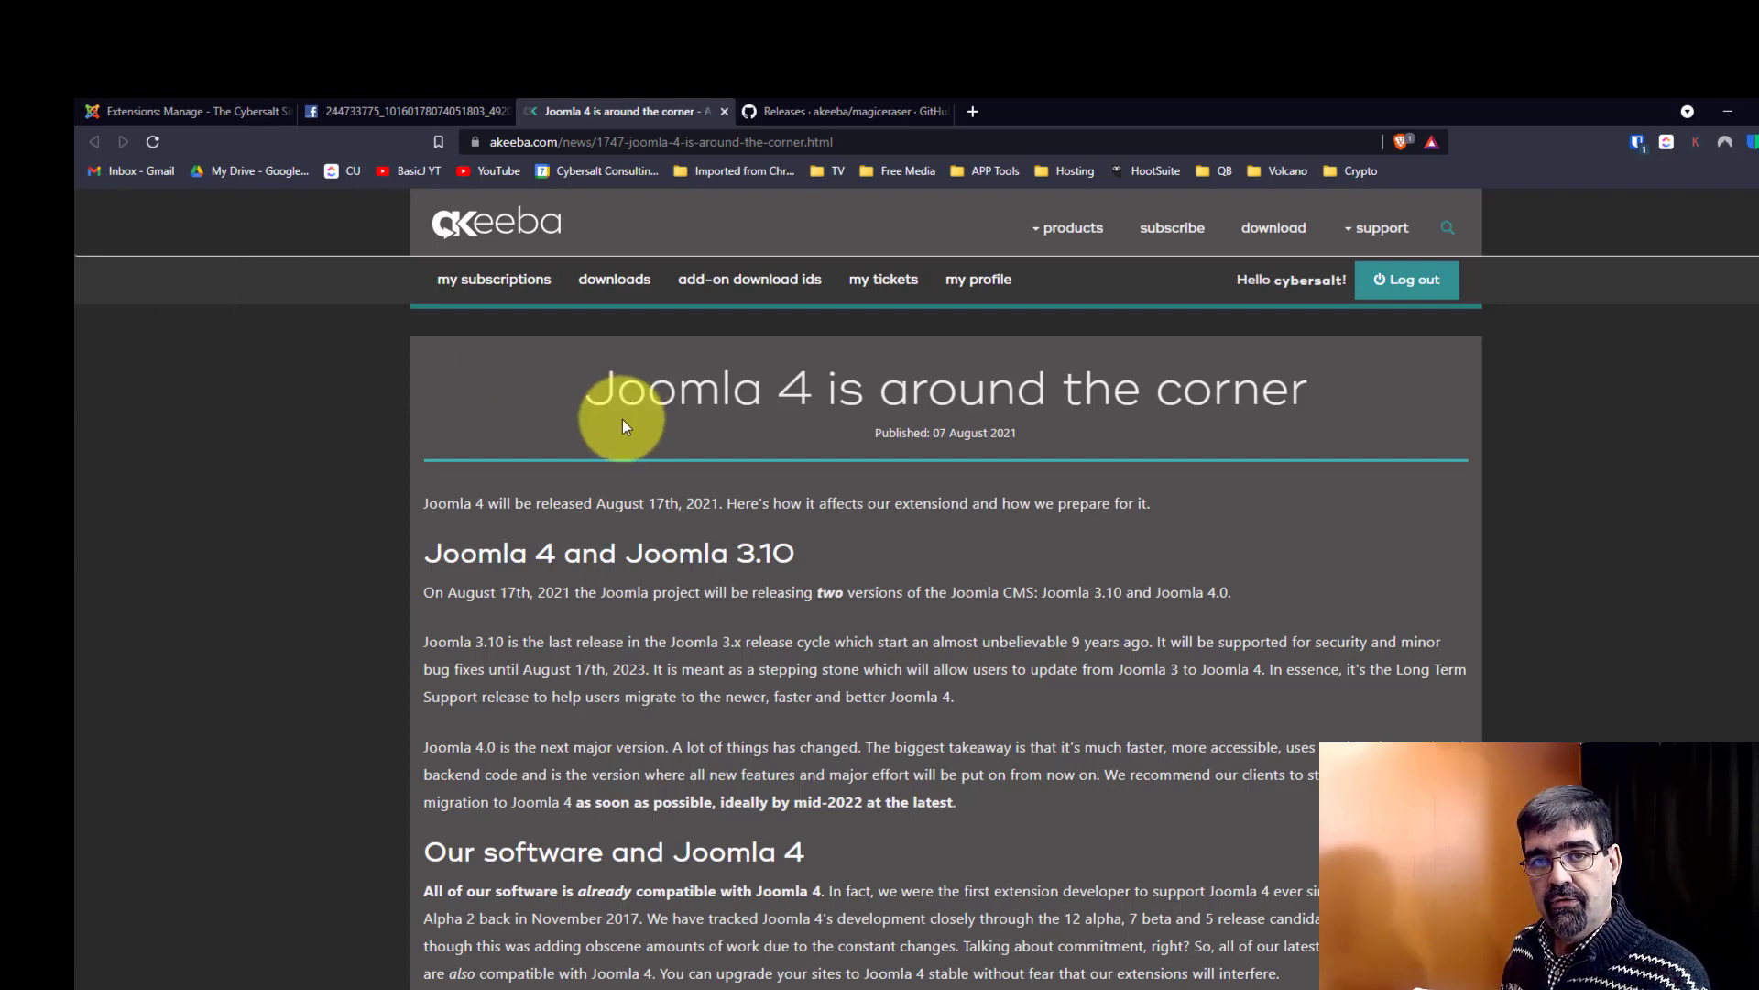
scroll("down", 3)
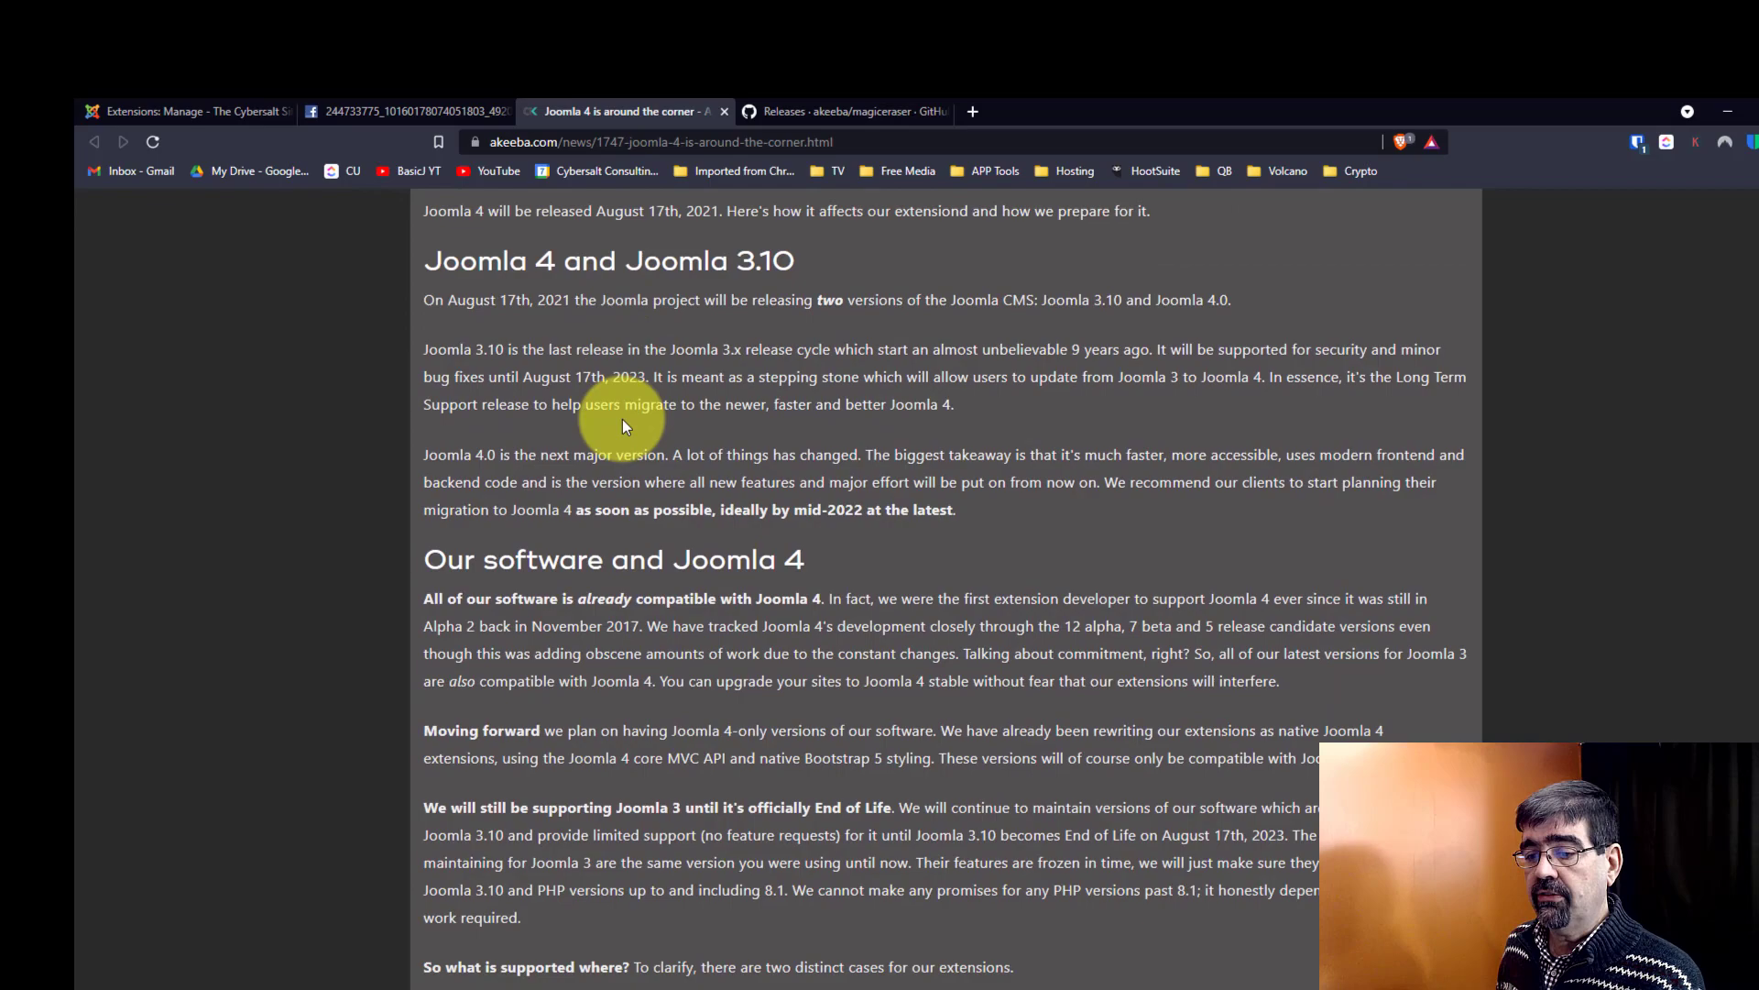
scroll("down", 3)
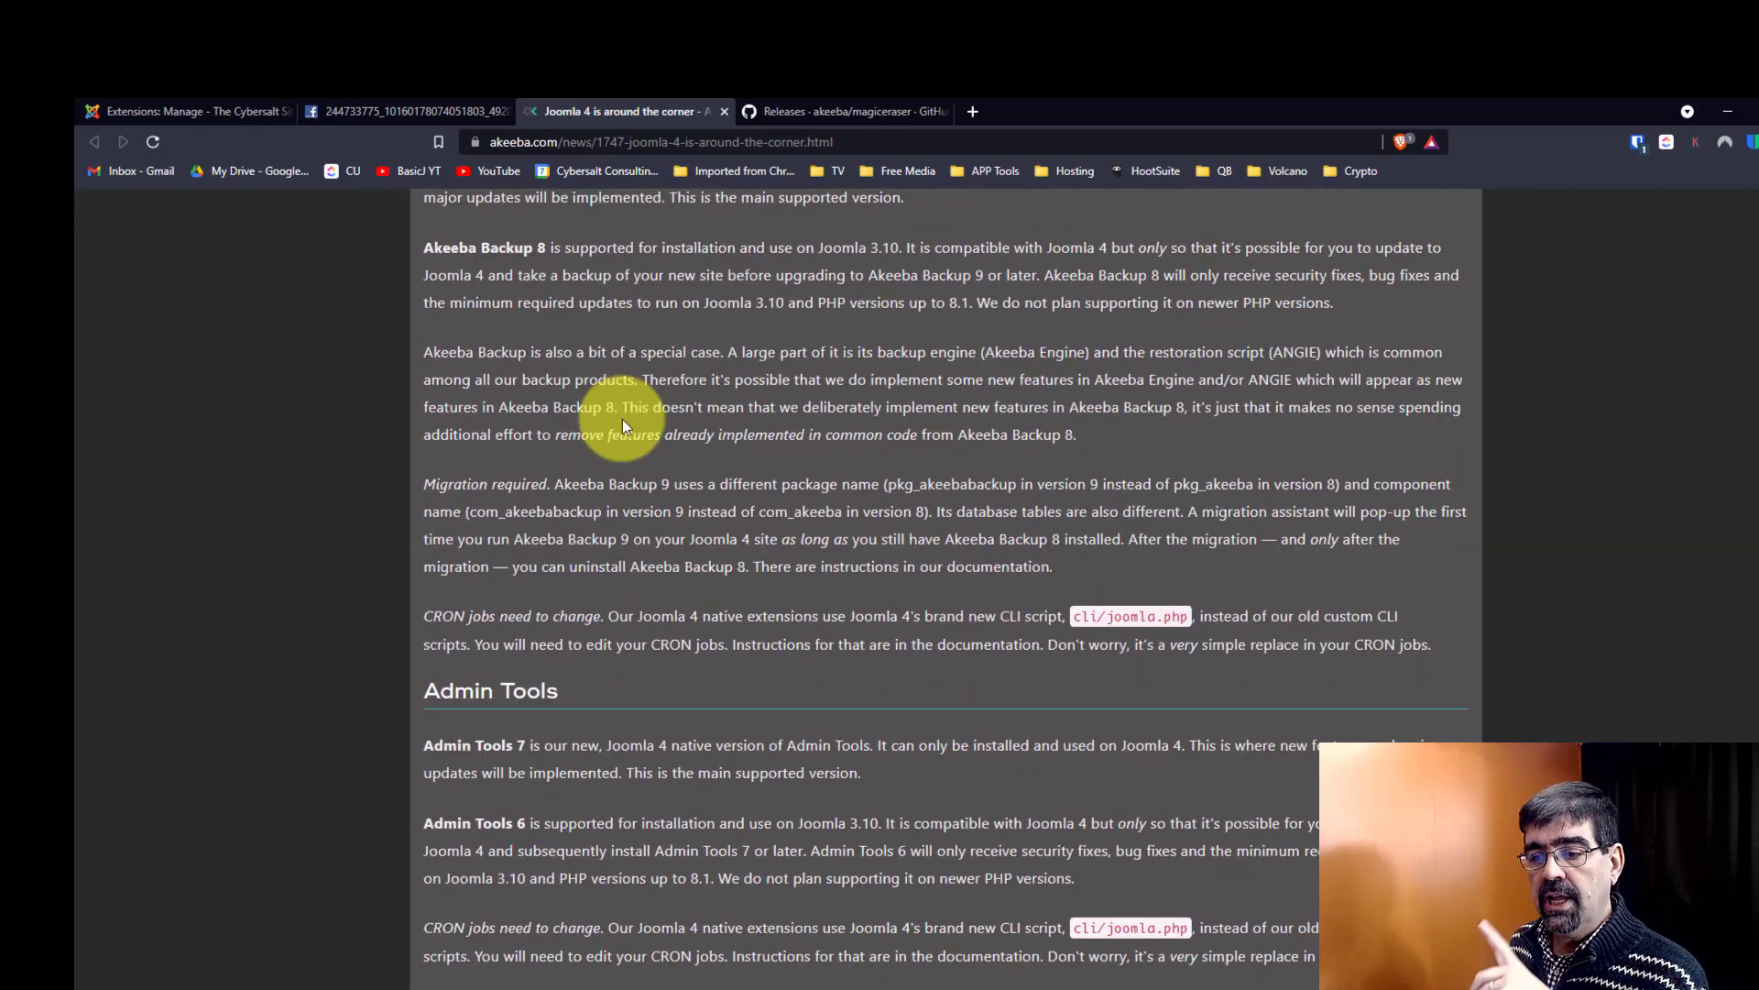
scroll("down", 3)
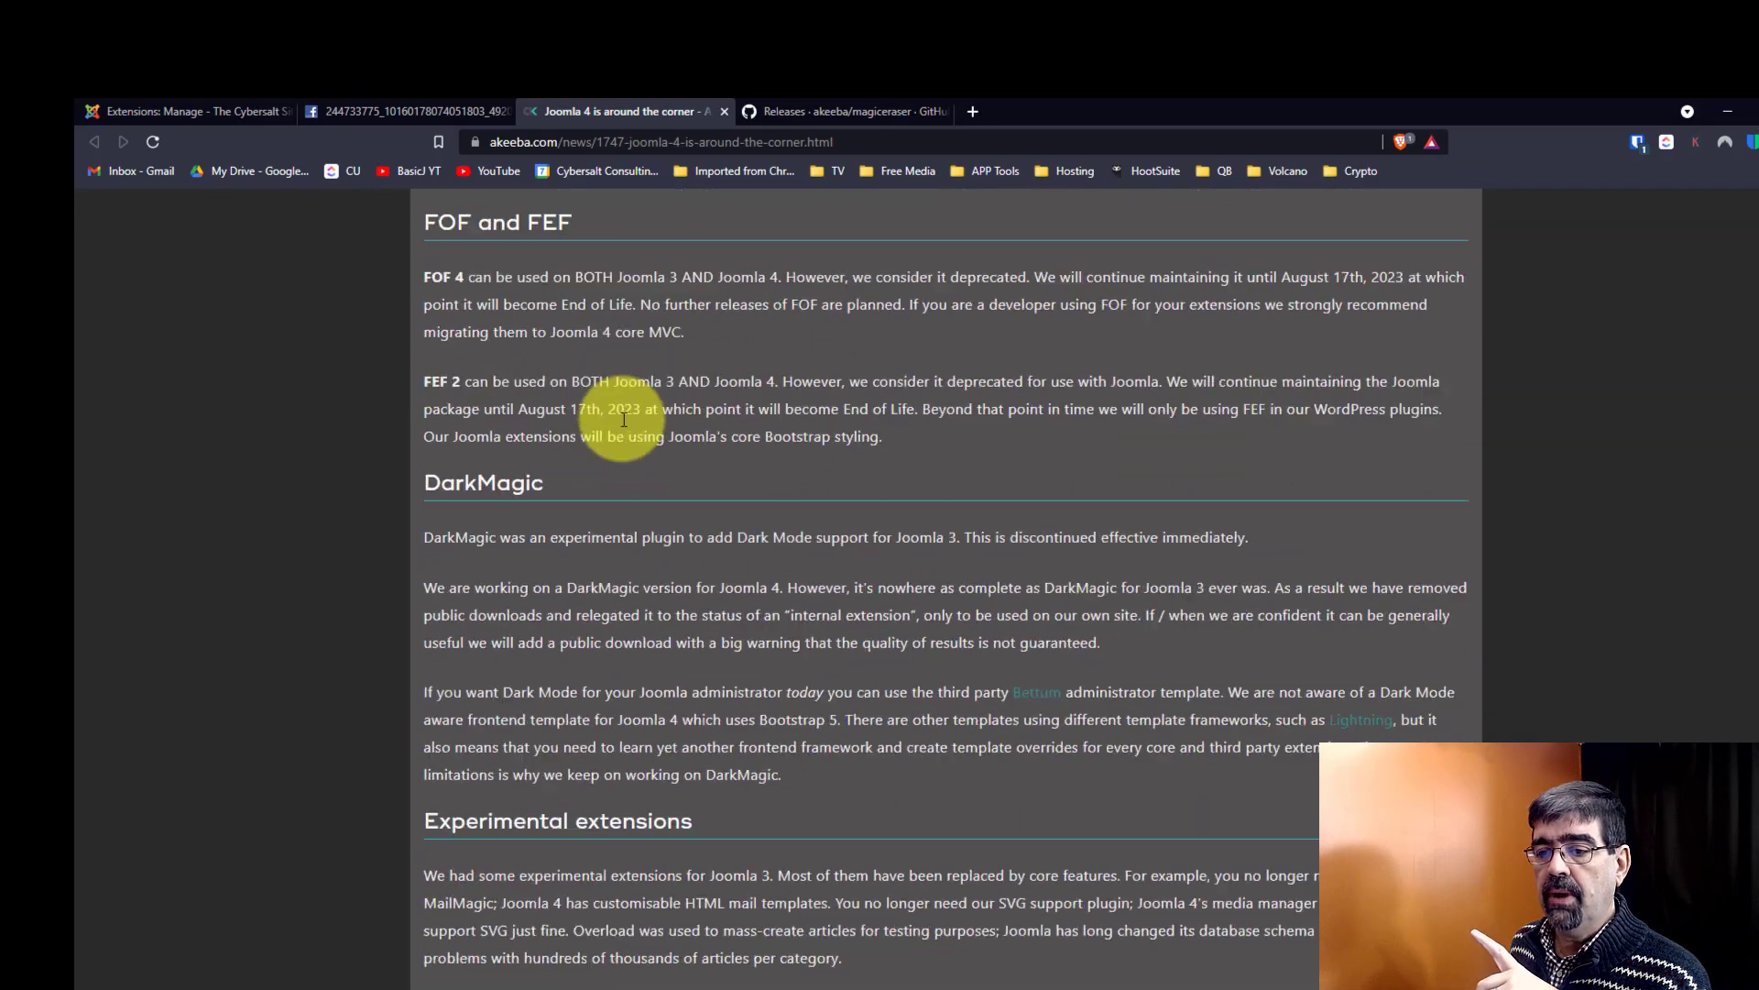
scroll("down", 3)
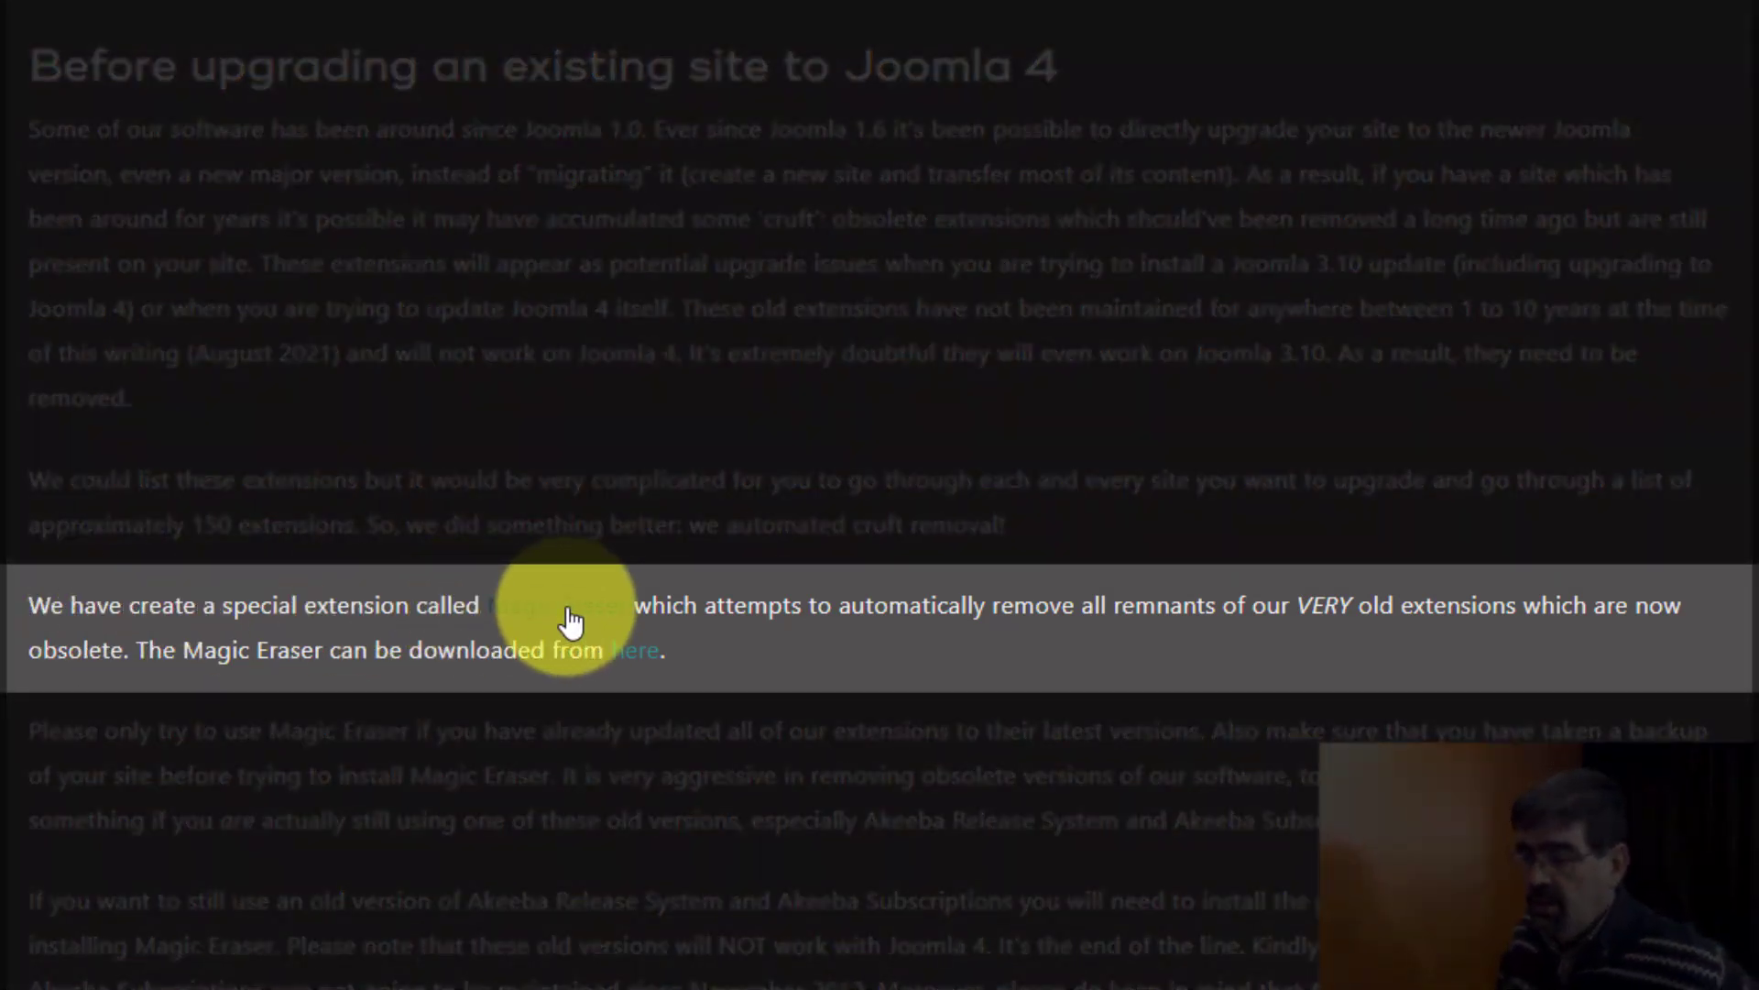
mouse_move(1245, 611)
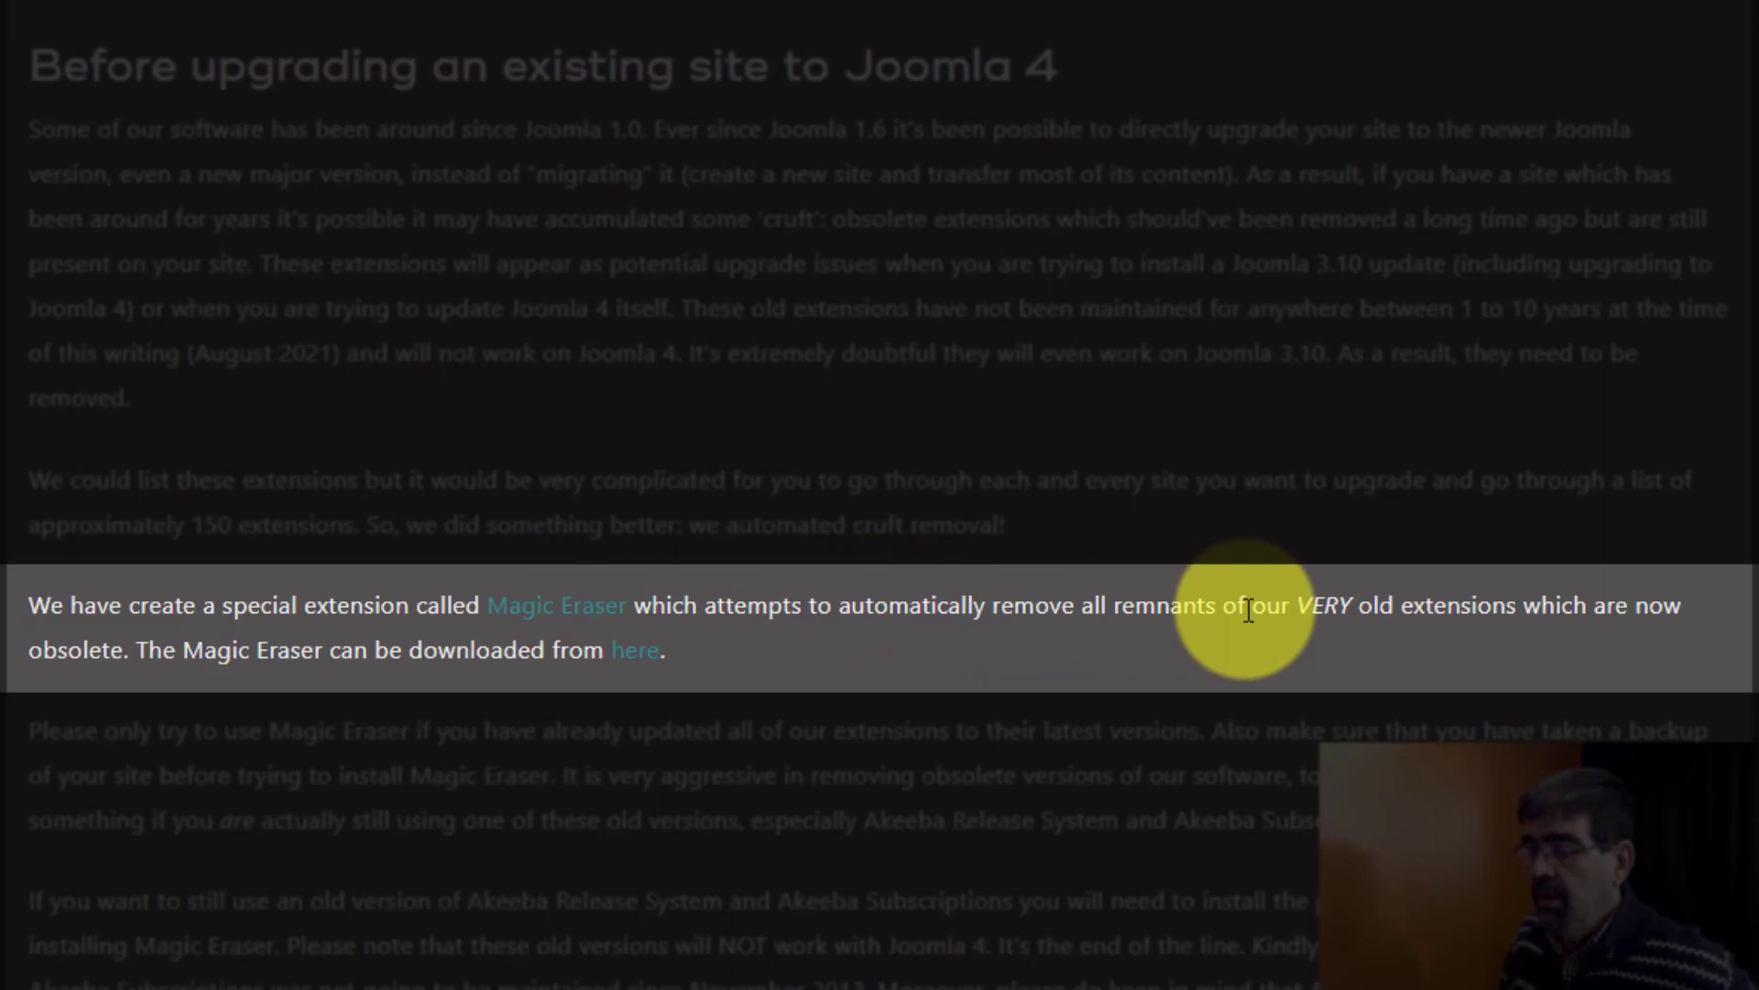
mouse_move(1526, 616)
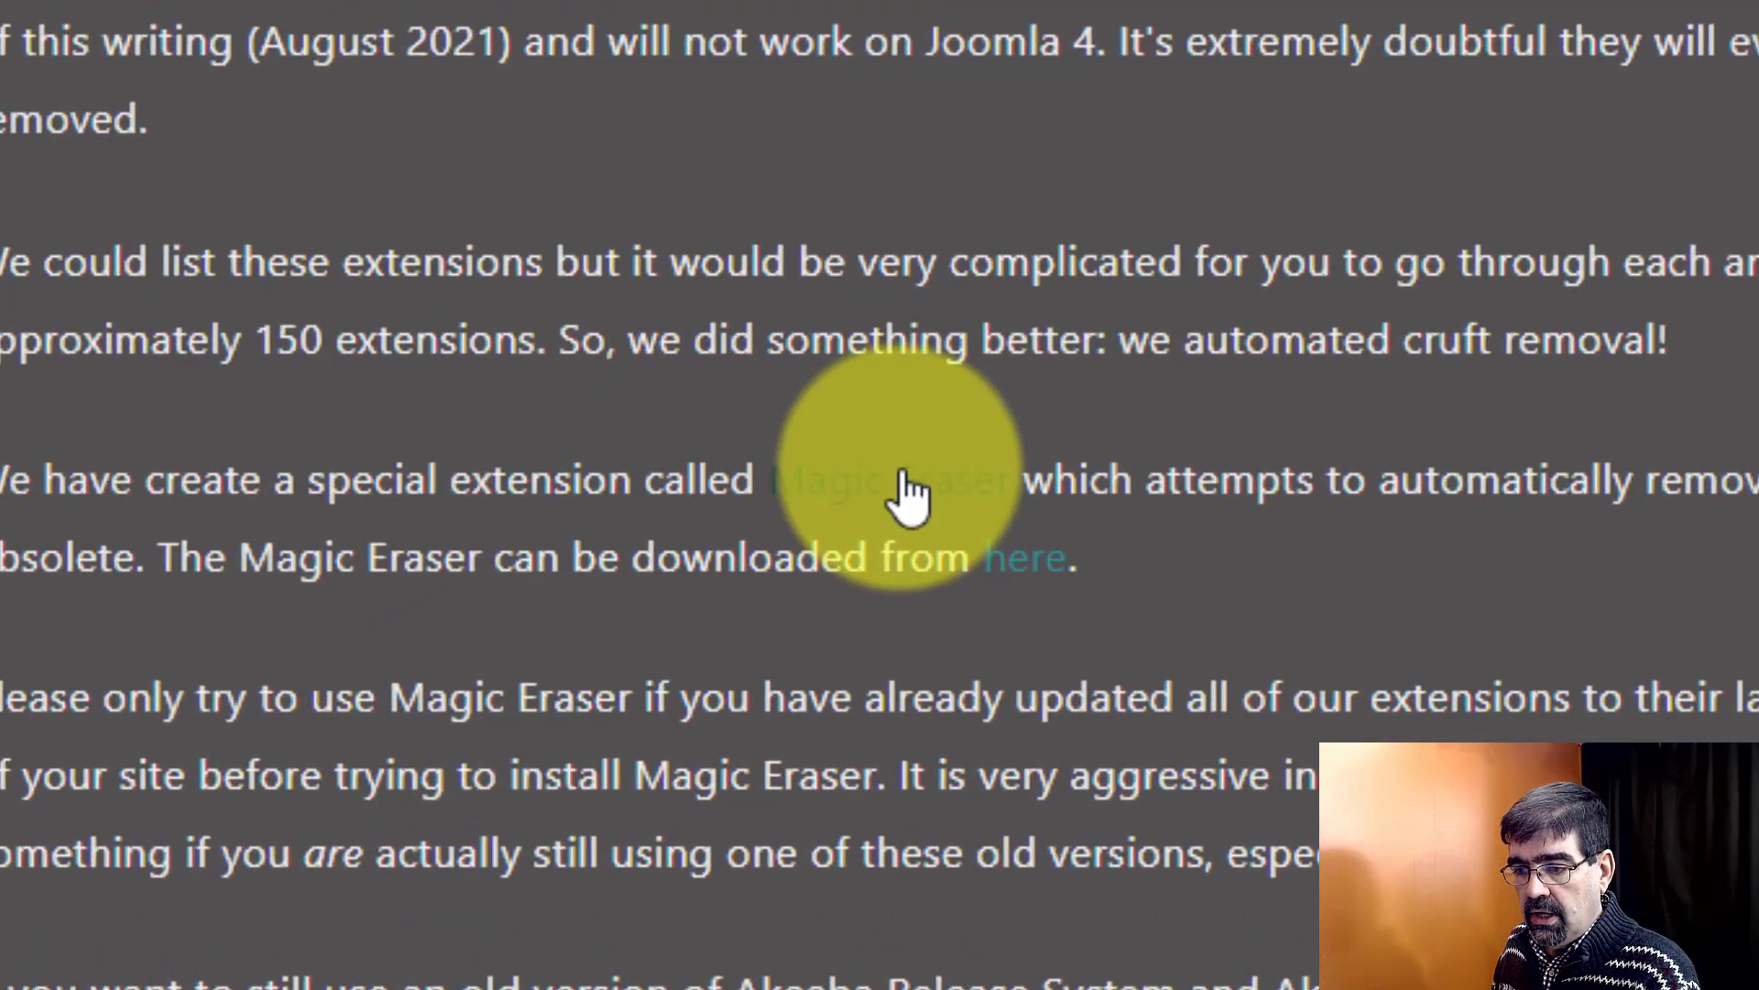
mouse_move(1026, 589)
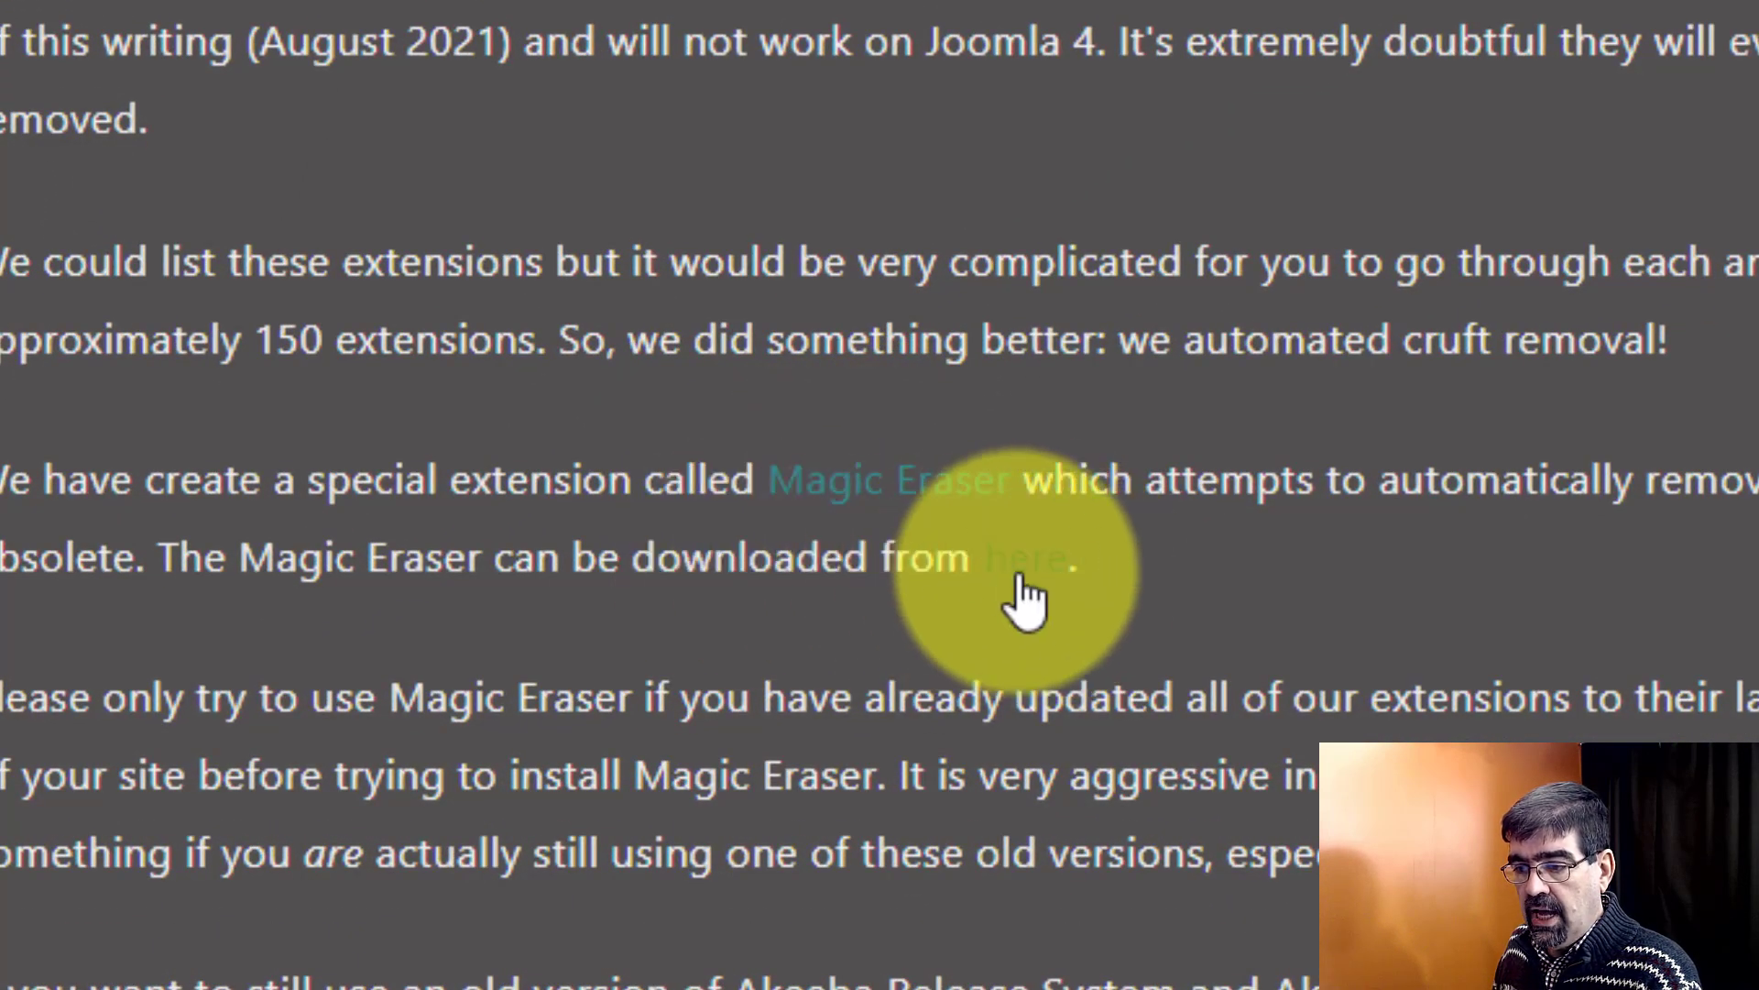
left_click(1026, 558)
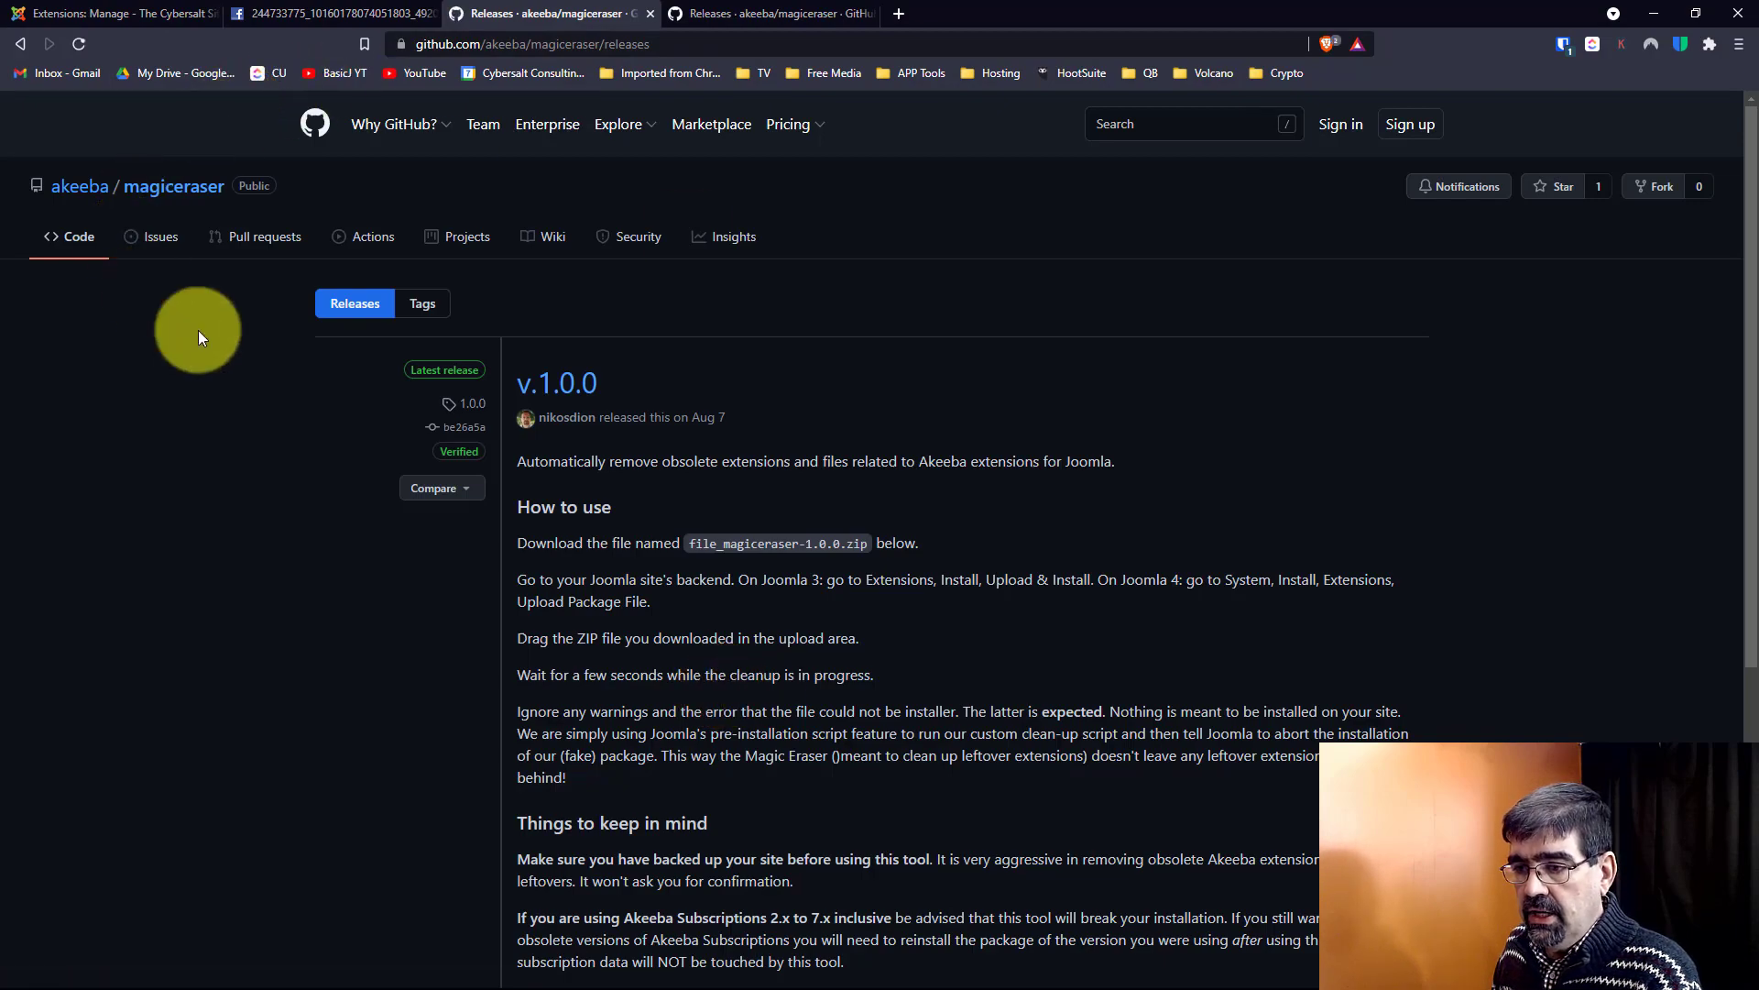
Download the file_magiceraser-1.0.0.zip release asset and show it in its folder
scroll("down", 3)
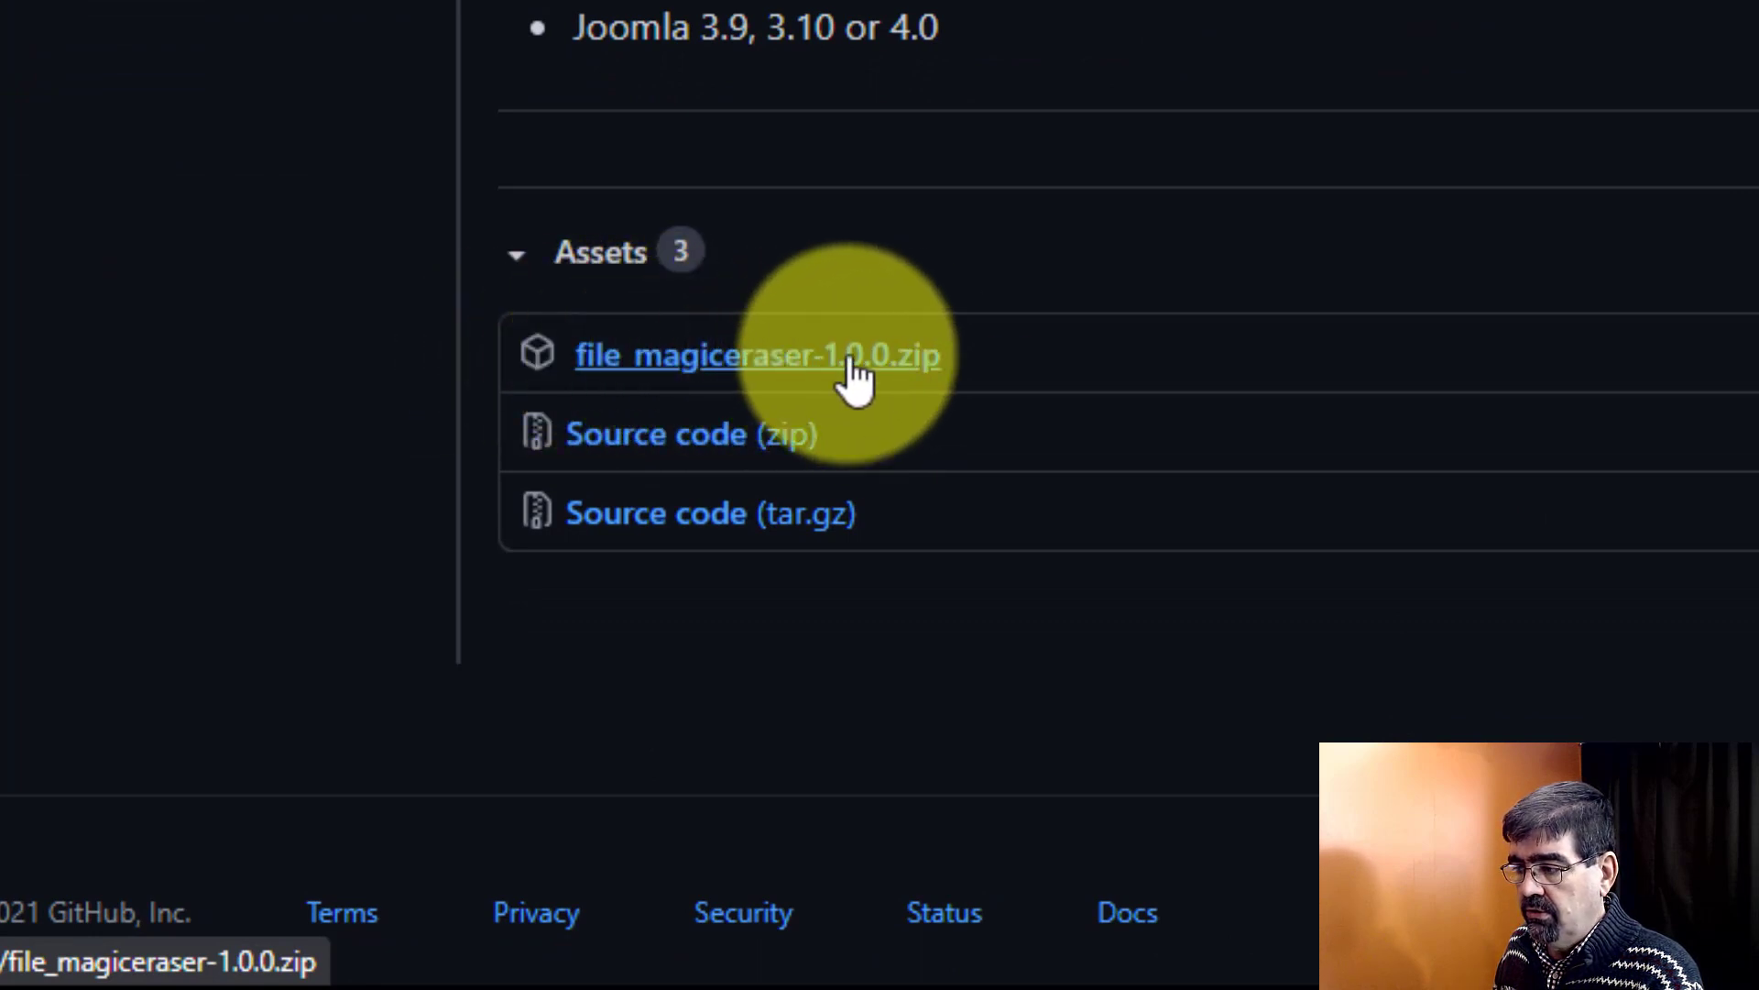
left_click(756, 355)
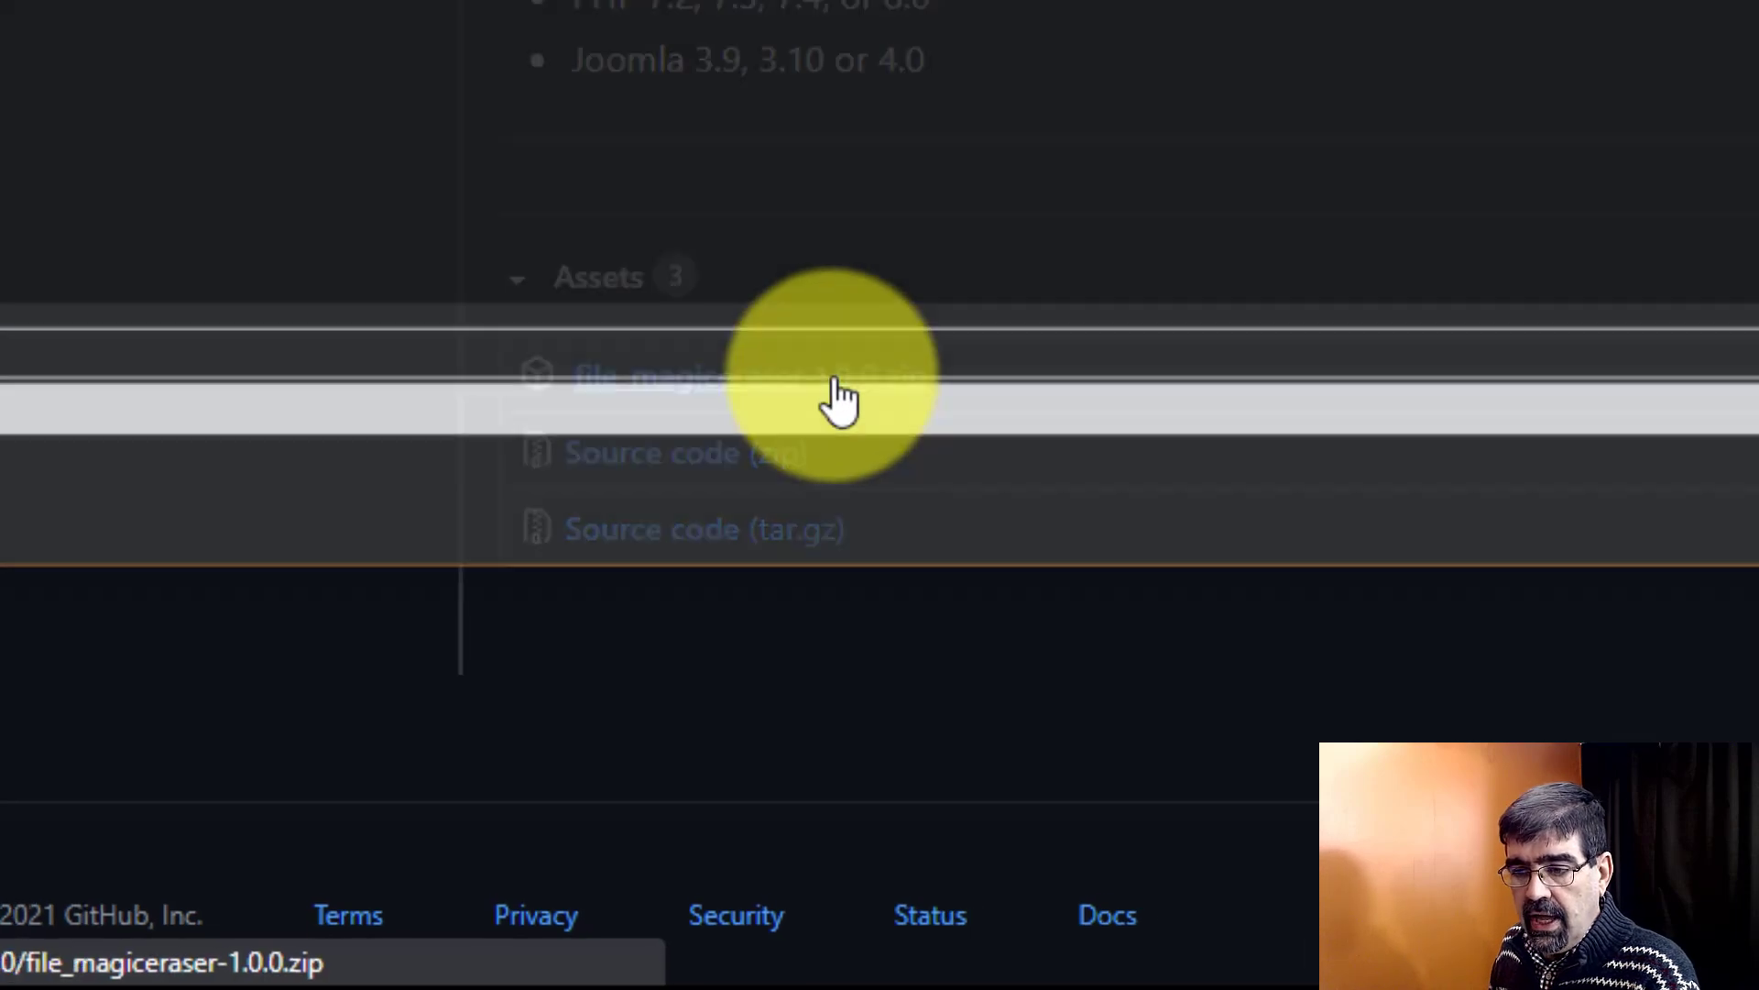
left_click(645, 375)
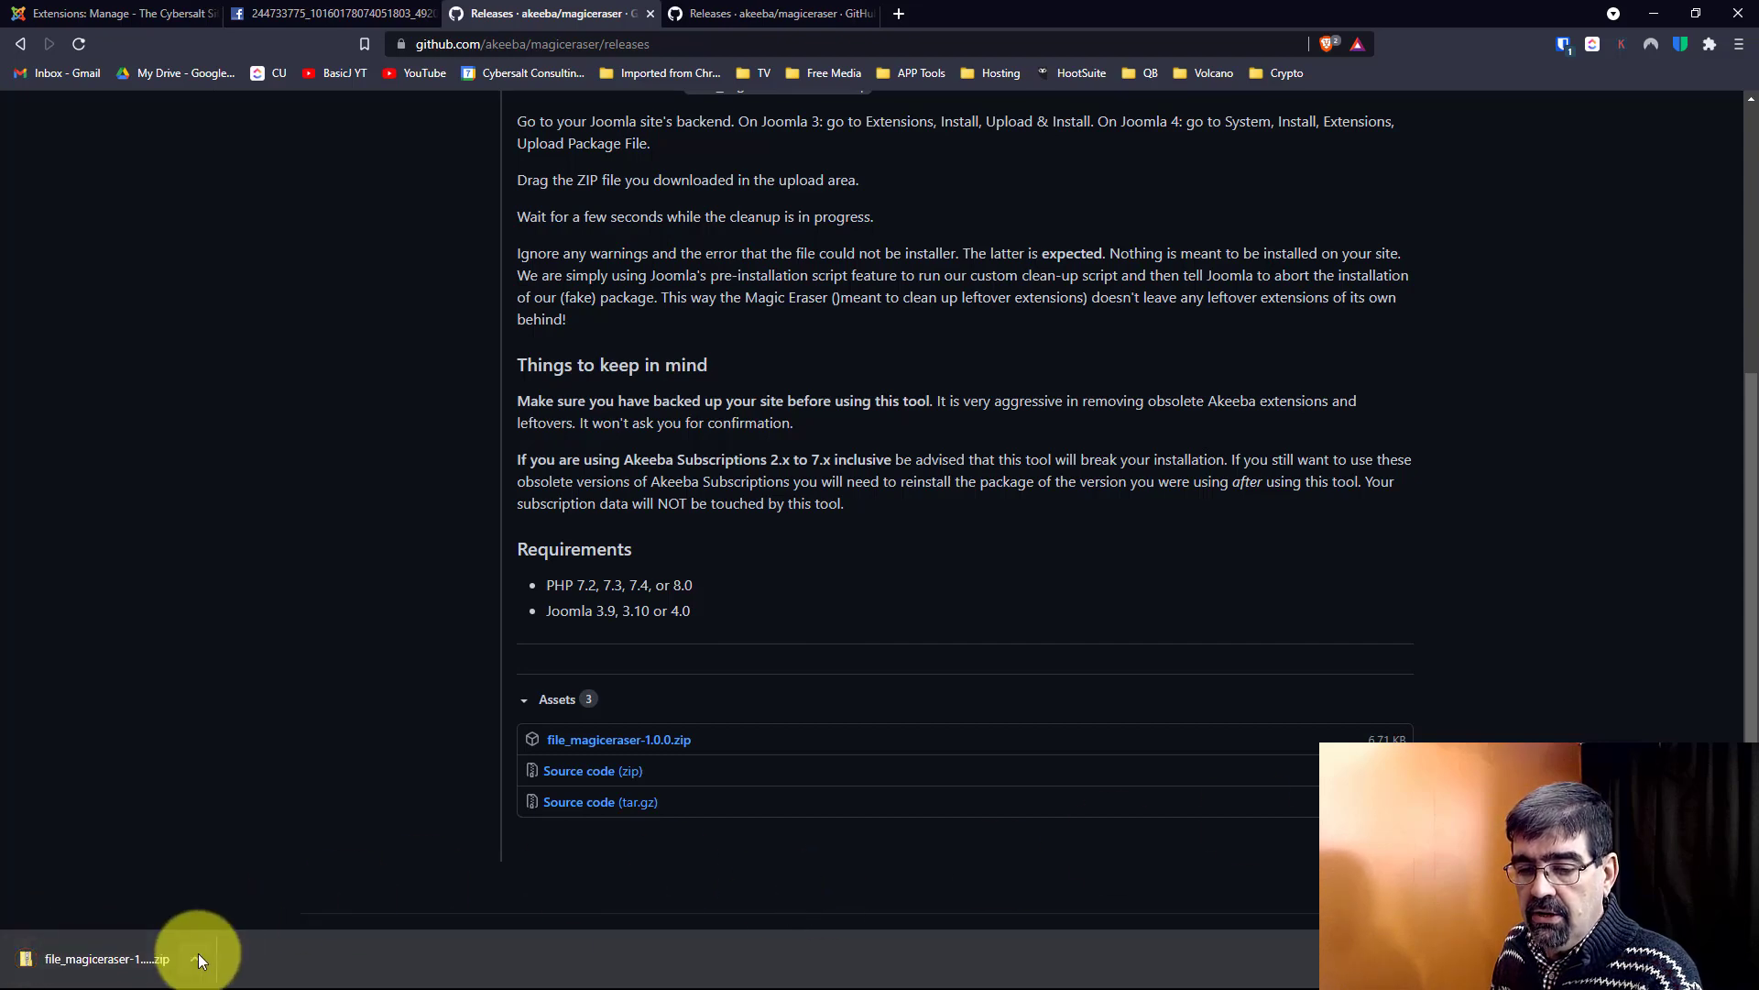
left_click(198, 958)
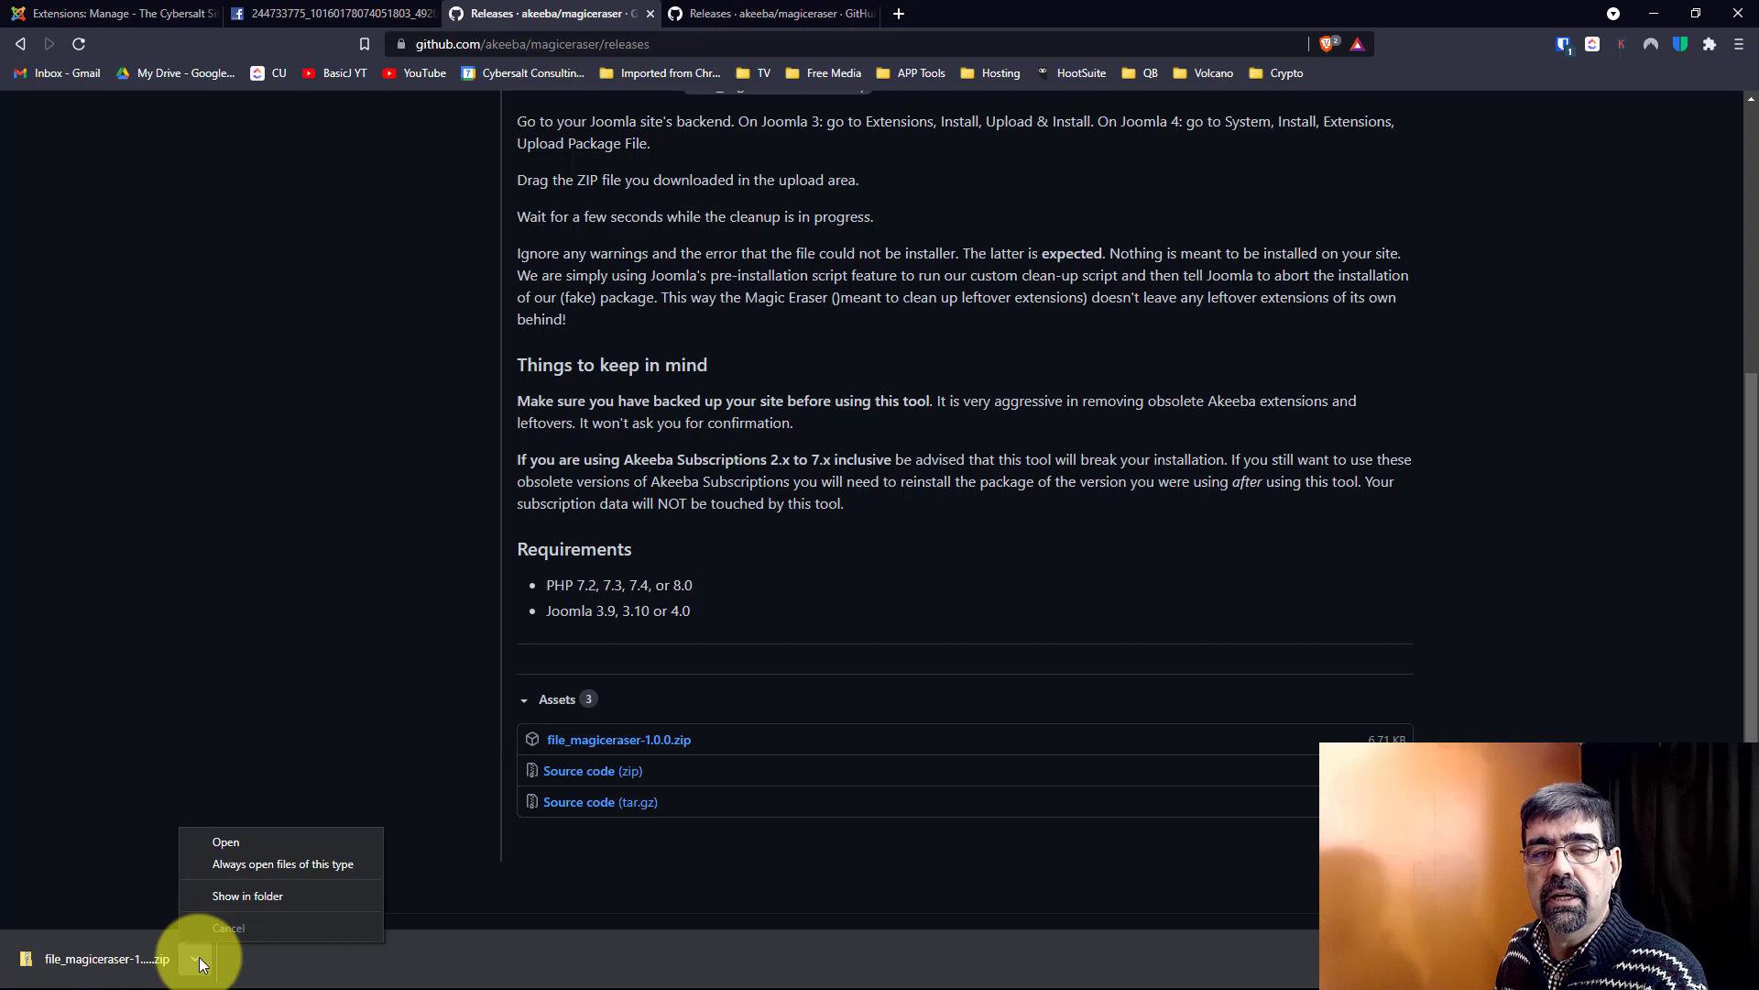
mouse_move(214, 940)
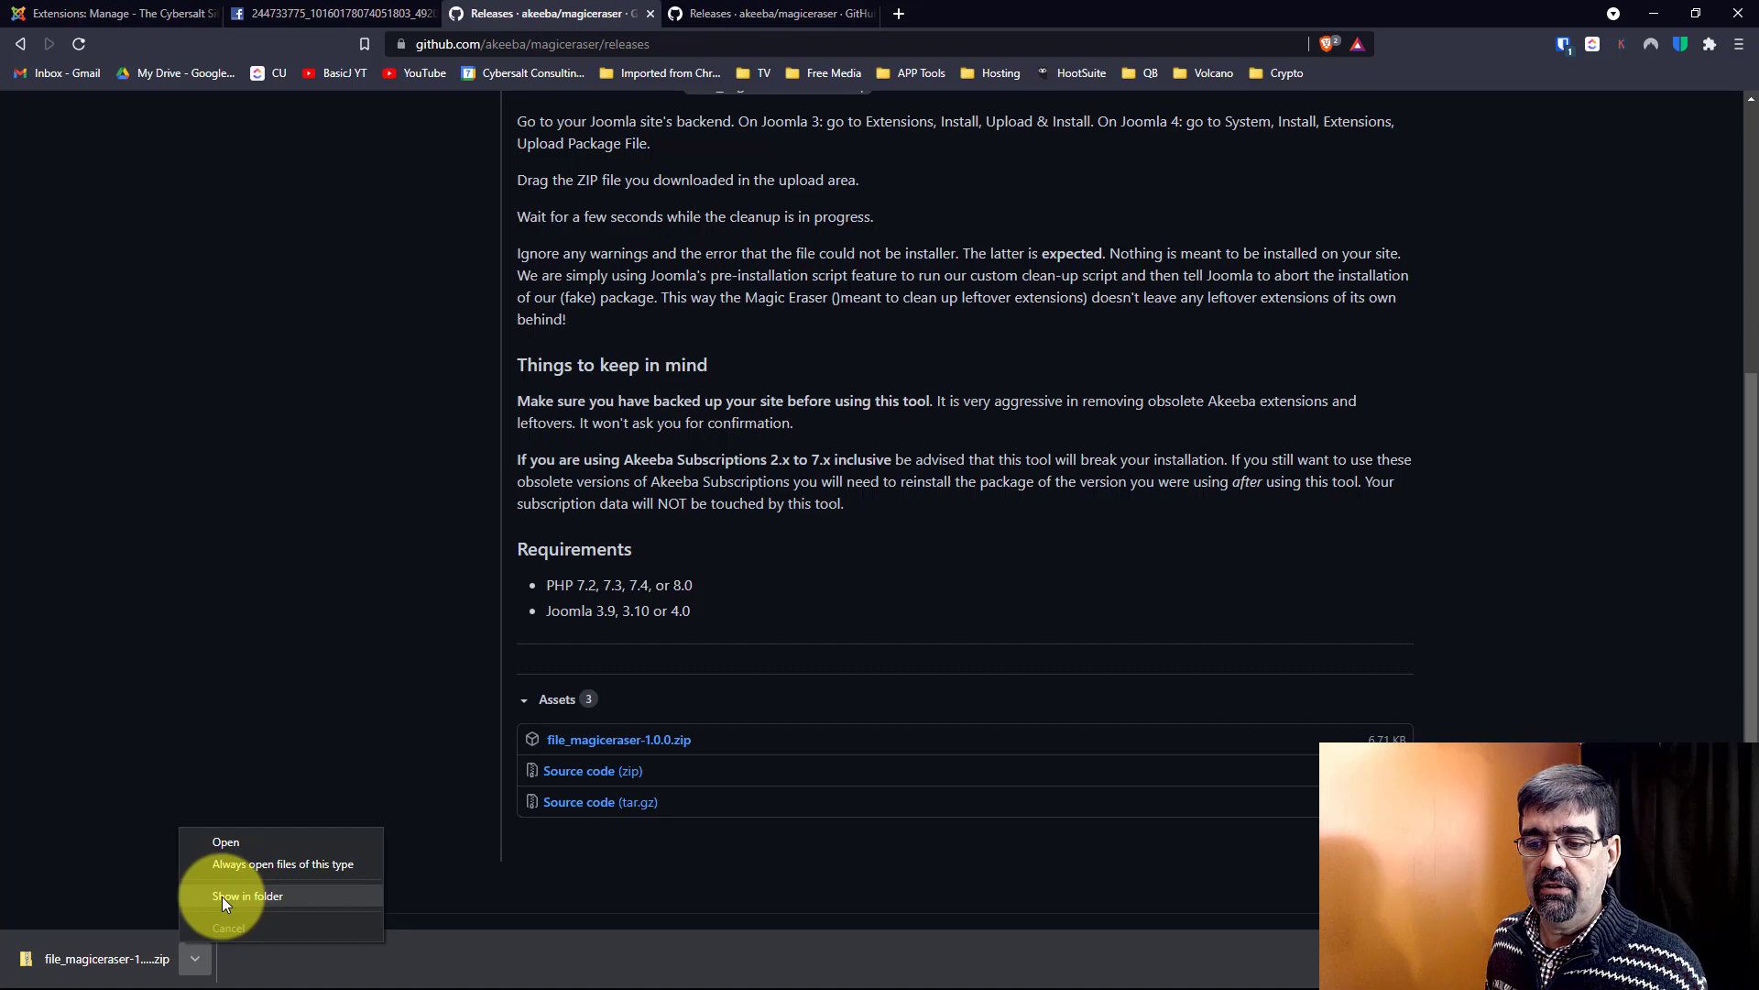
left_click(246, 896)
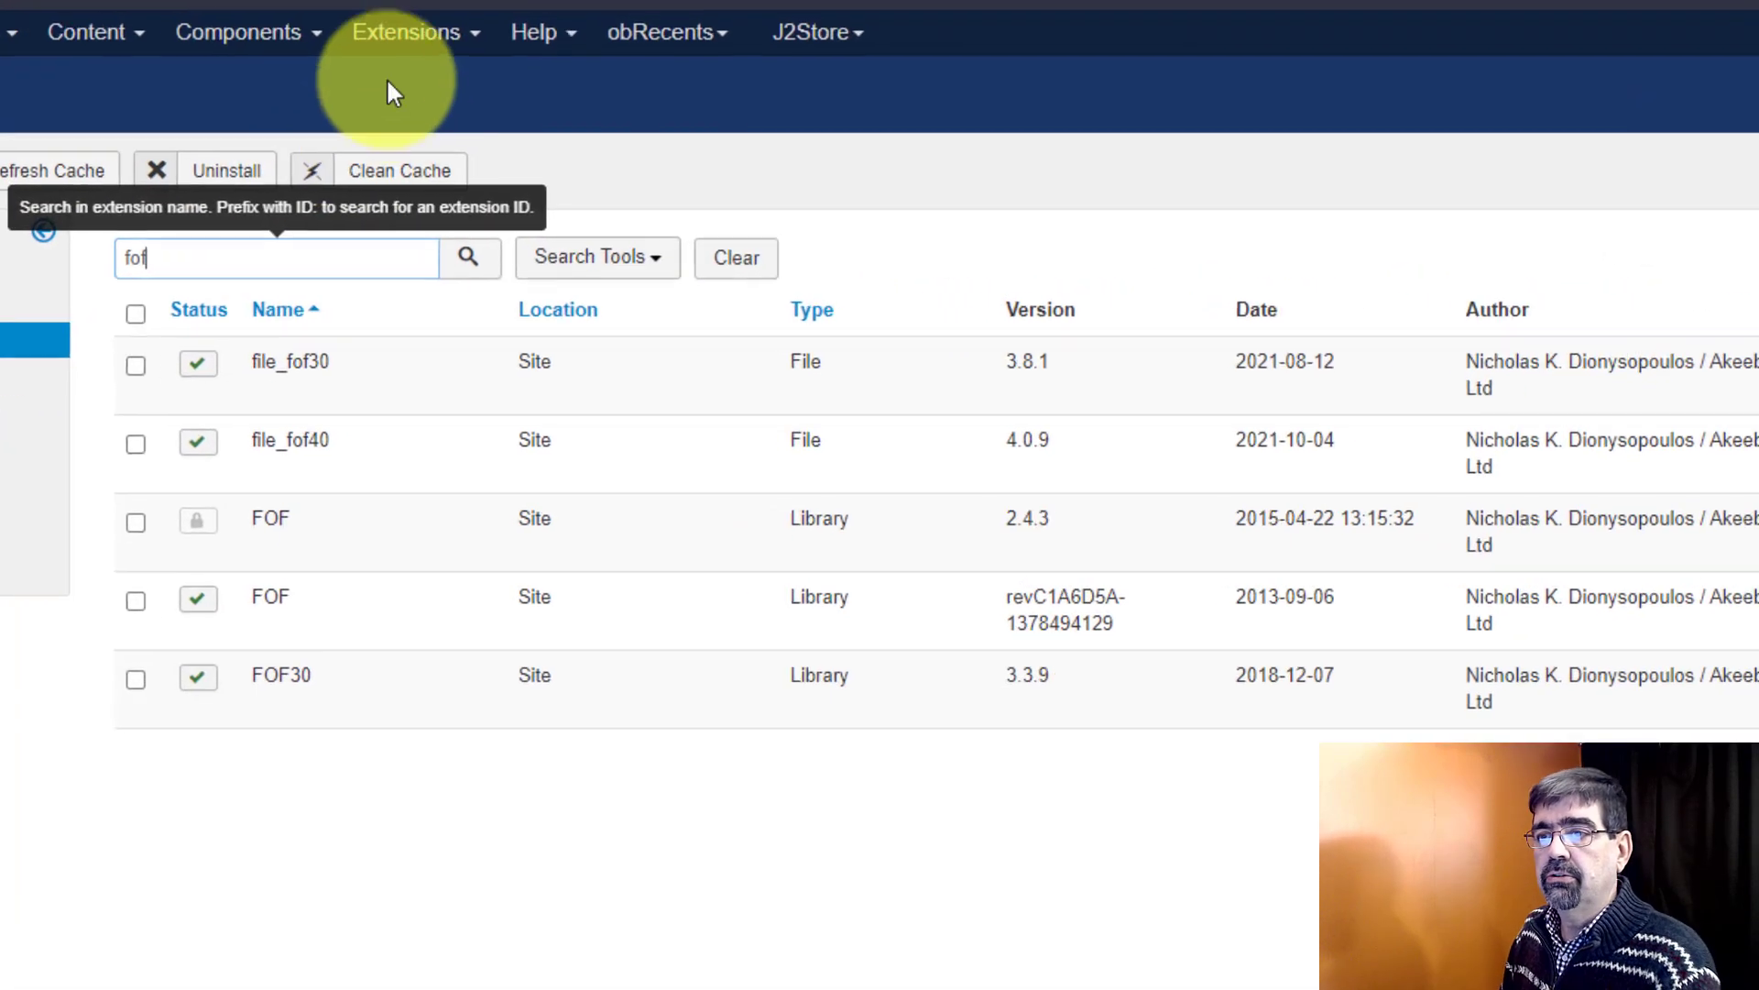
Go from Extensions: Manage to Extensions > Install, on the Upload Package File tab
right_click(629, 74)
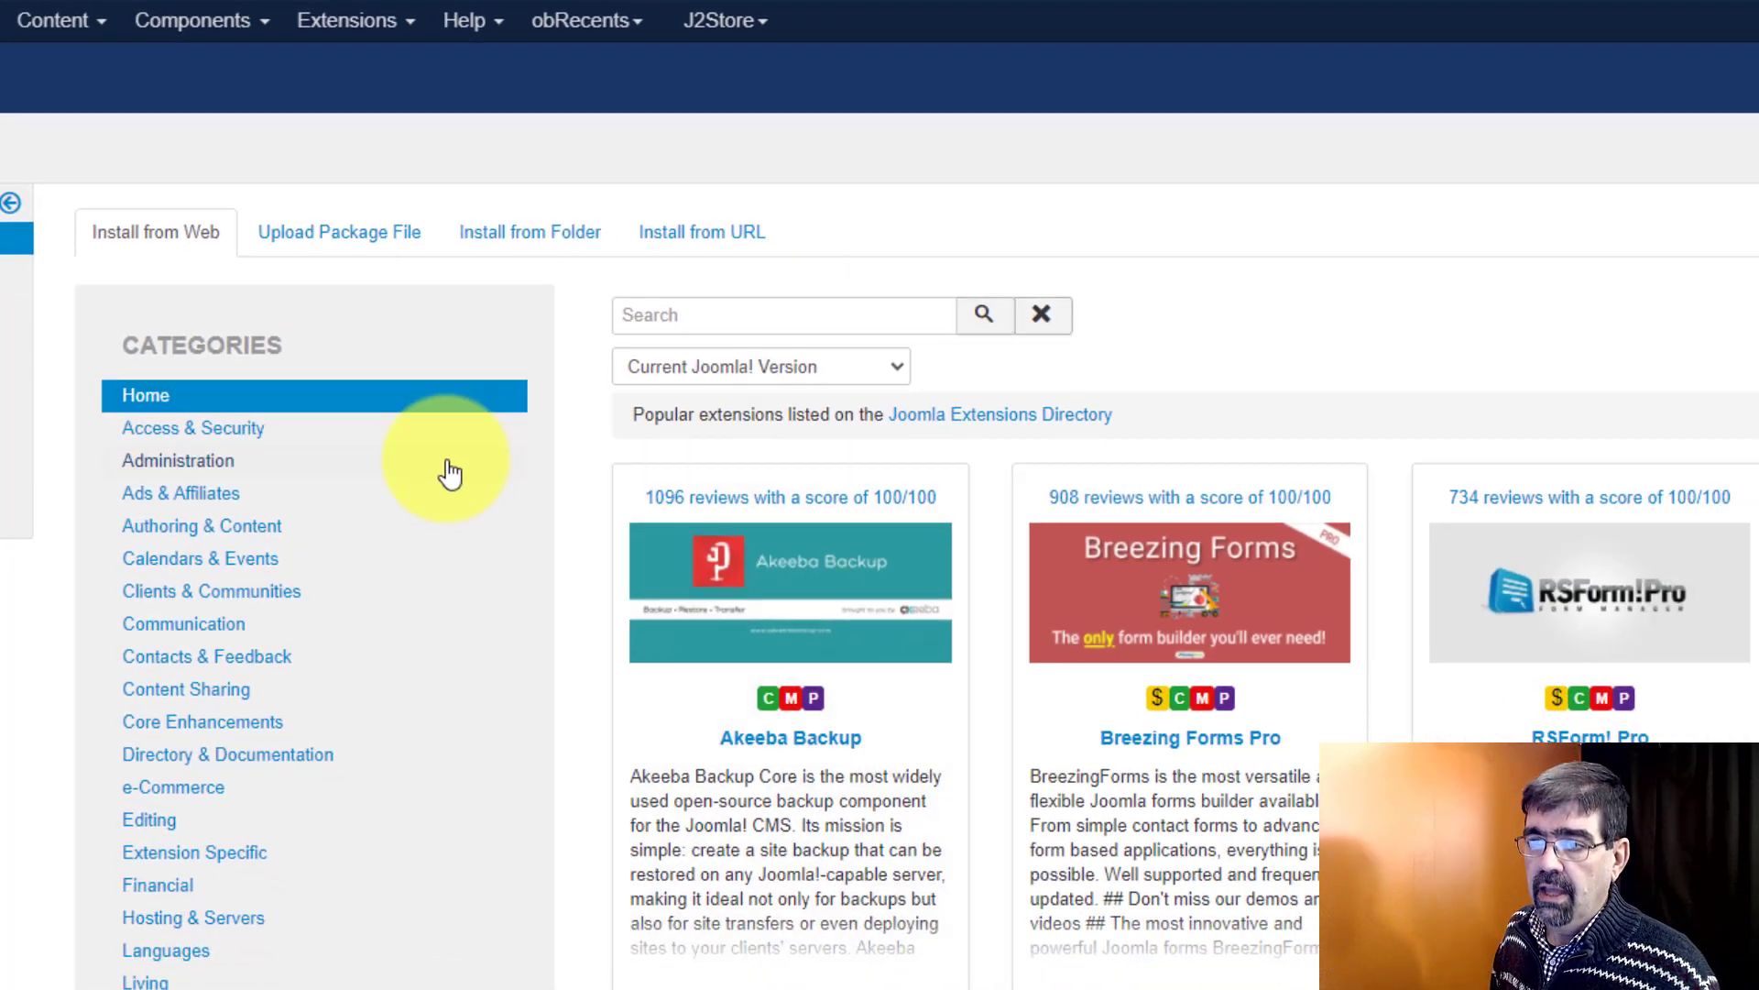
left_click(265, 179)
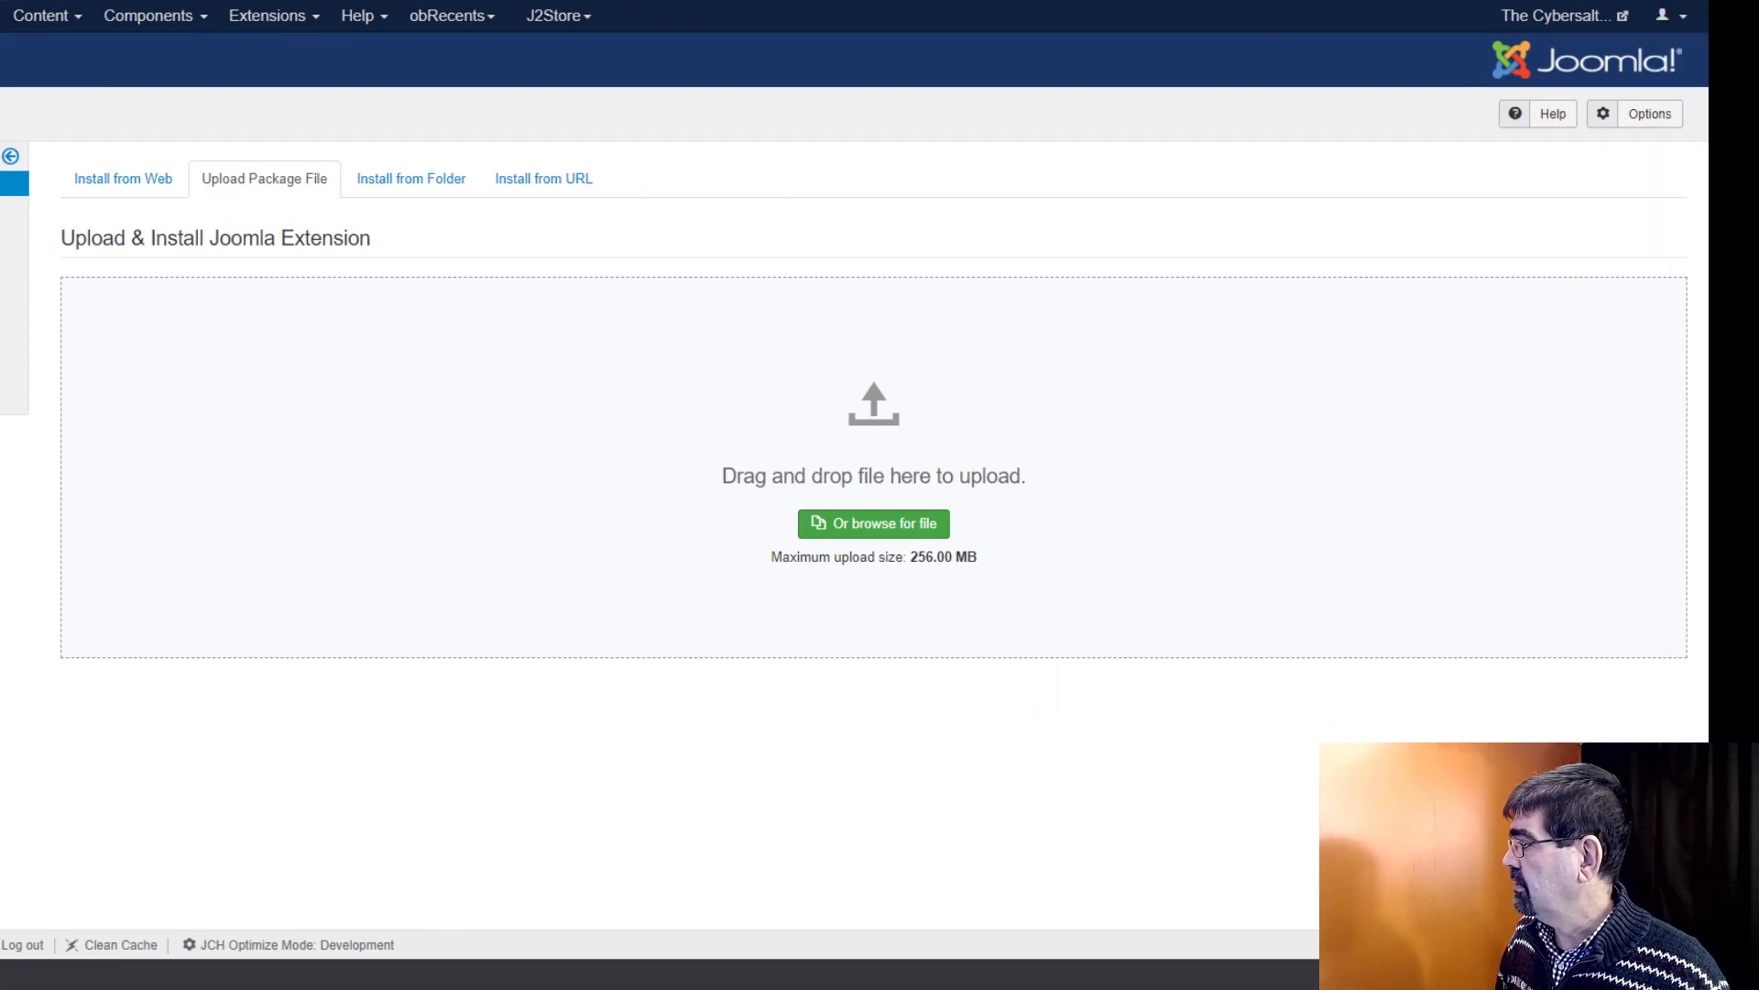
Browse for the downloaded Magic Eraser zip and upload it
left_click(873, 523)
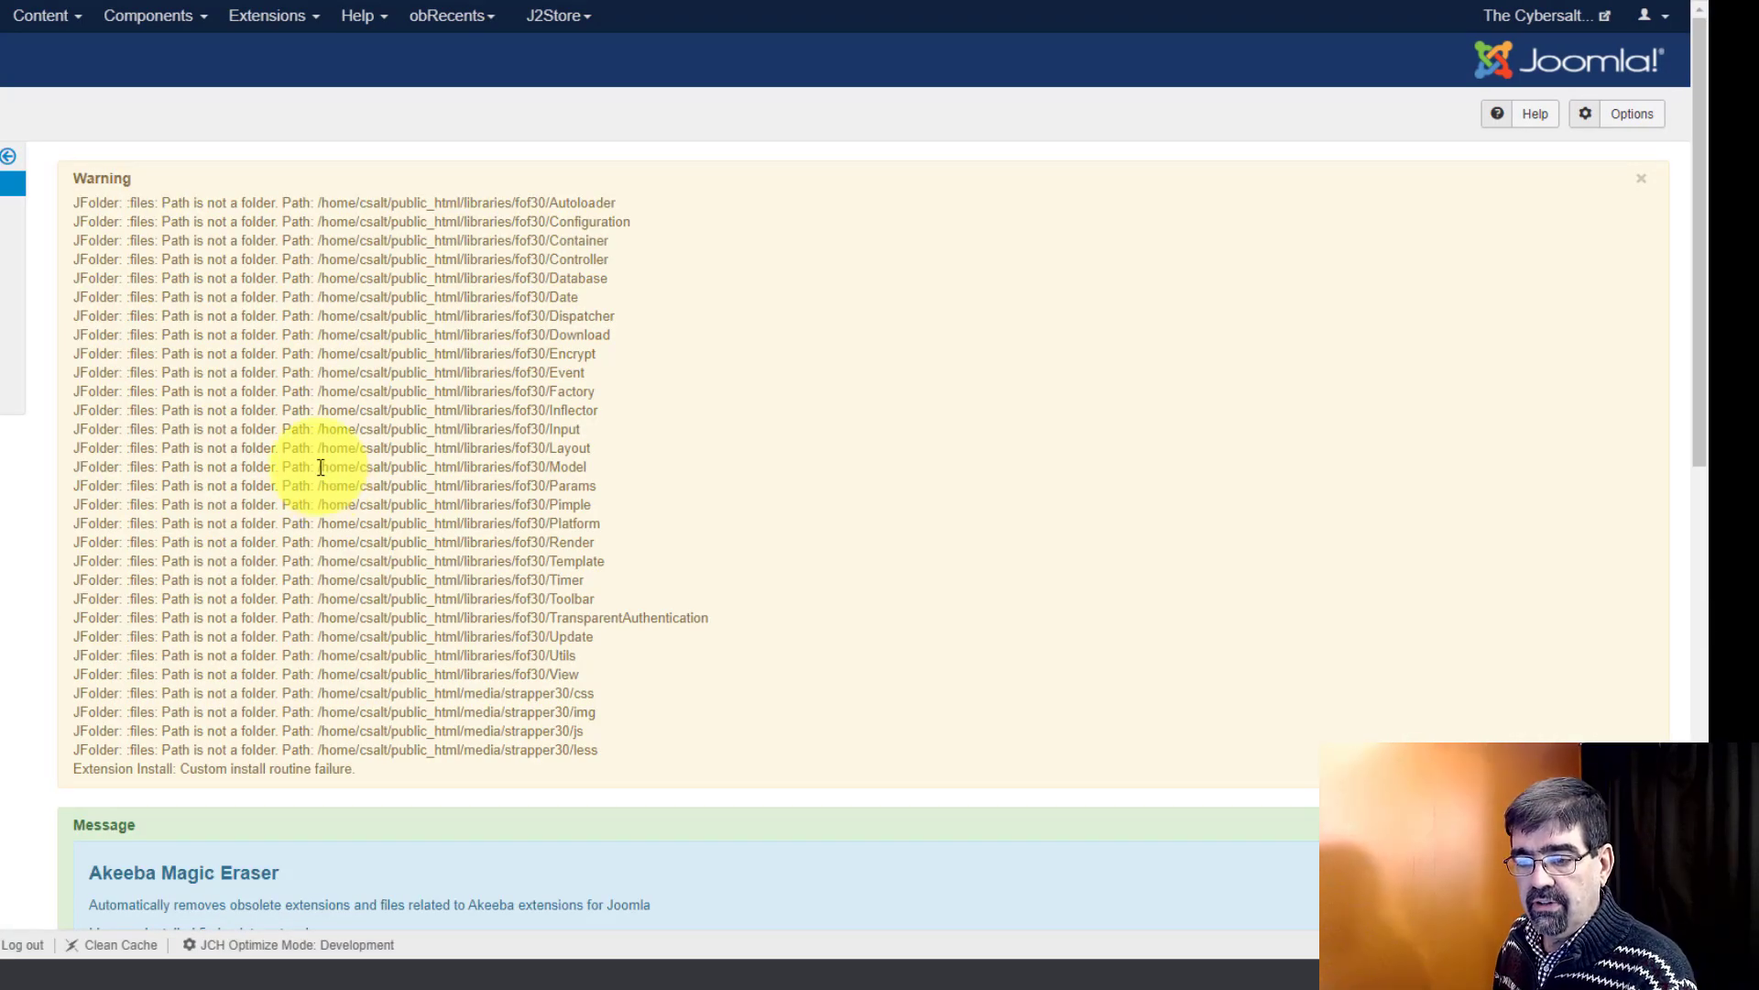
scroll("down", 3)
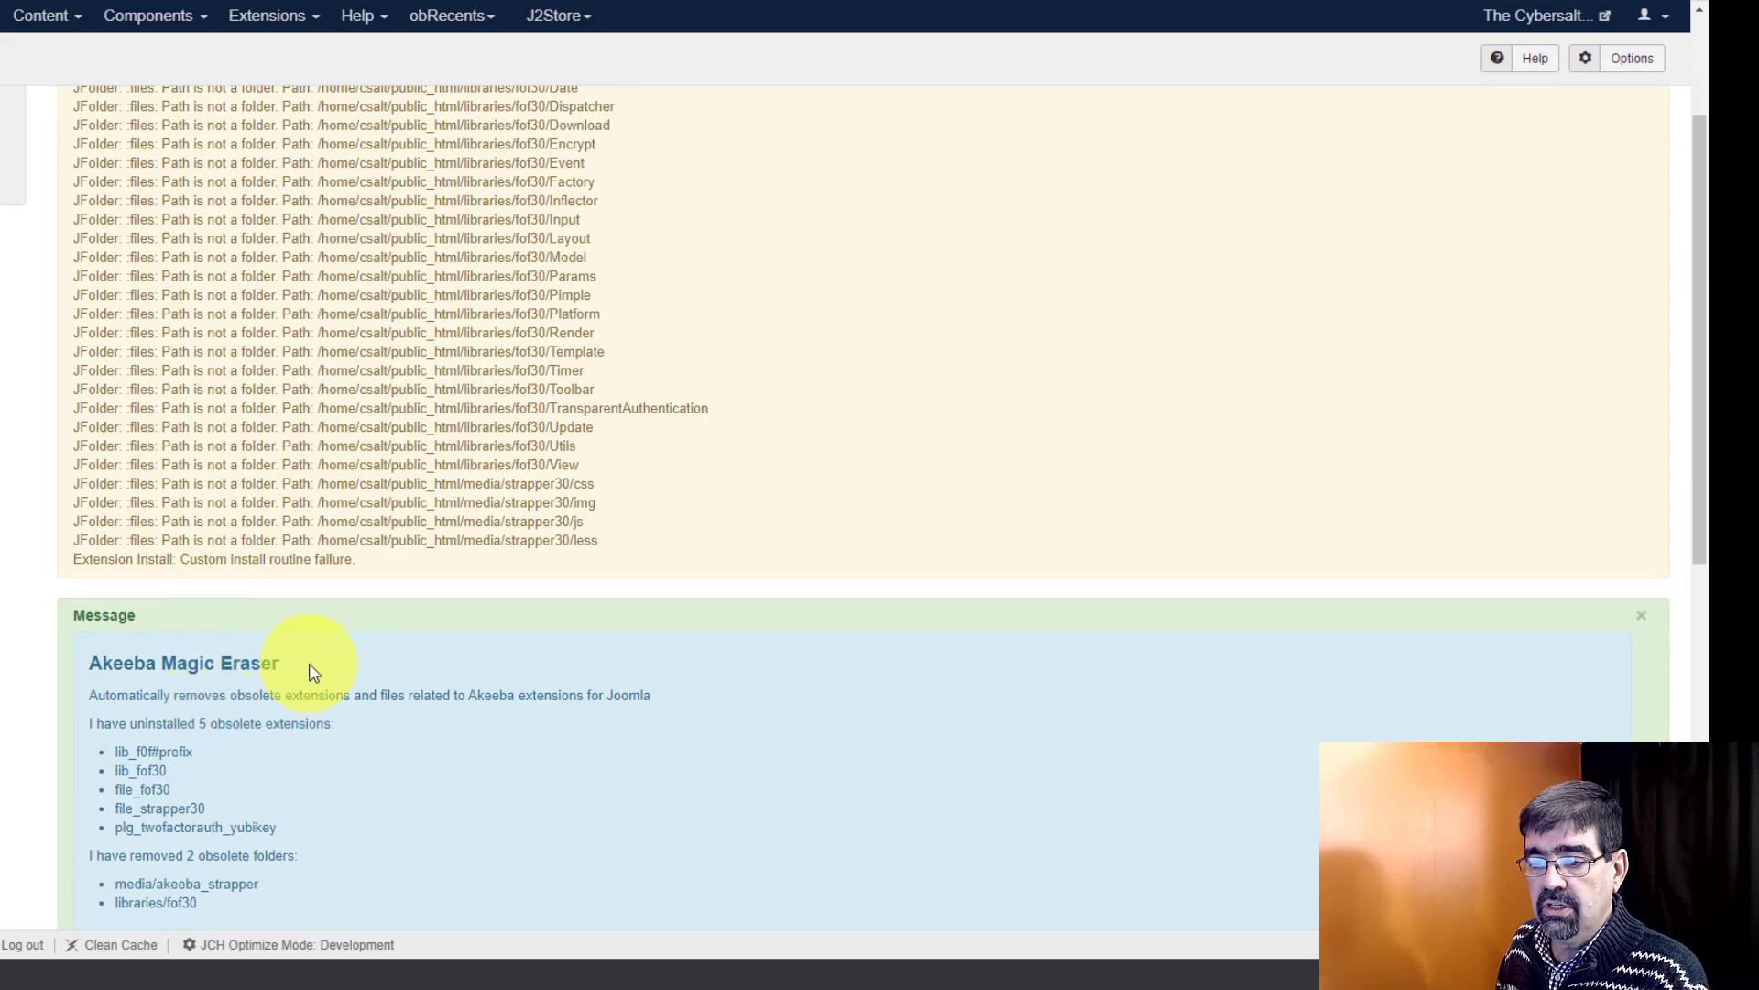
scroll("down", 3)
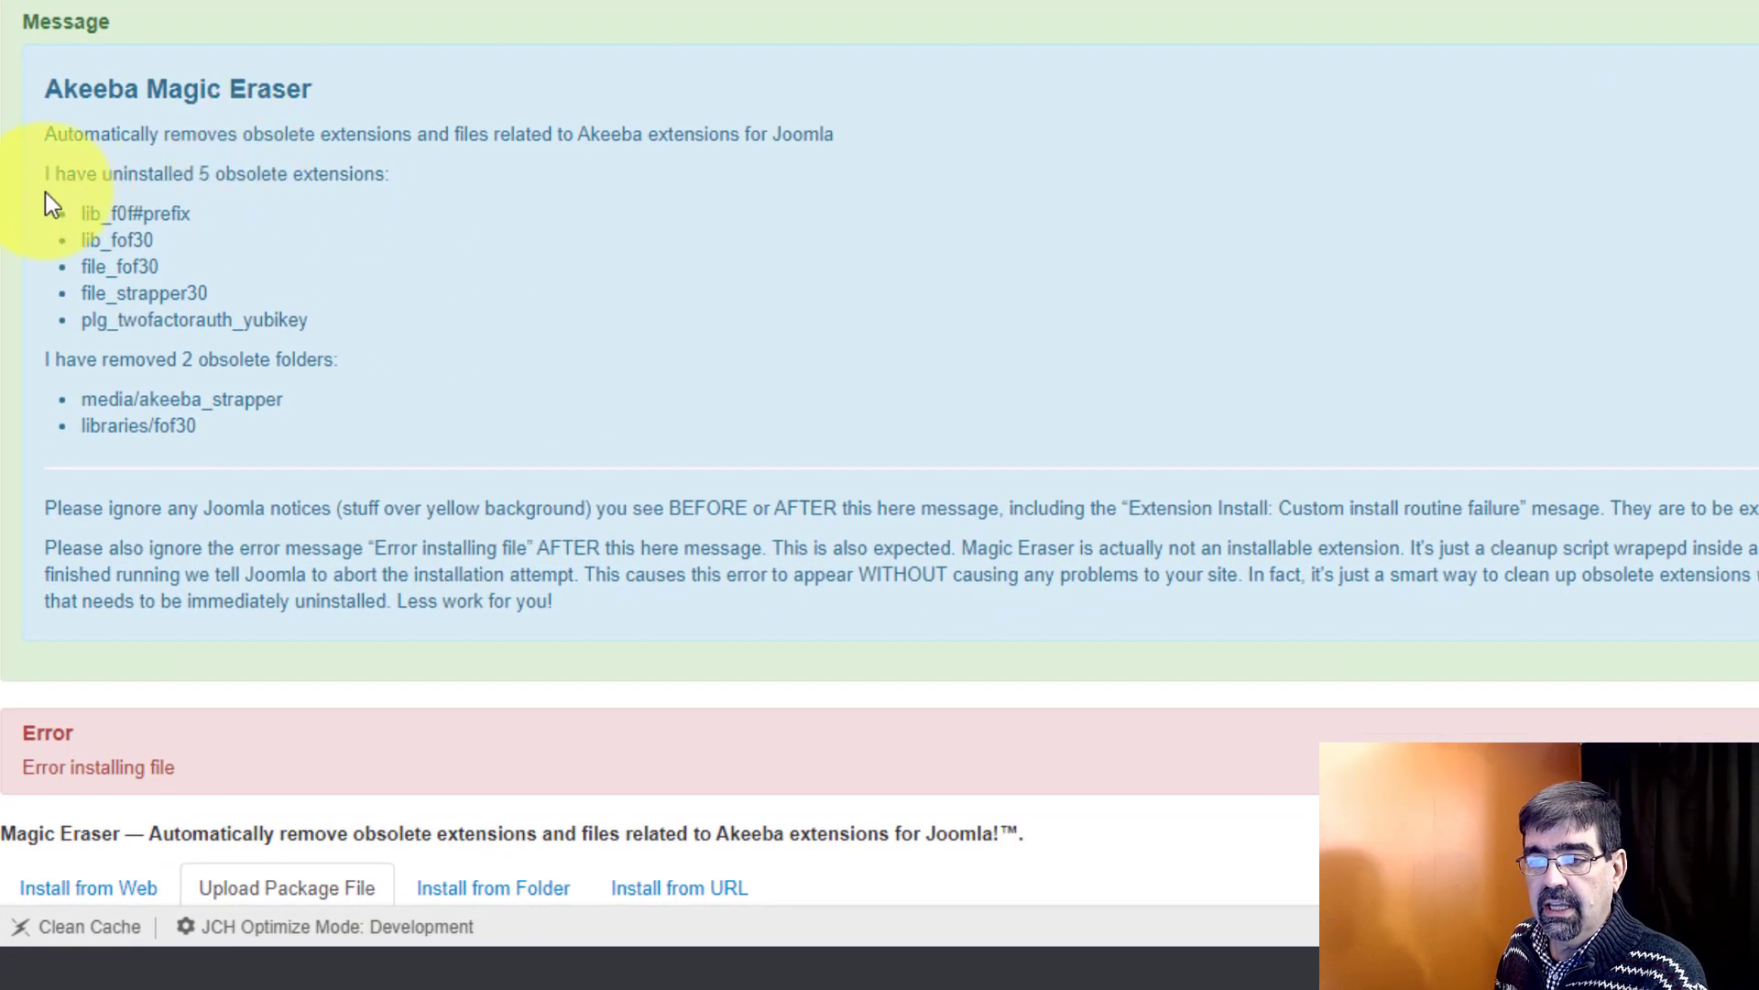
mouse_move(76, 224)
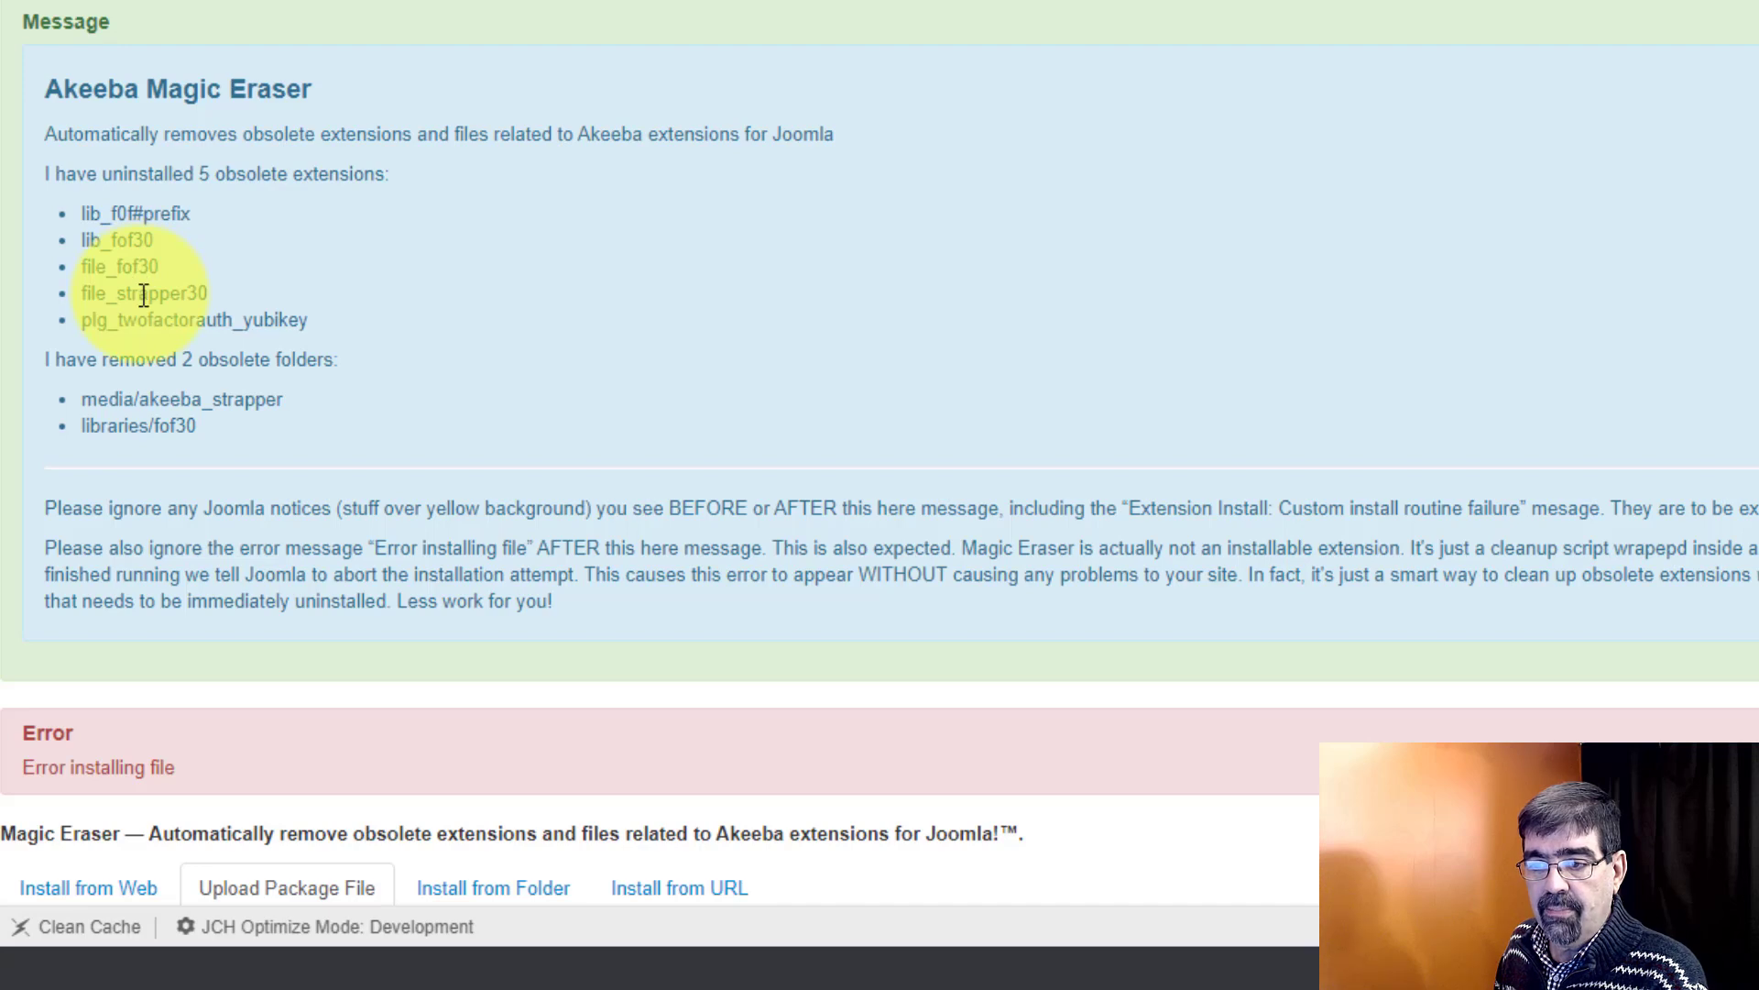
mouse_move(130, 326)
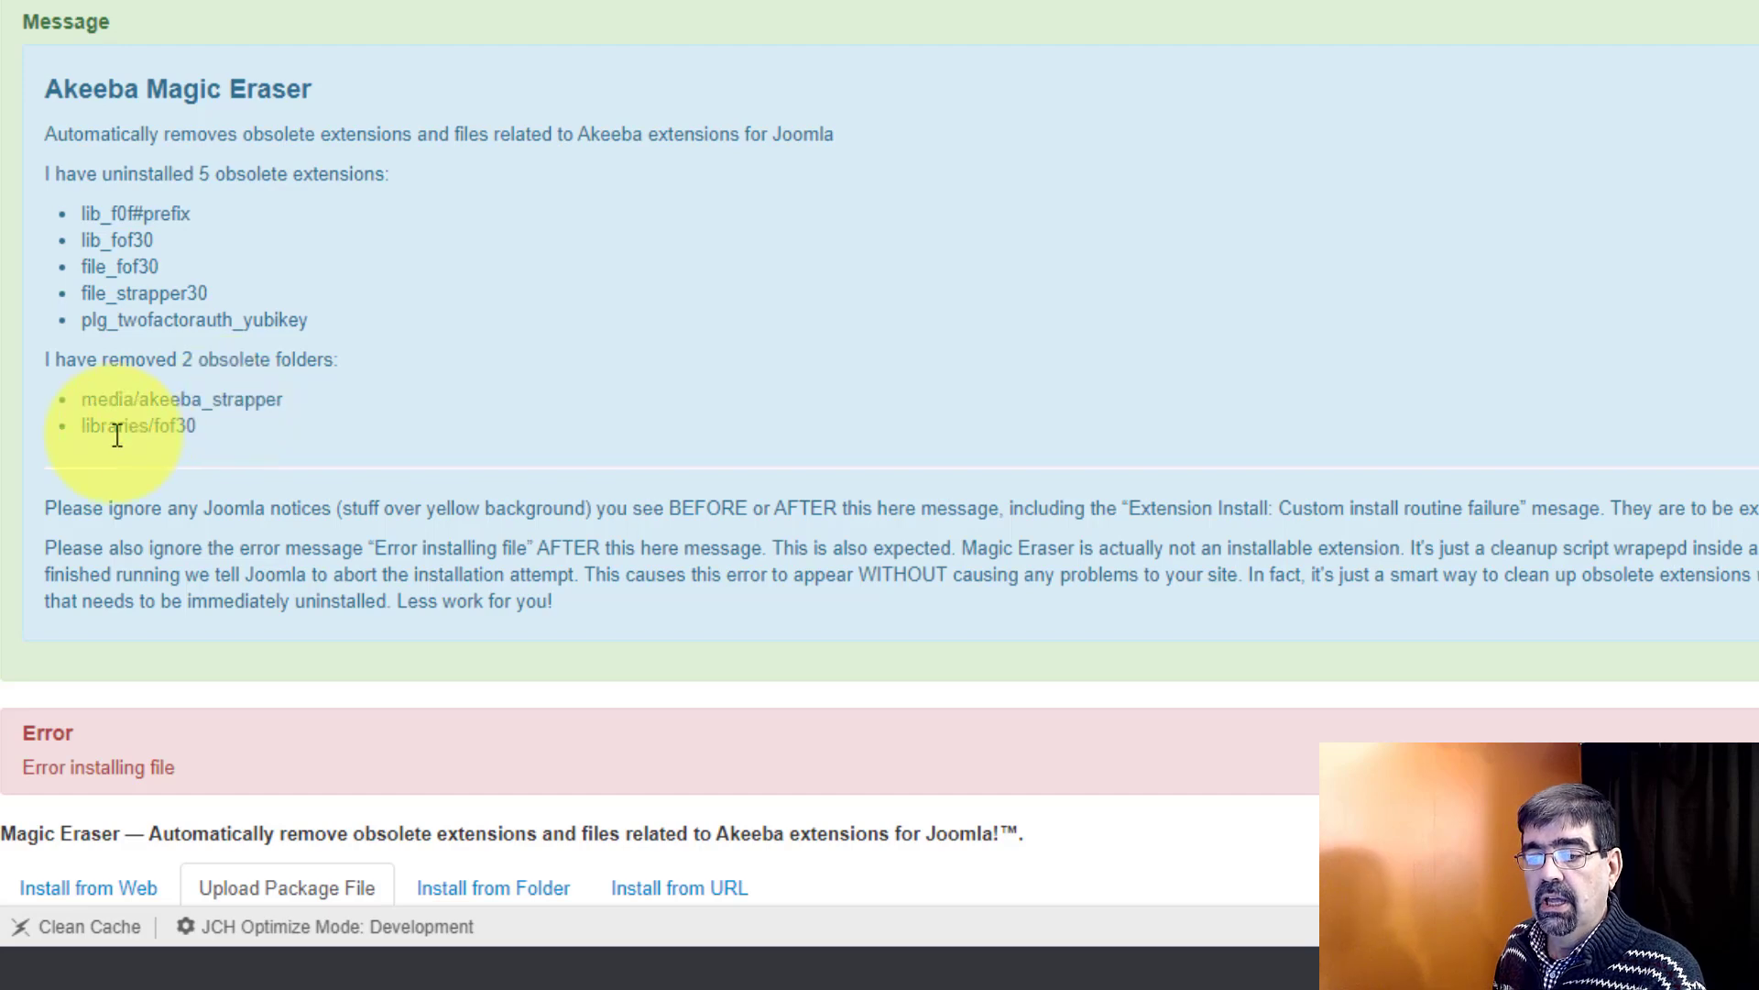
scroll("down", 3)
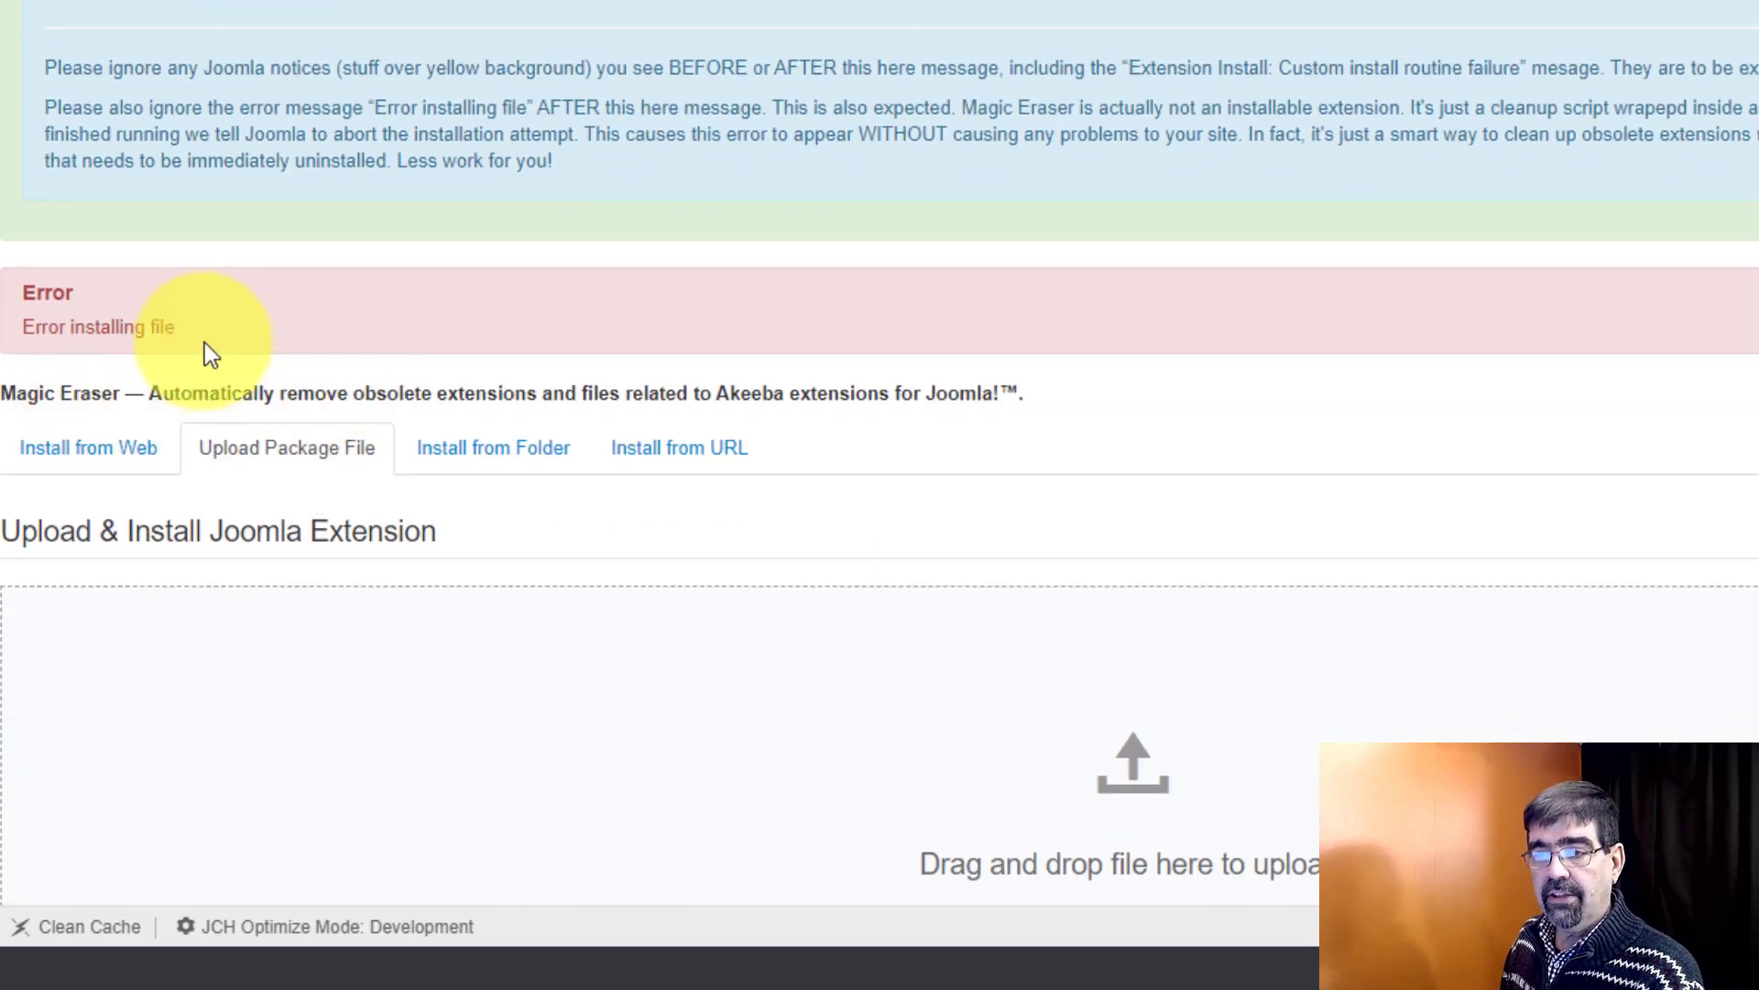
scroll("down", 3)
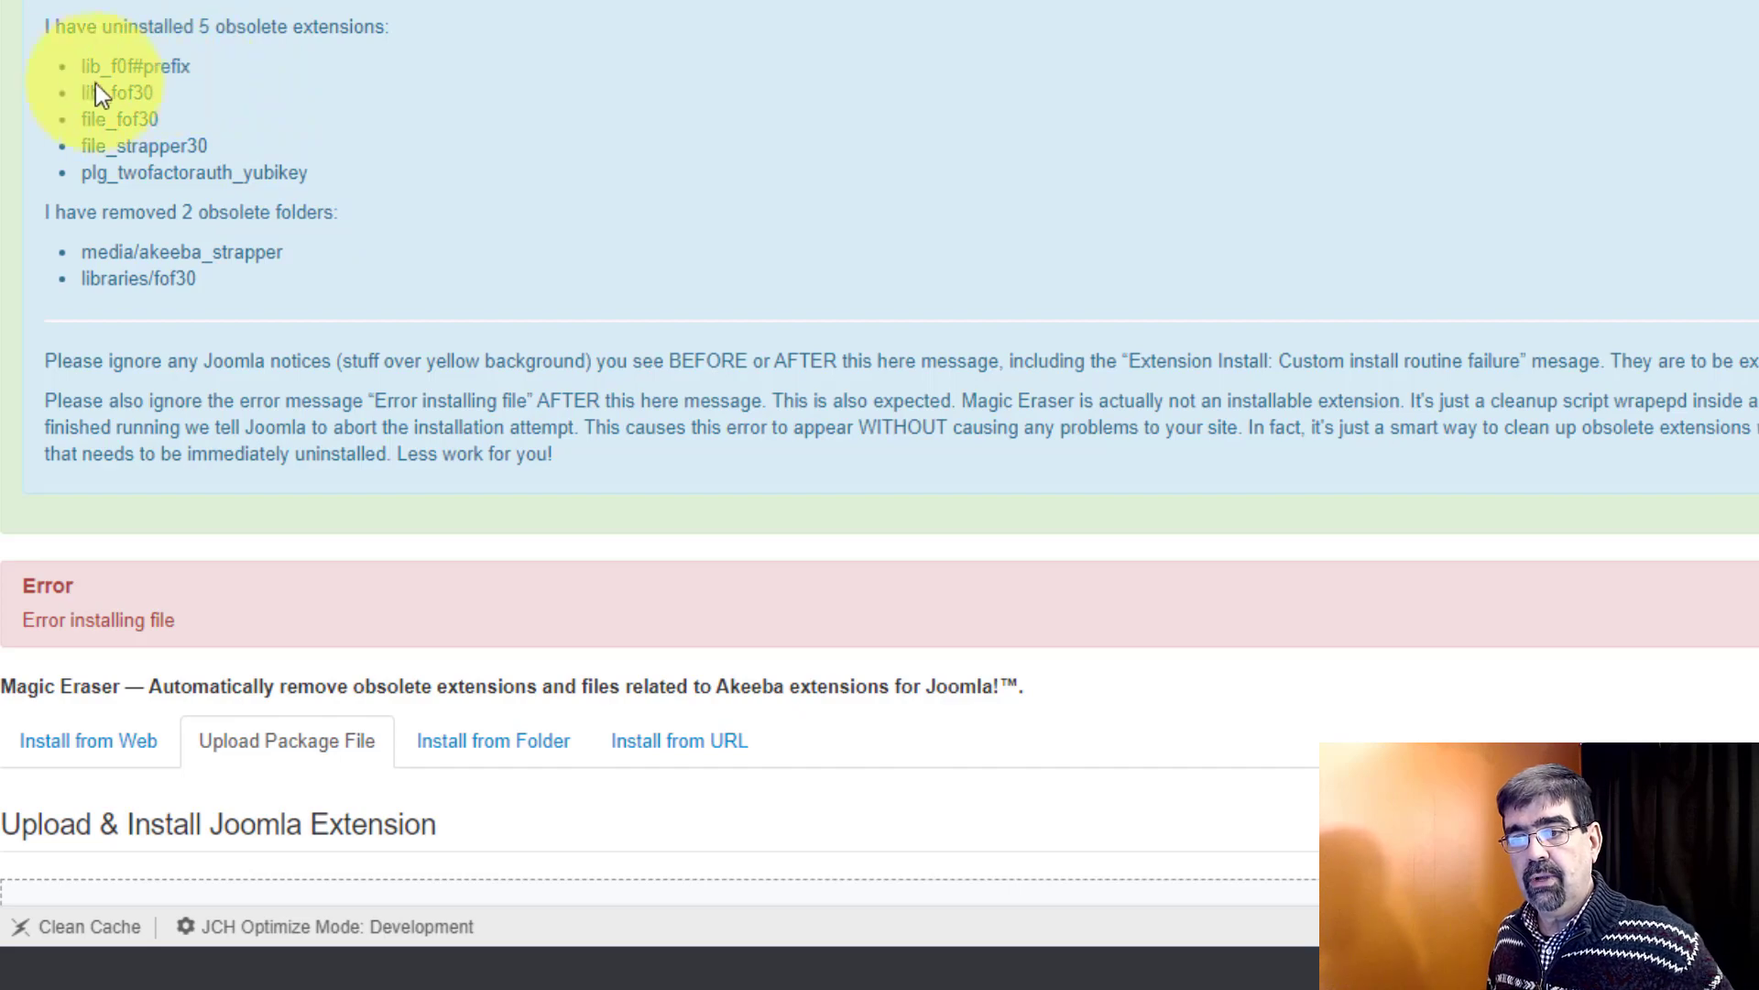